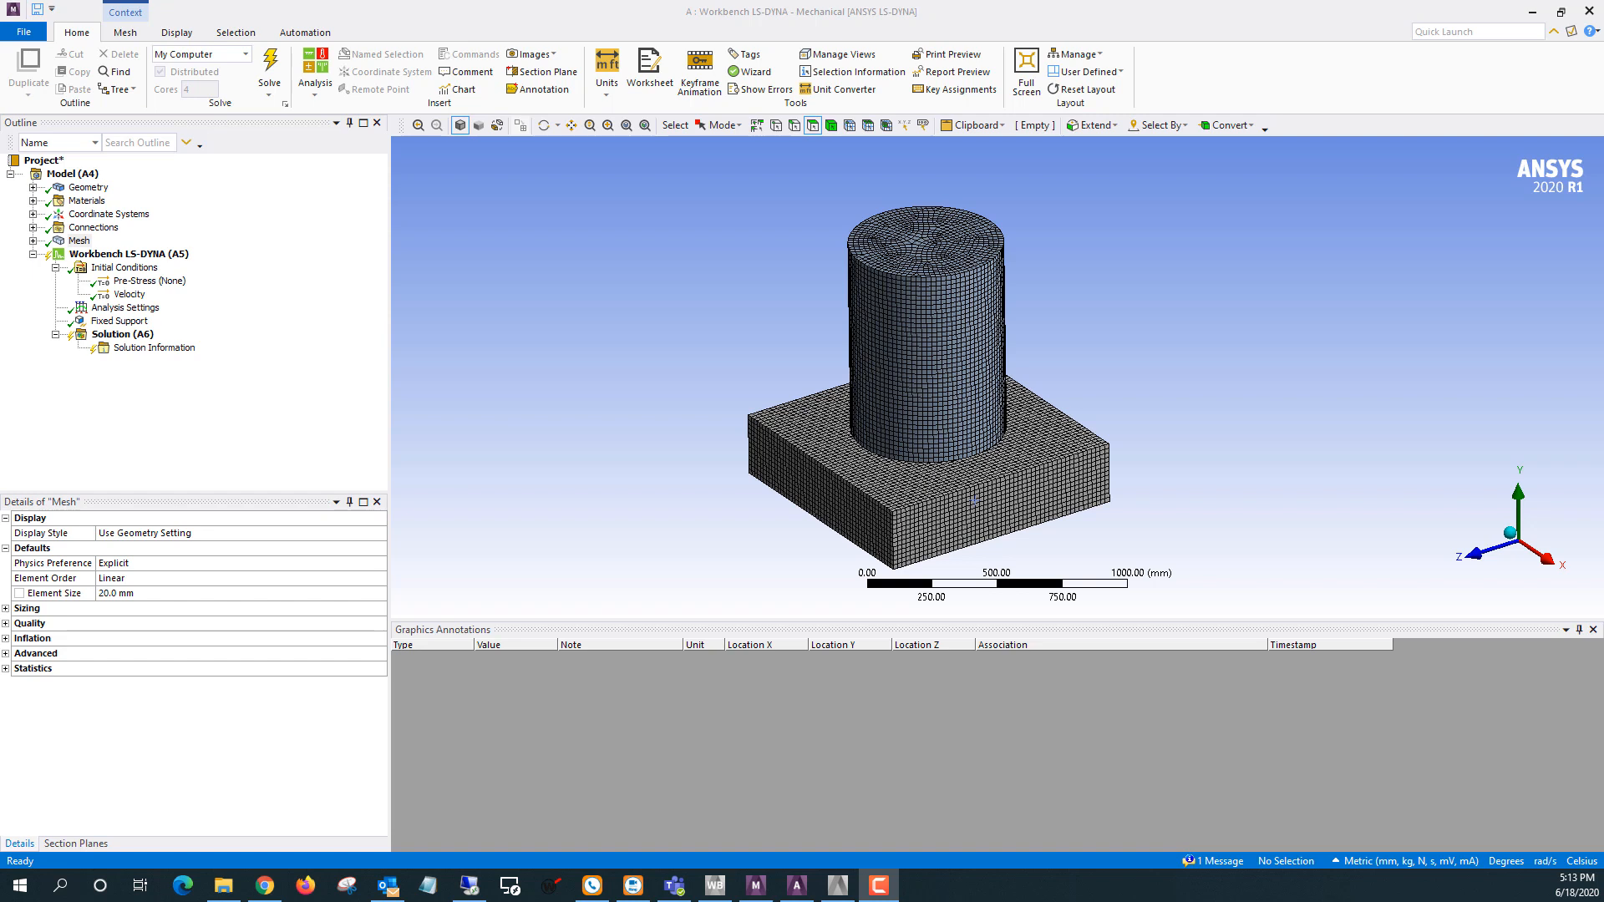
# Select Workbench LS-DYNA (A5) and start Write Solver File from the LSDYNA Pre tab
pyautogui.click(122, 334)
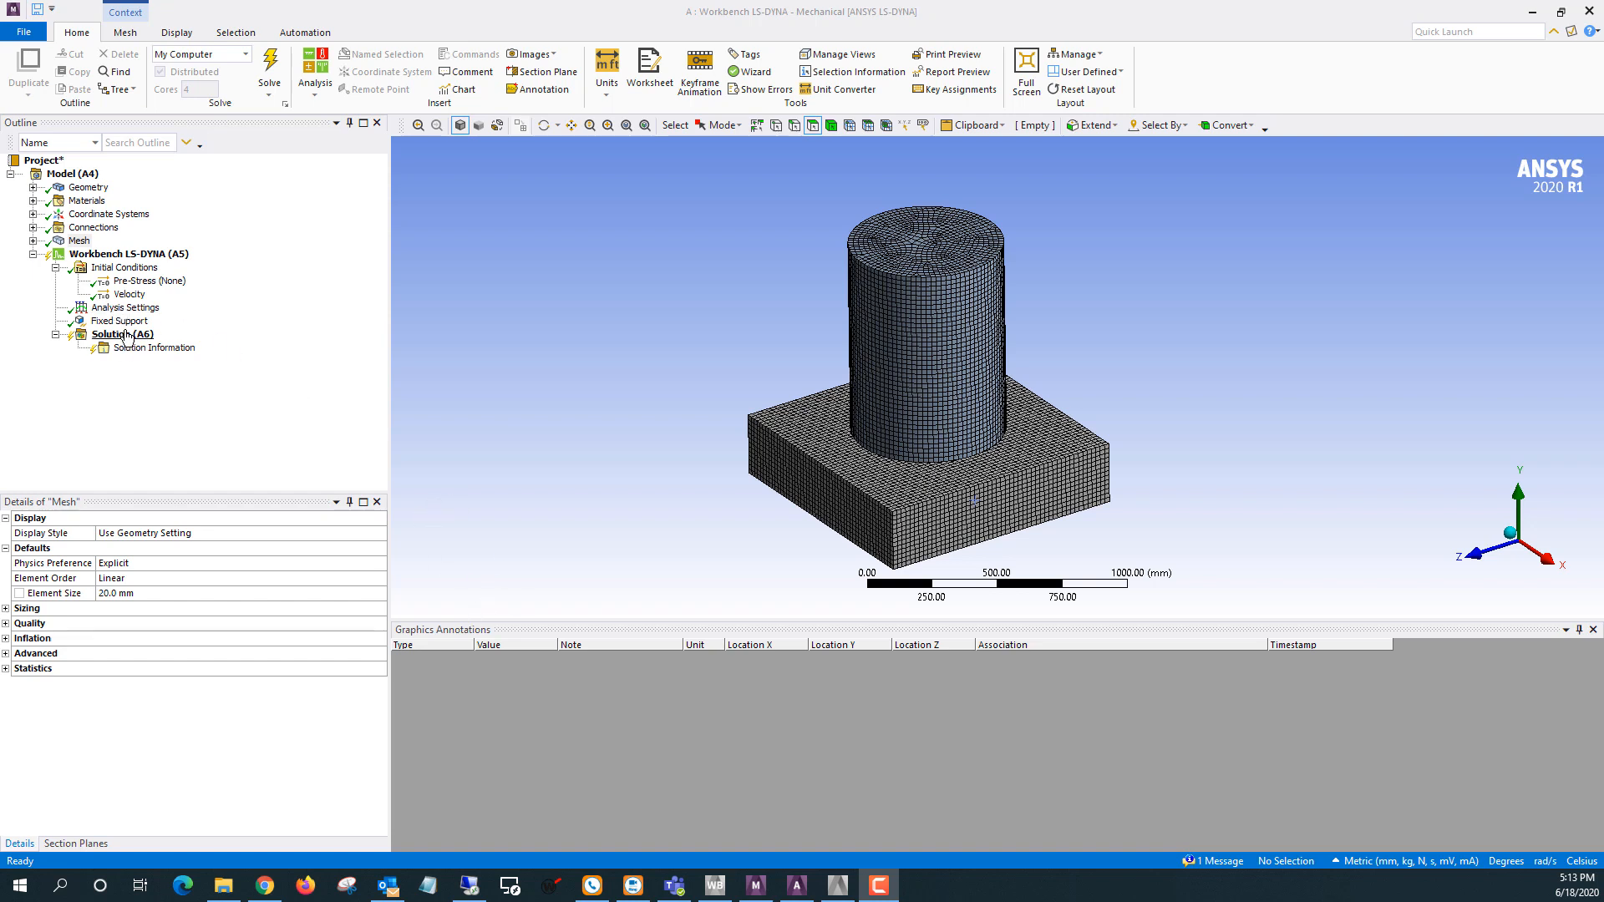
pyautogui.click(129, 252)
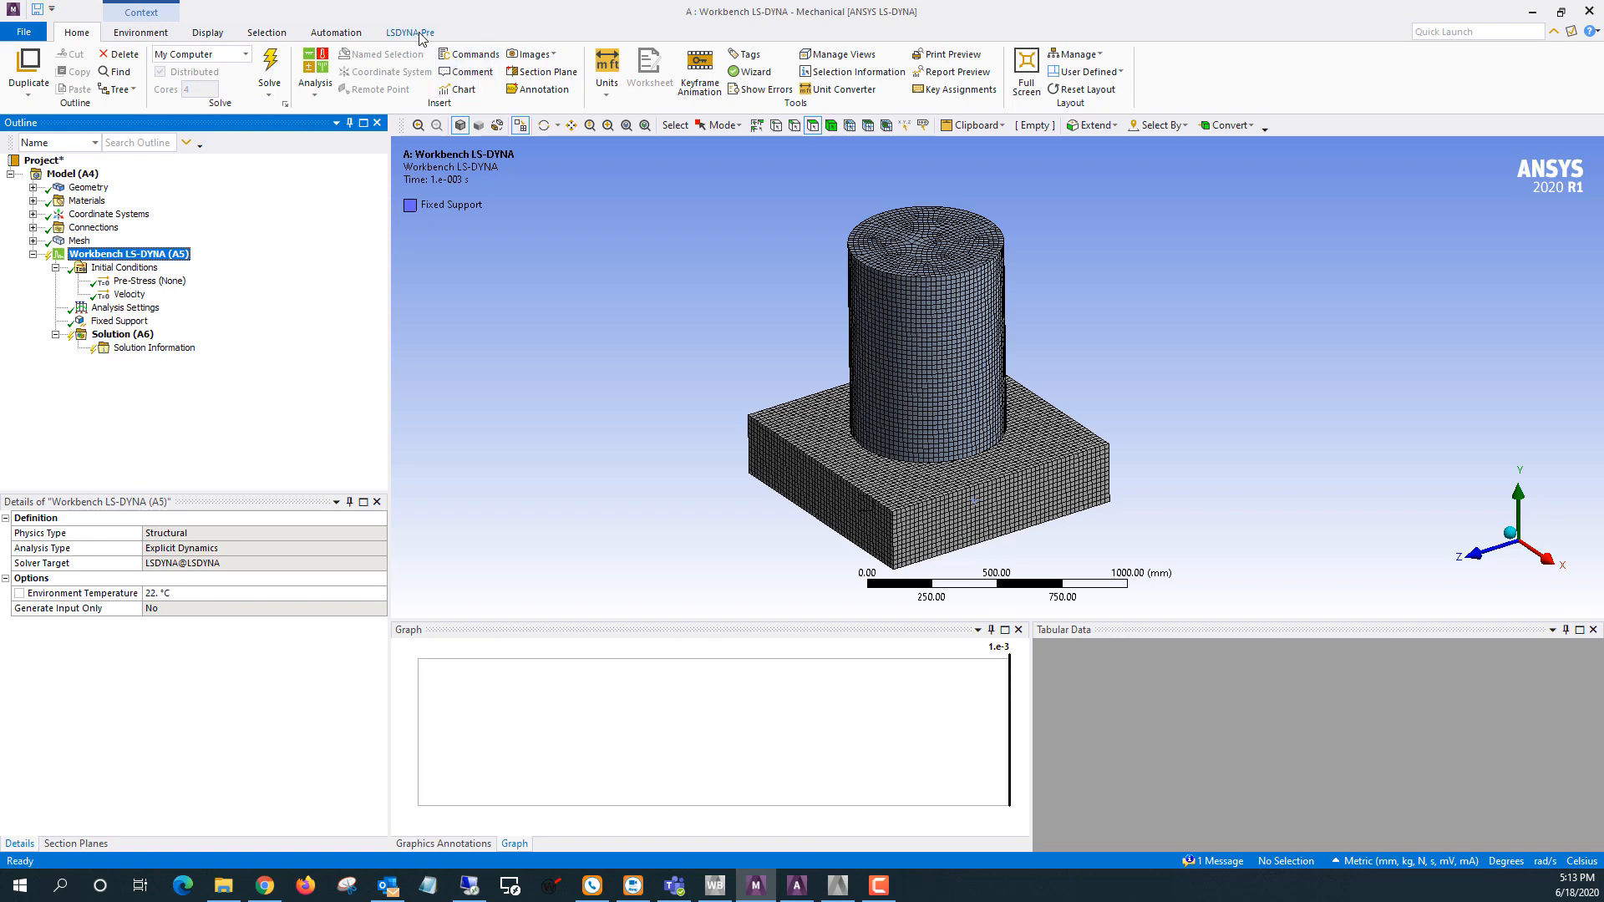
pyautogui.click(410, 31)
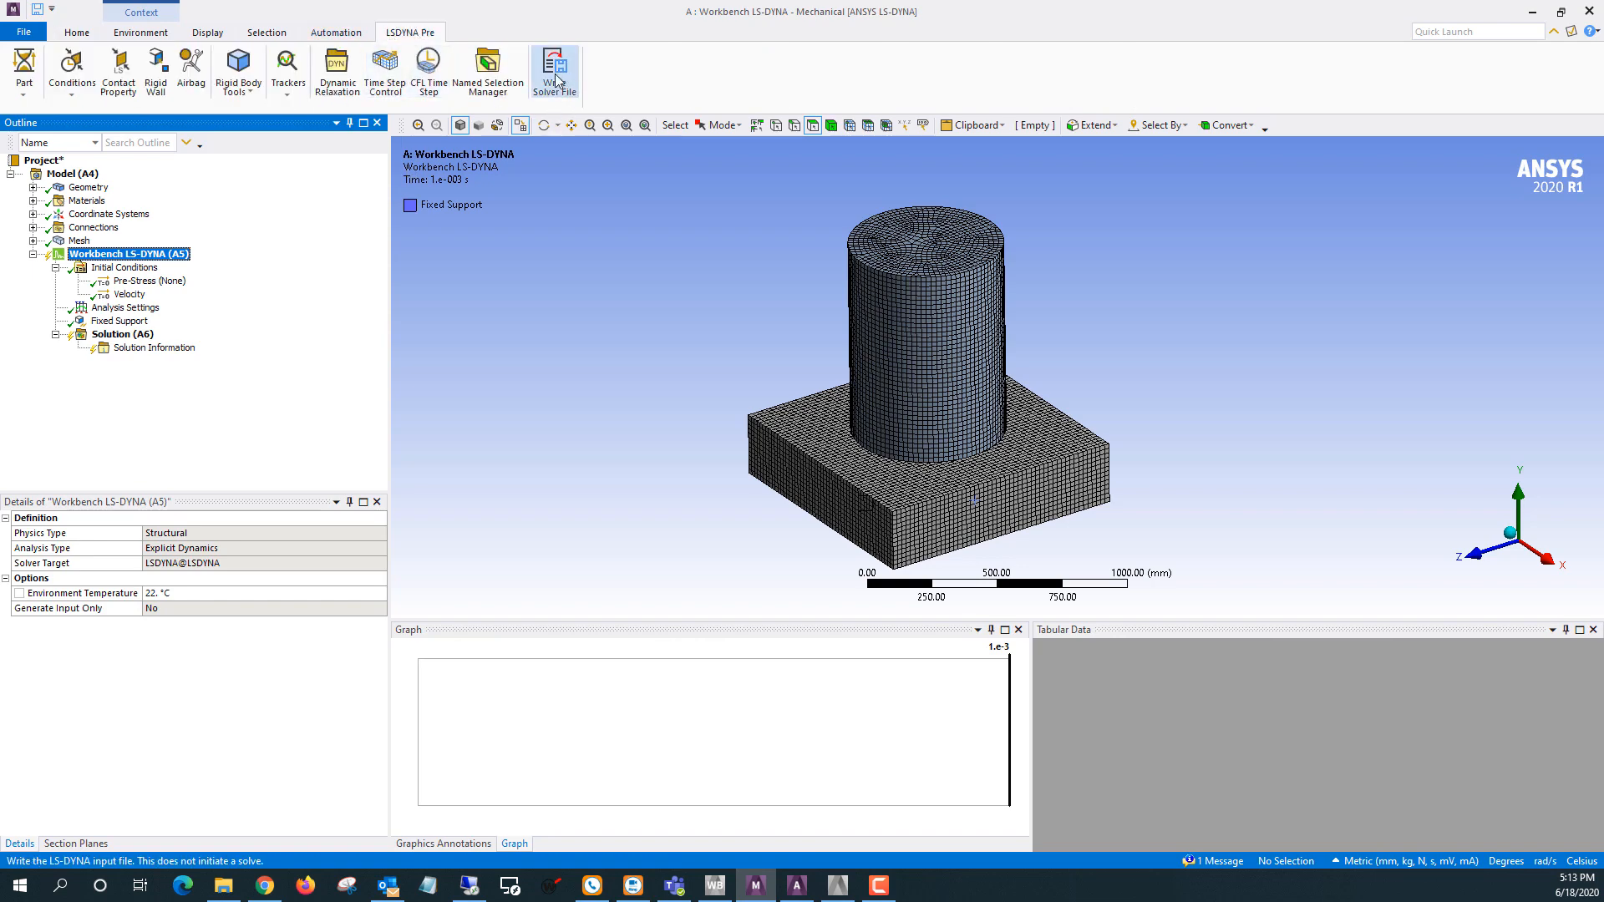
pyautogui.click(555, 72)
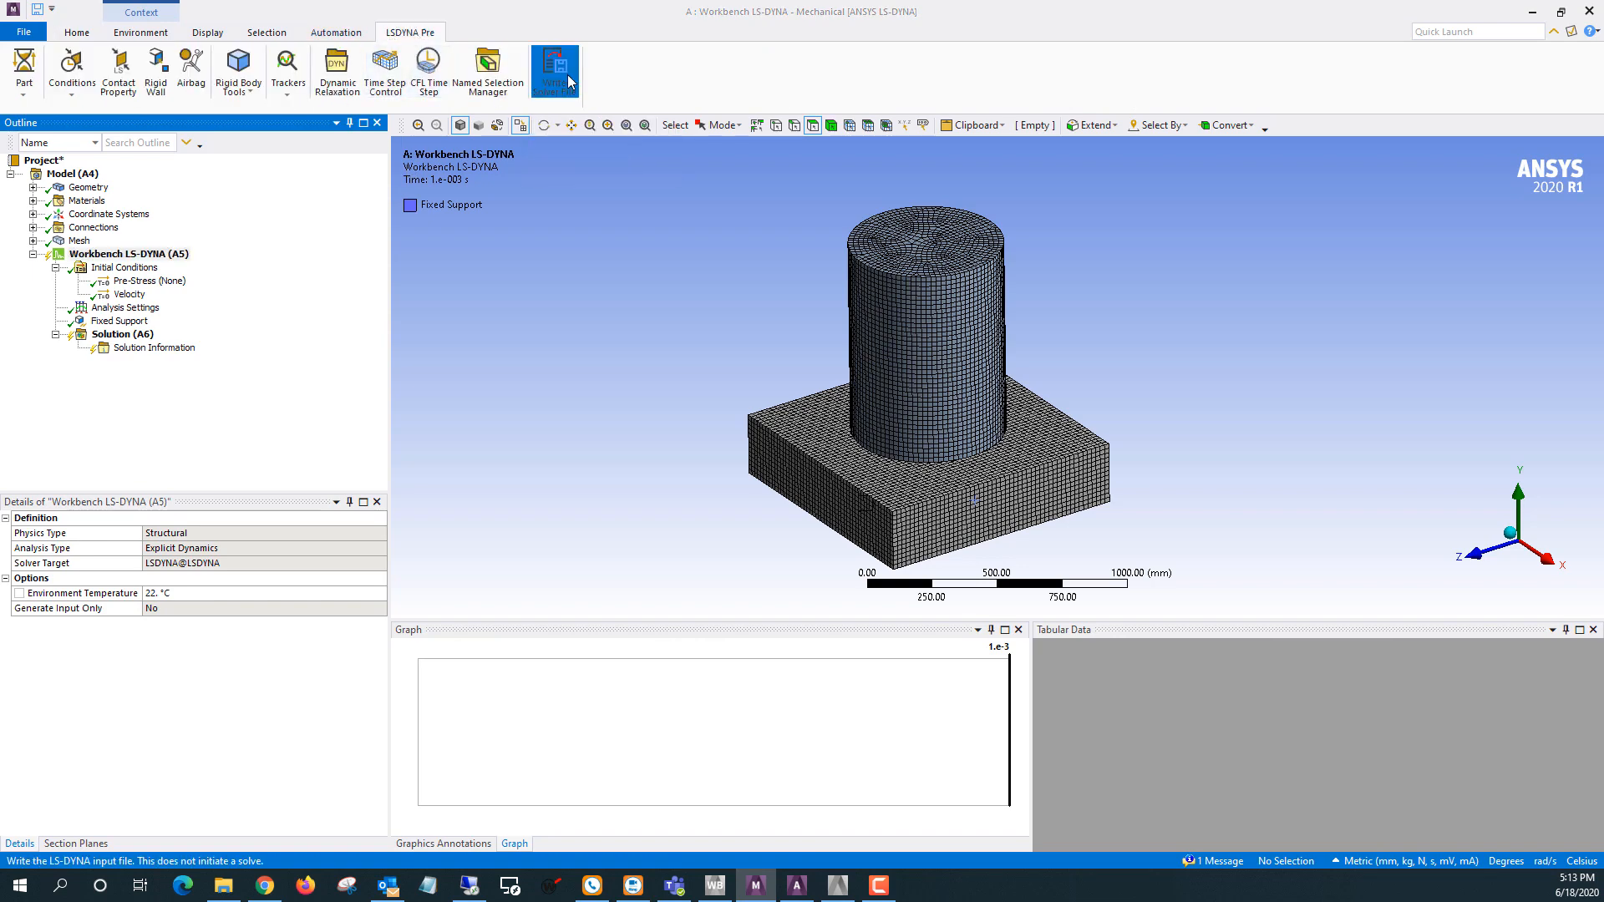
# Save the solver input as input.k in Desktop > Test
pyautogui.click(555, 72)
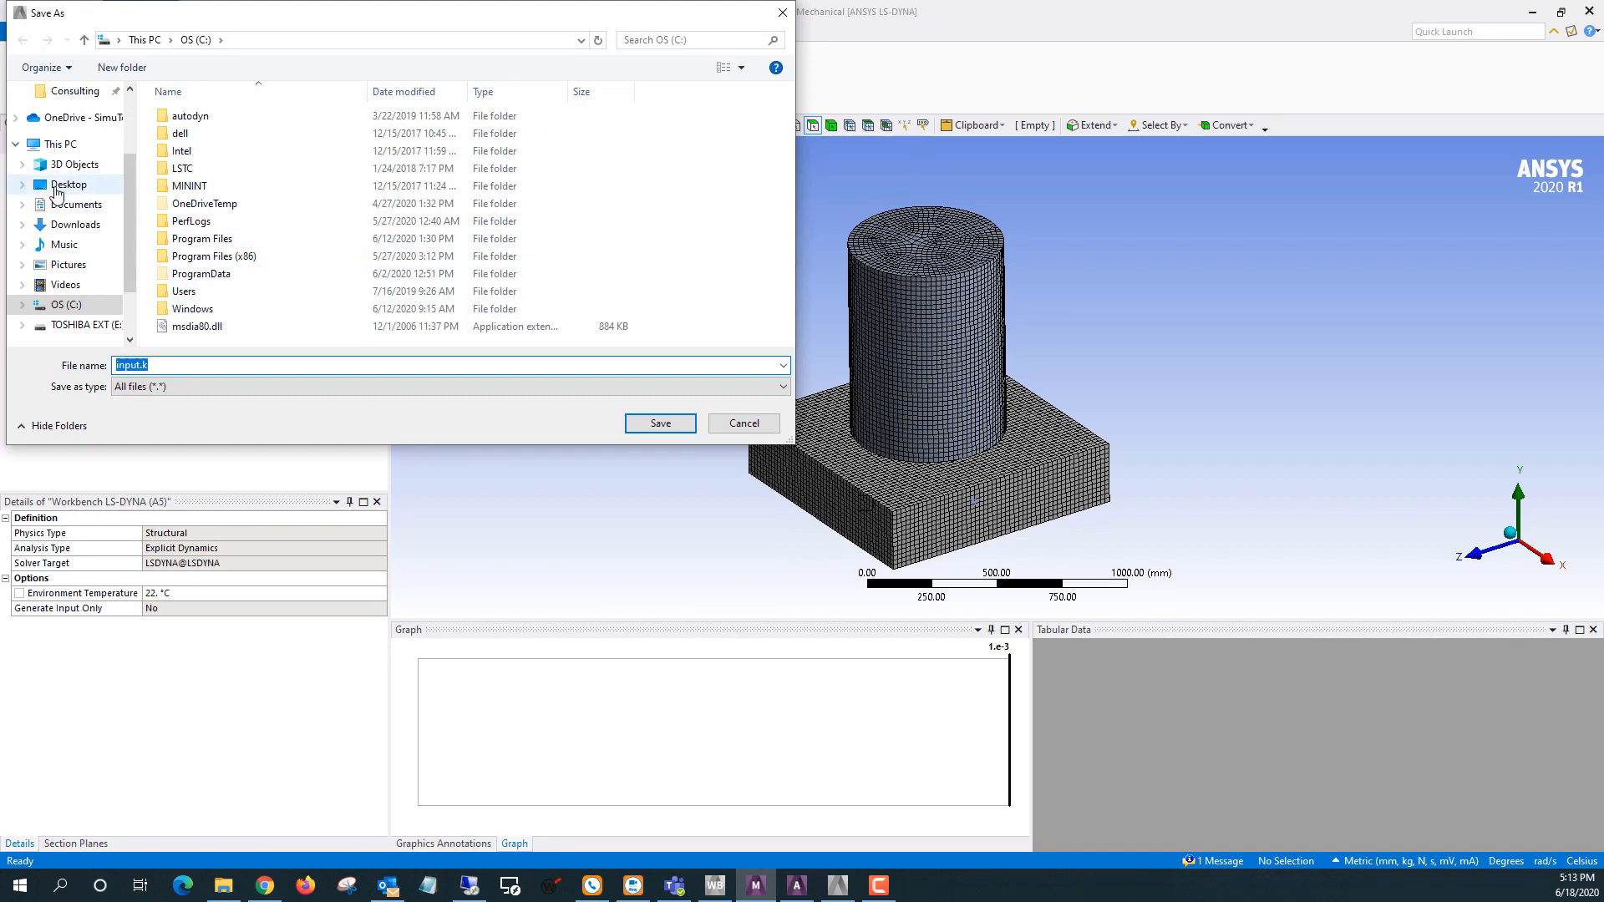
pyautogui.click(69, 184)
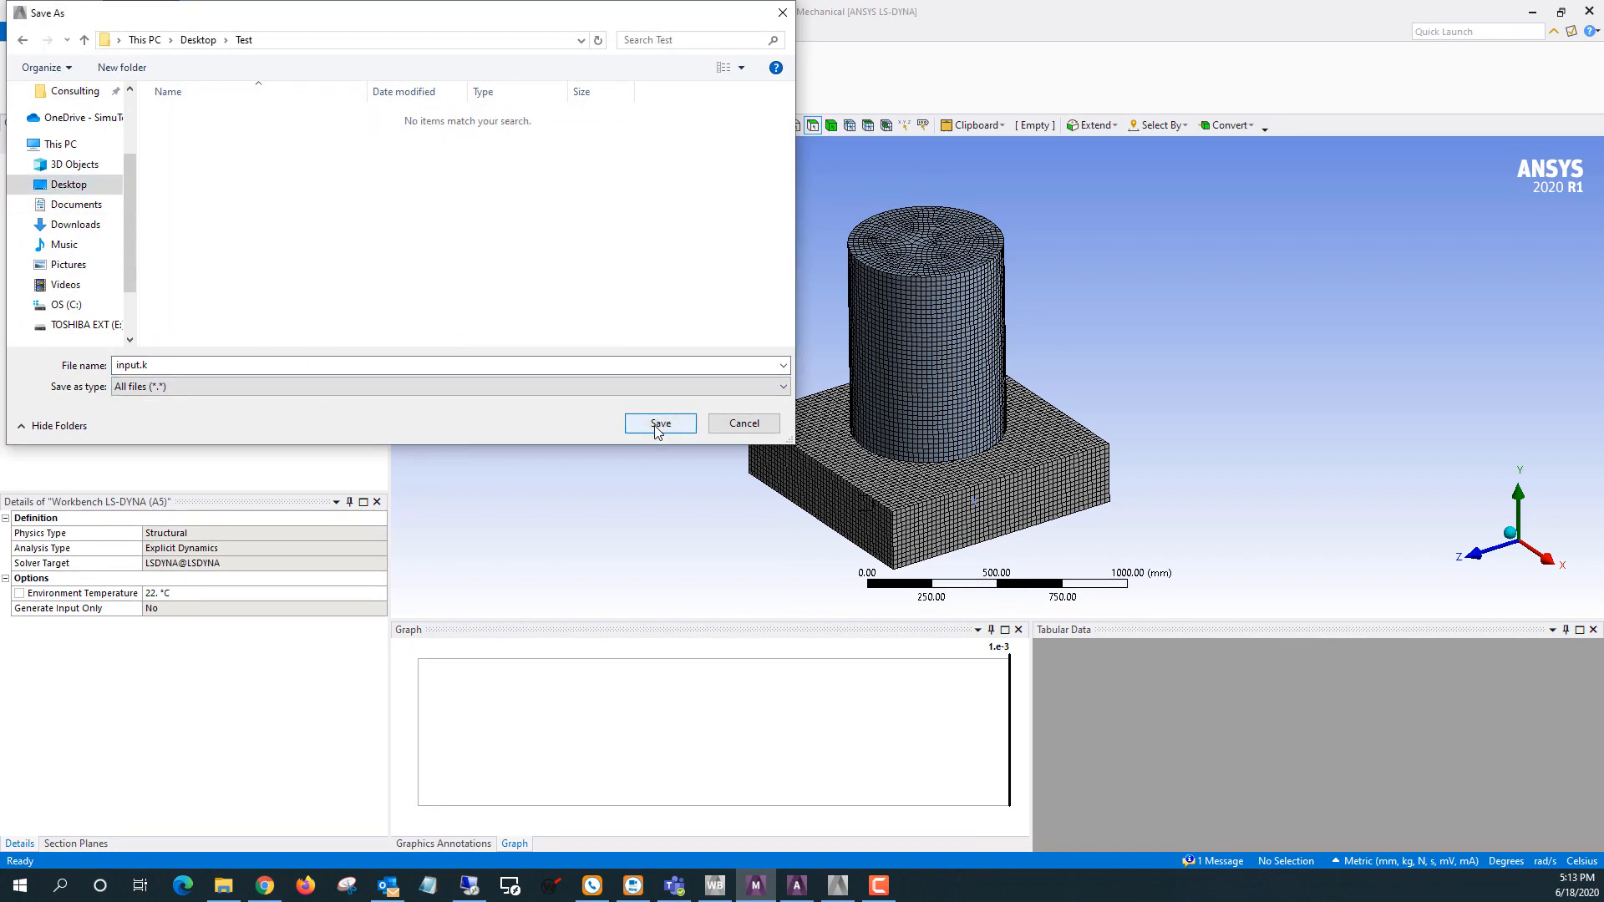
pyautogui.click(659, 423)
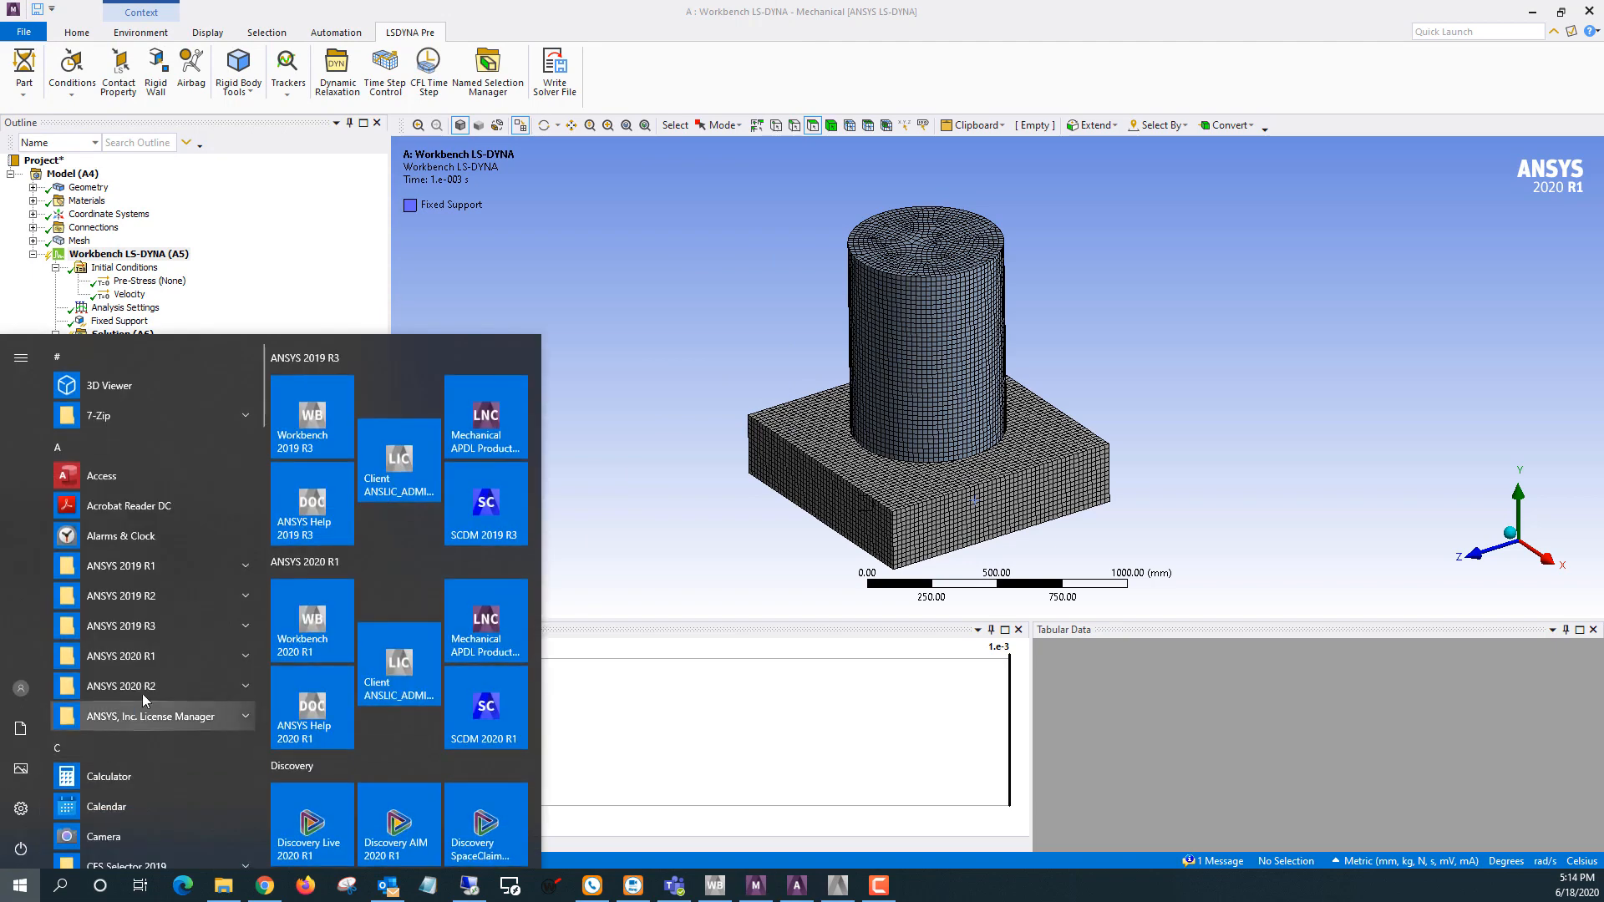
# Launch Mechanical APDL Product Launcher 2020 R1 from the ANSYS 2020 R1 Start menu group
pyautogui.click(120, 655)
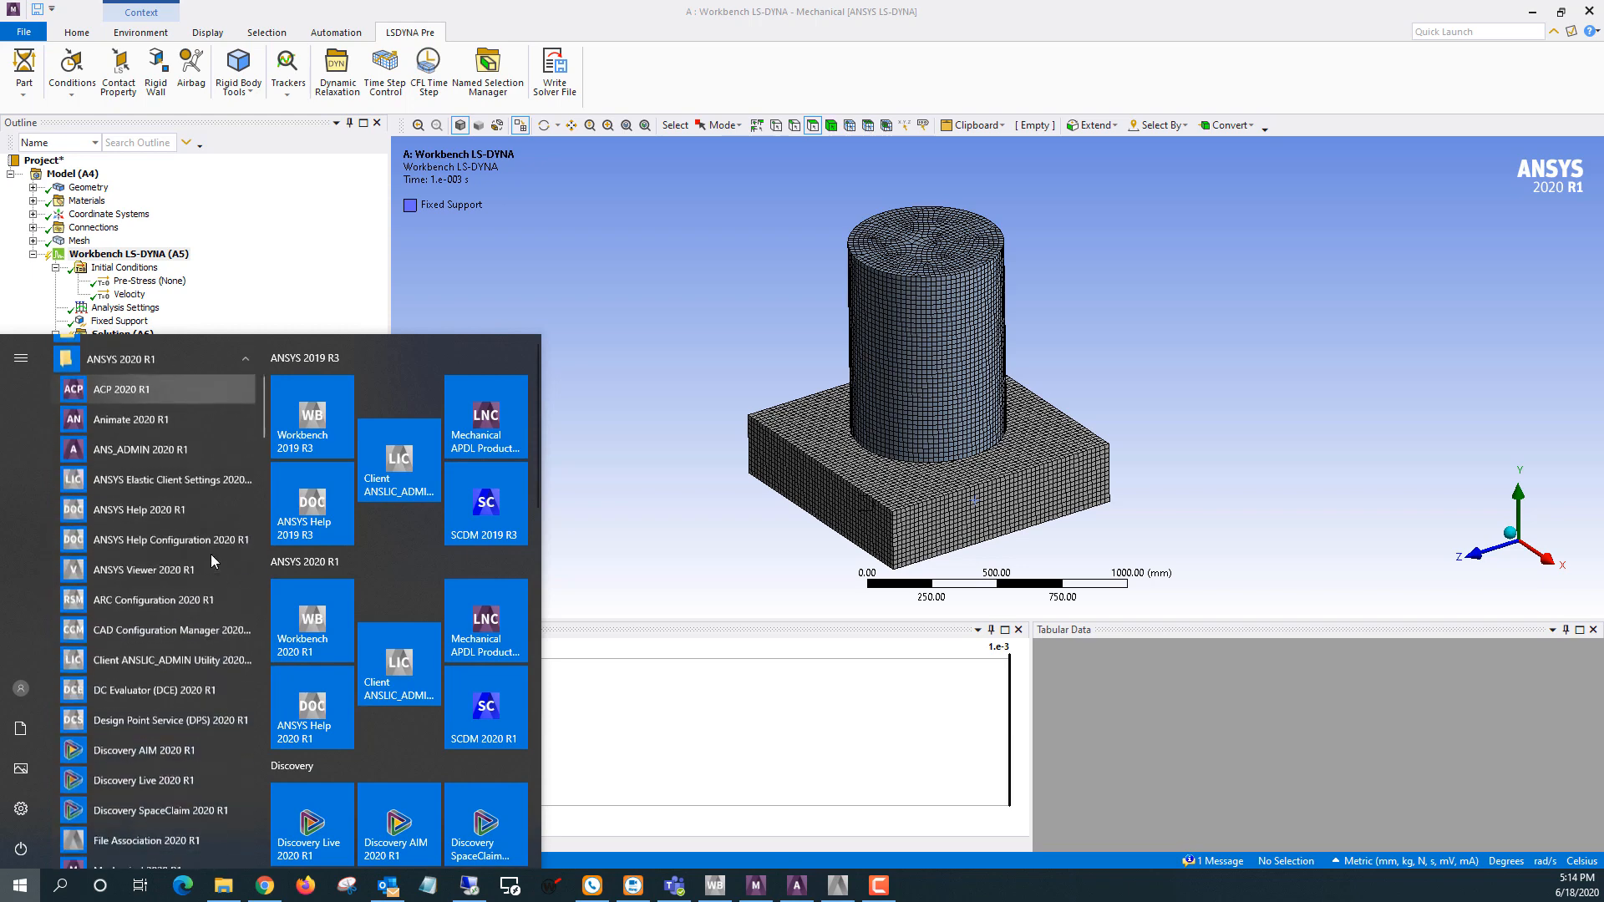
pyautogui.scroll(-3)
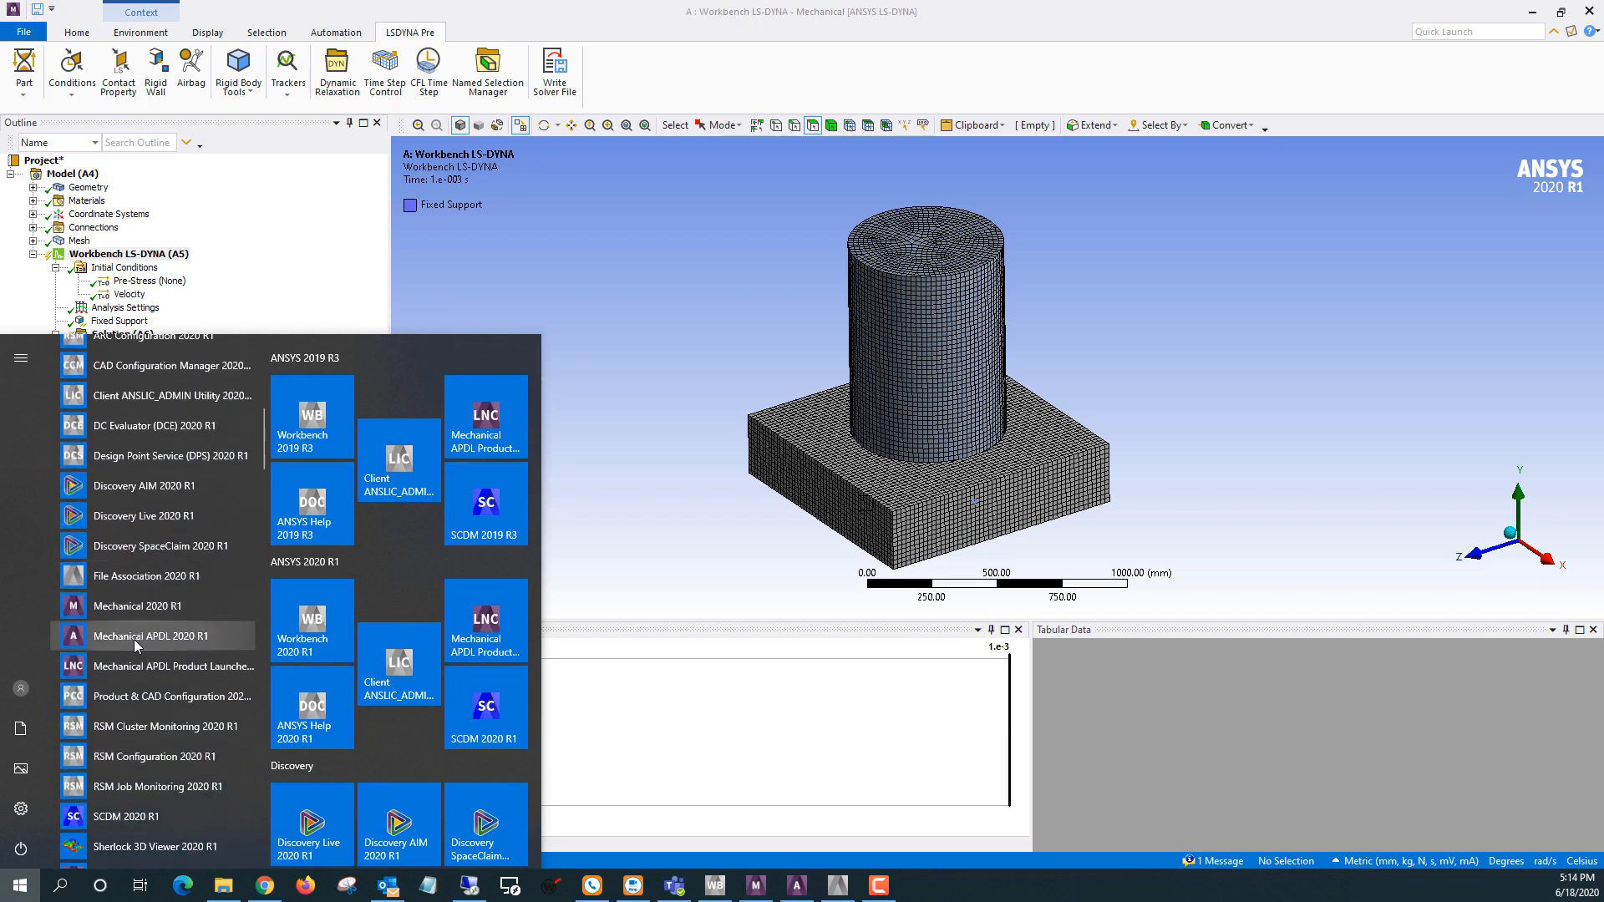
pyautogui.moveTo(189, 666)
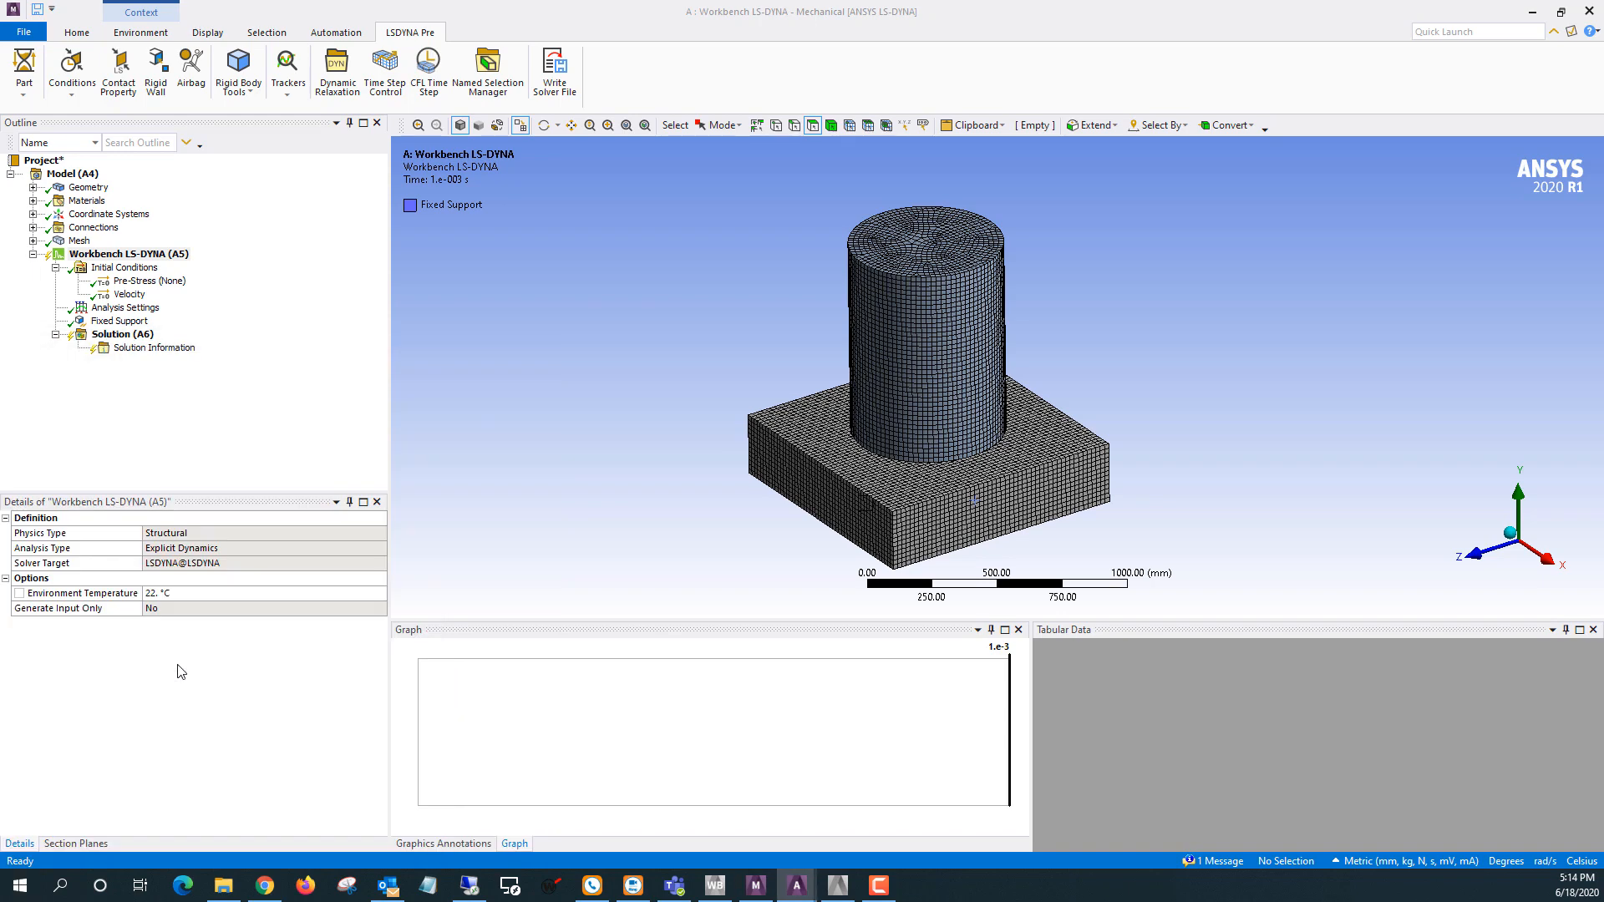
pyautogui.click(553, 72)
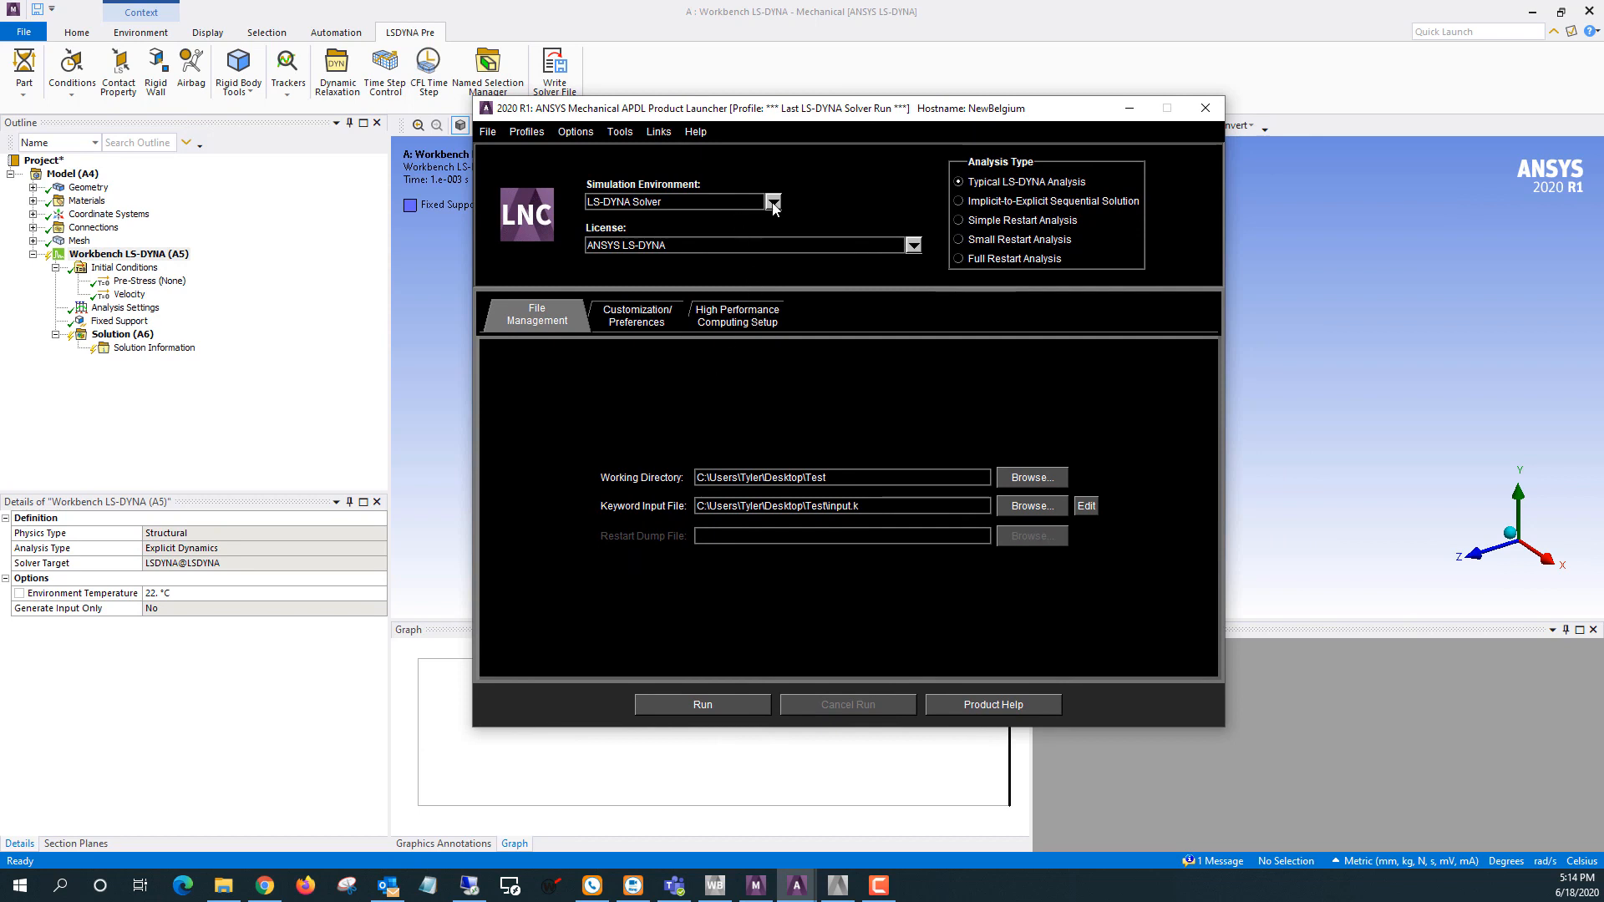
pyautogui.click(772, 201)
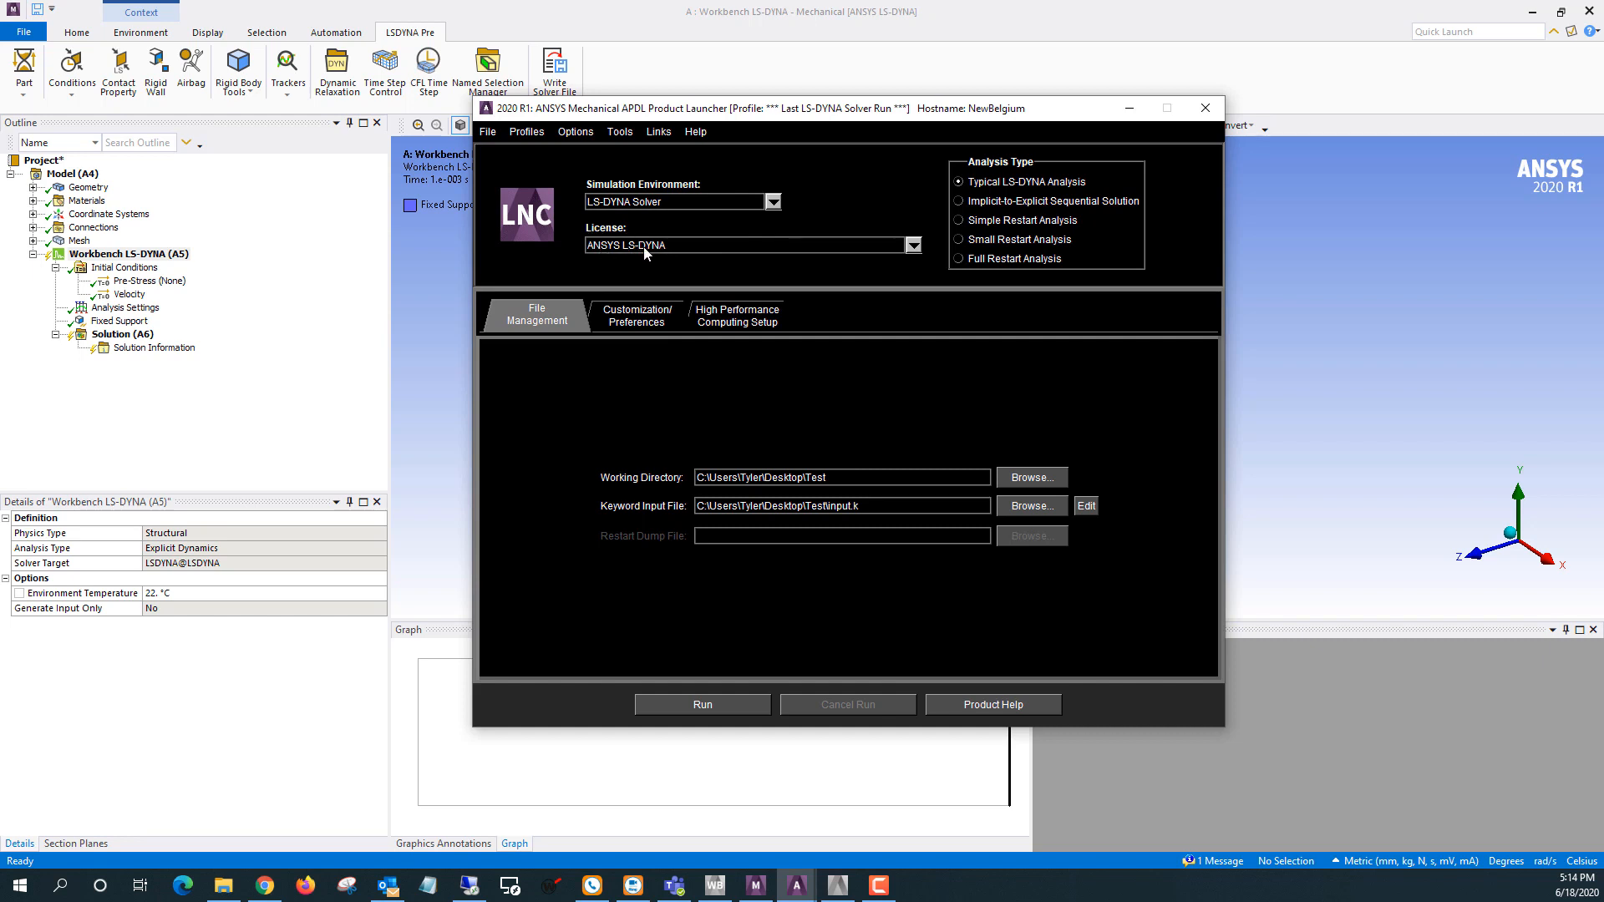
pyautogui.moveTo(643, 259)
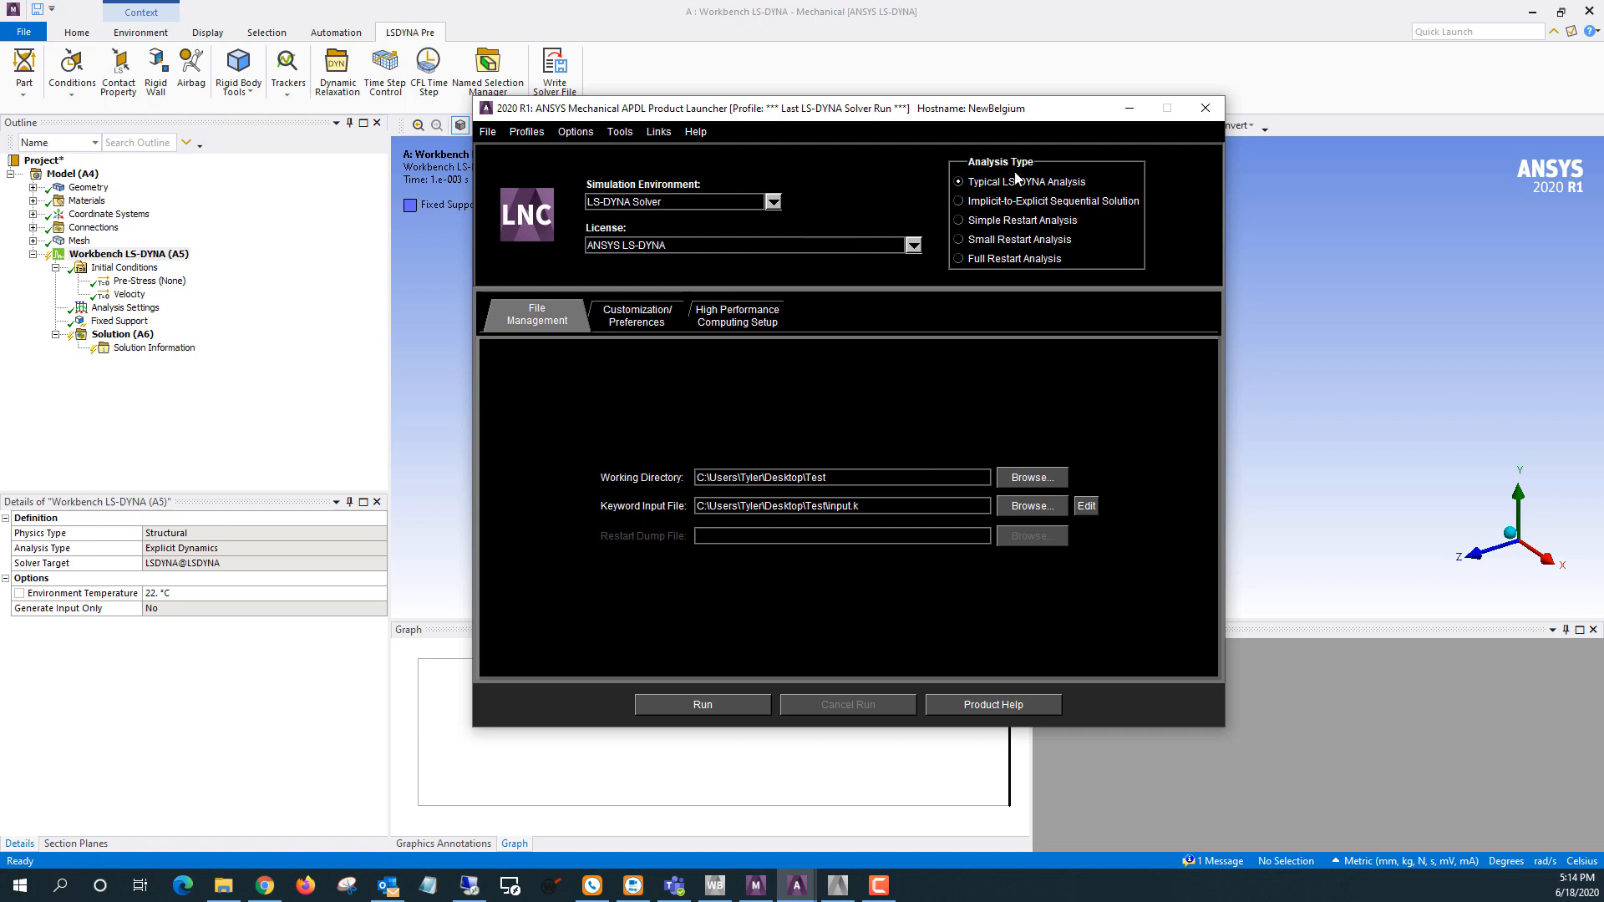
pyautogui.moveTo(942, 218)
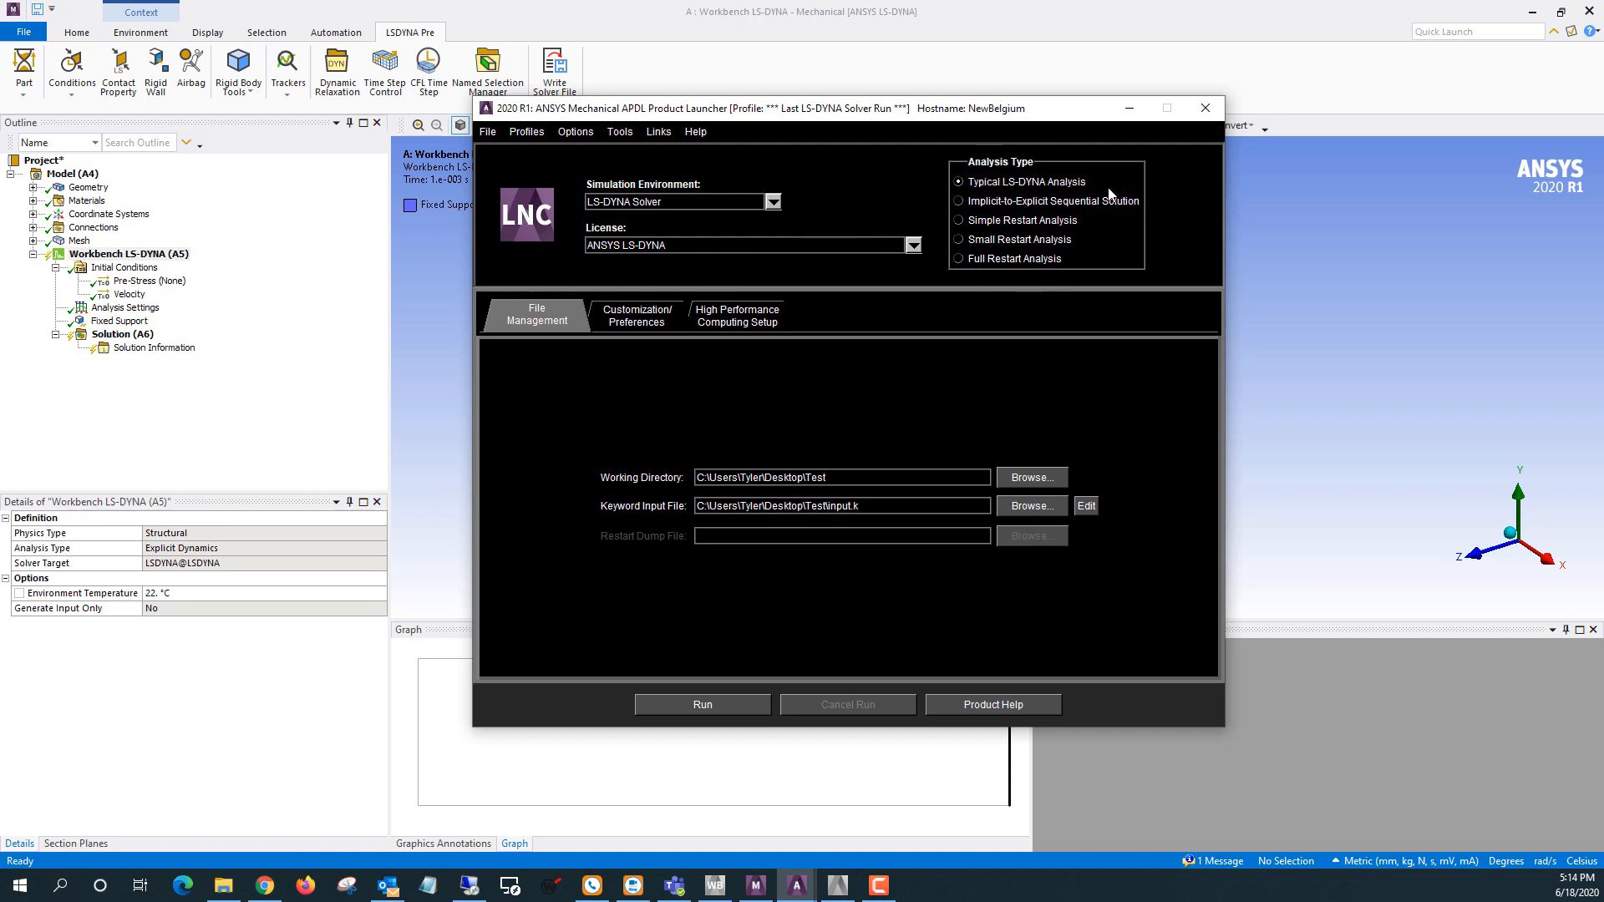
pyautogui.moveTo(1030, 208)
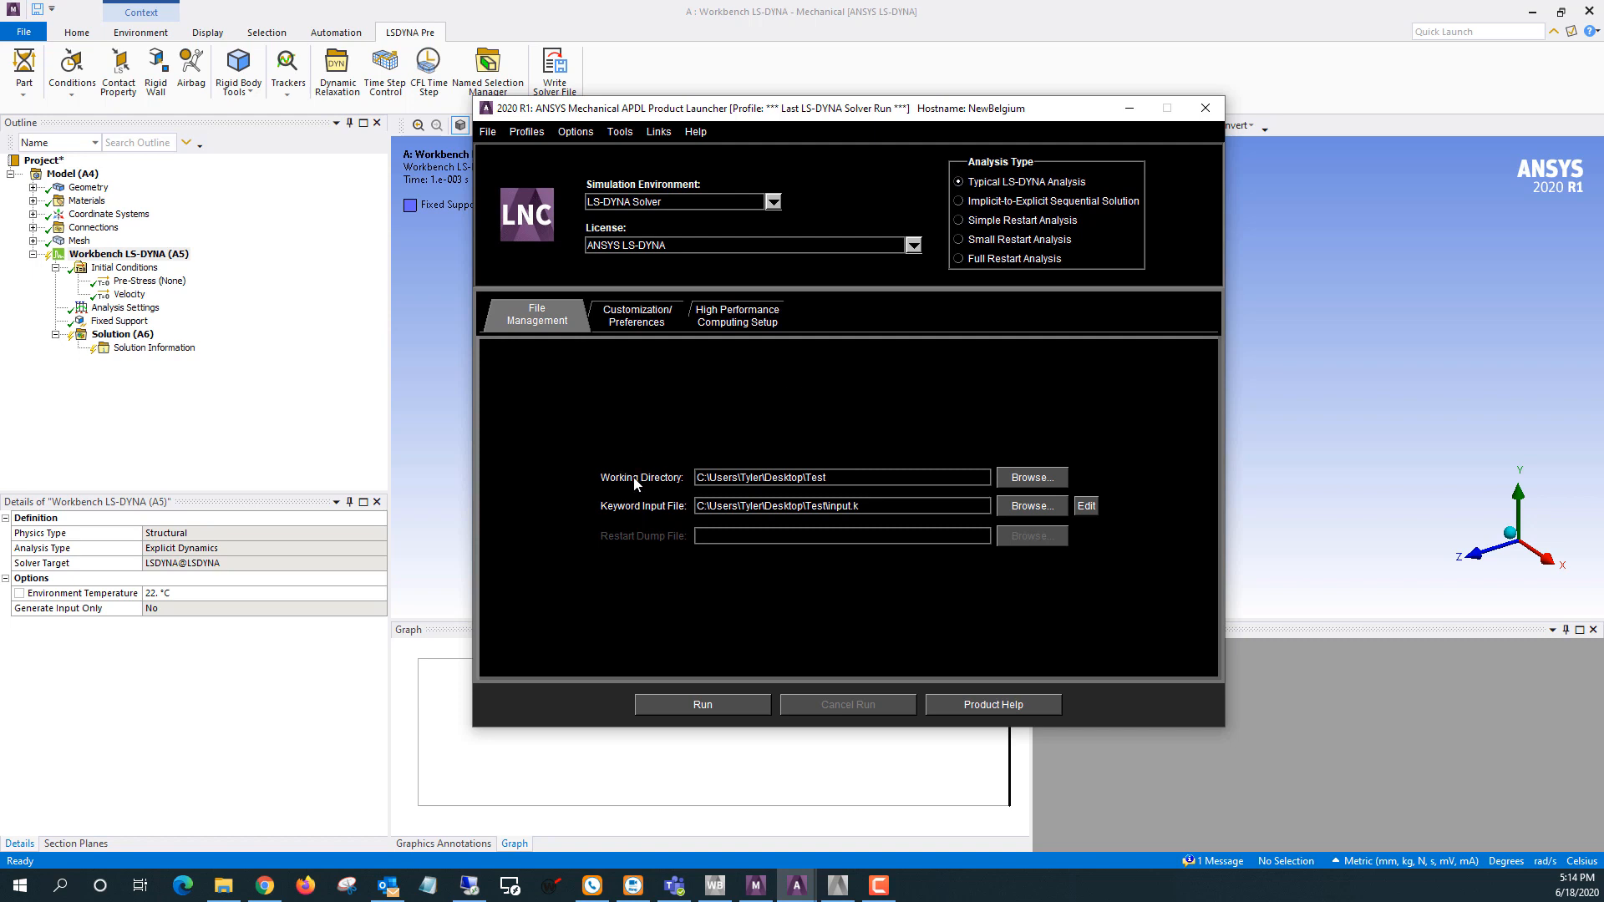
pyautogui.moveTo(689, 484)
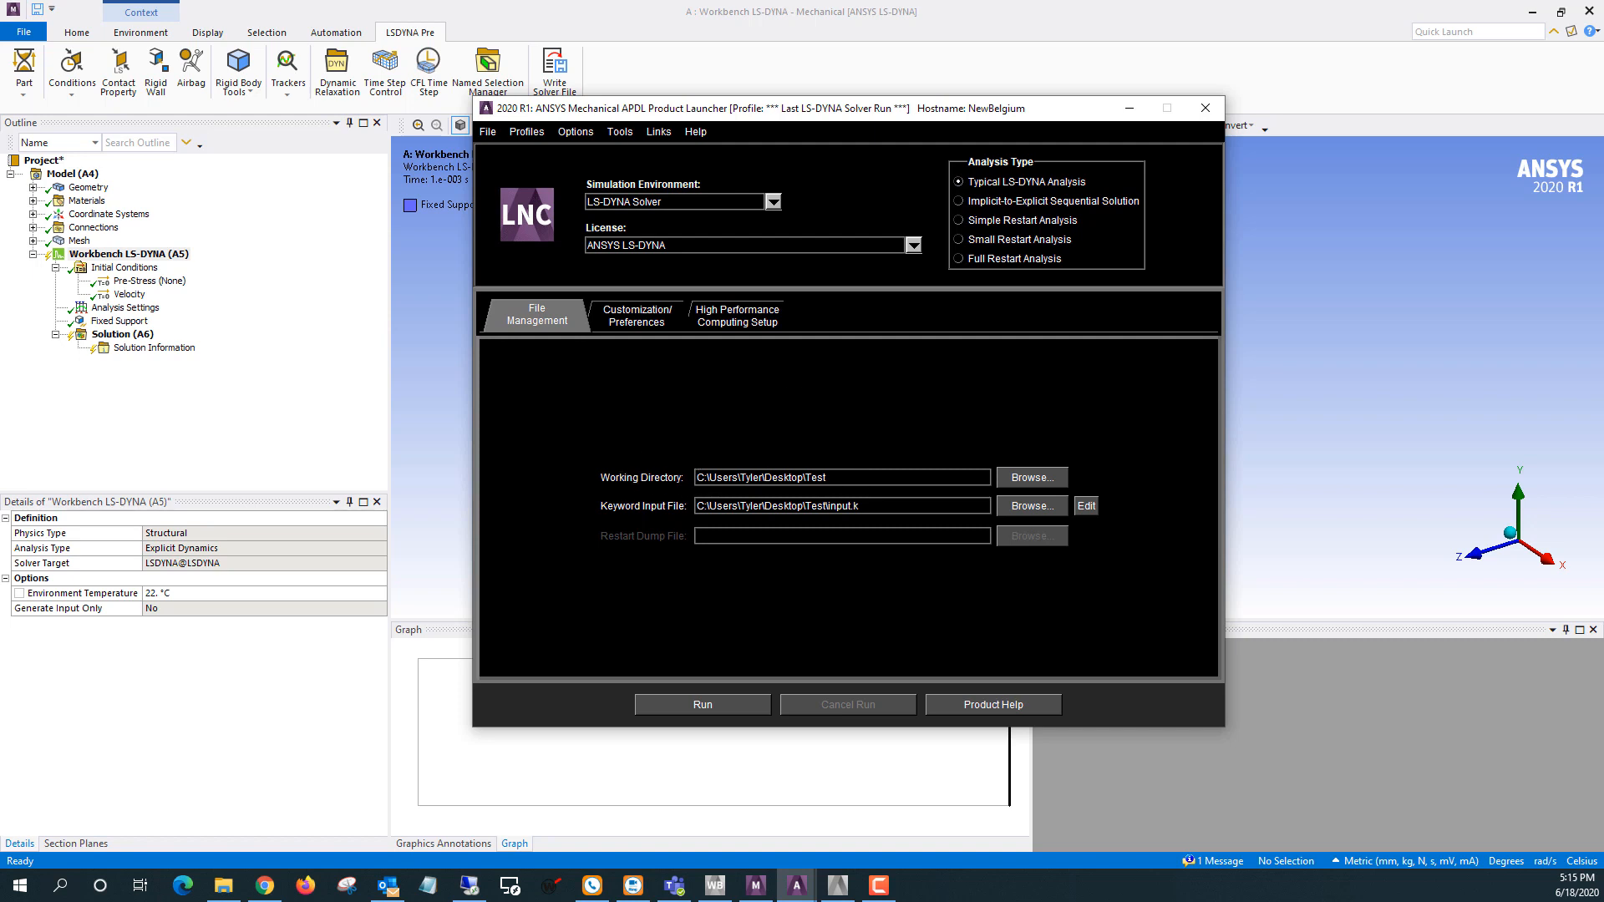
pyautogui.click(1031, 477)
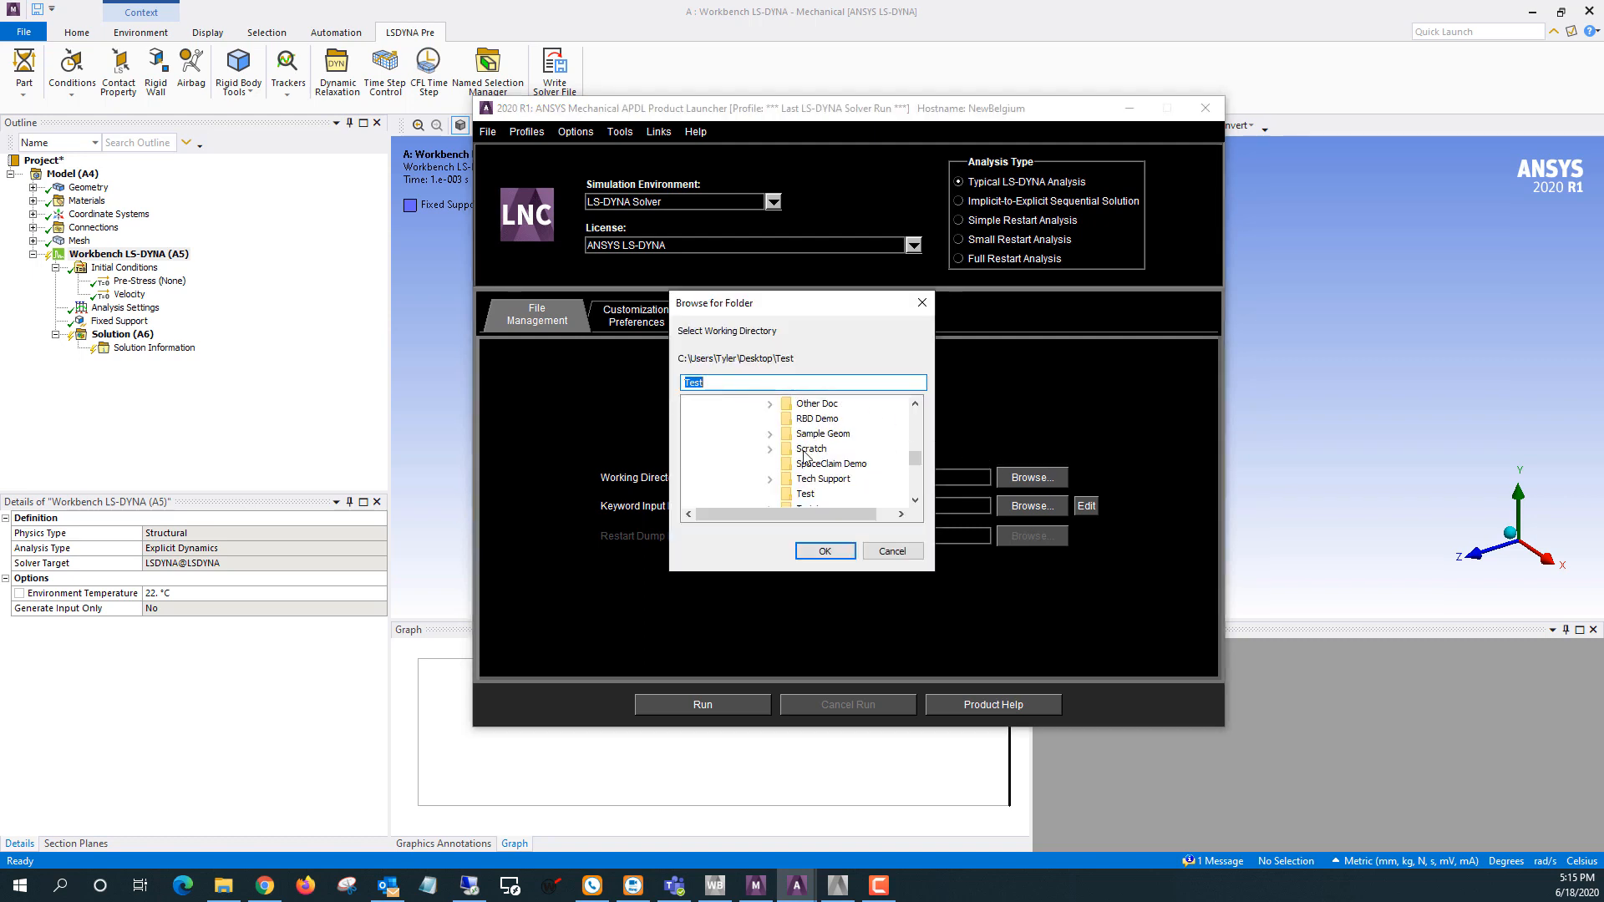
pyautogui.click(823, 551)
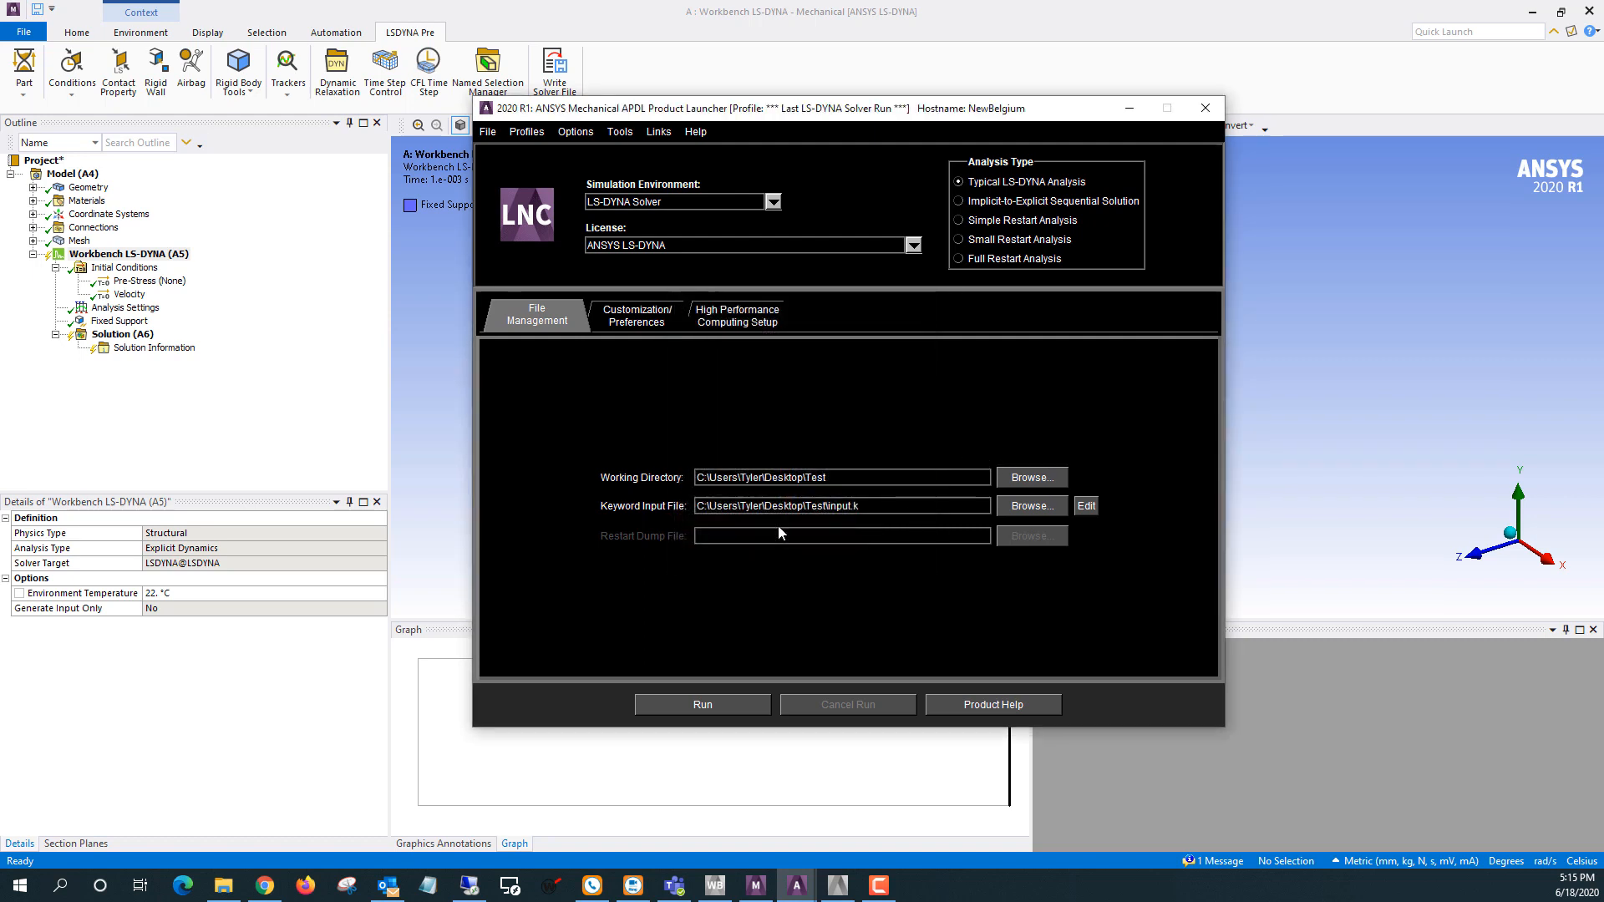
pyautogui.moveTo(808, 529)
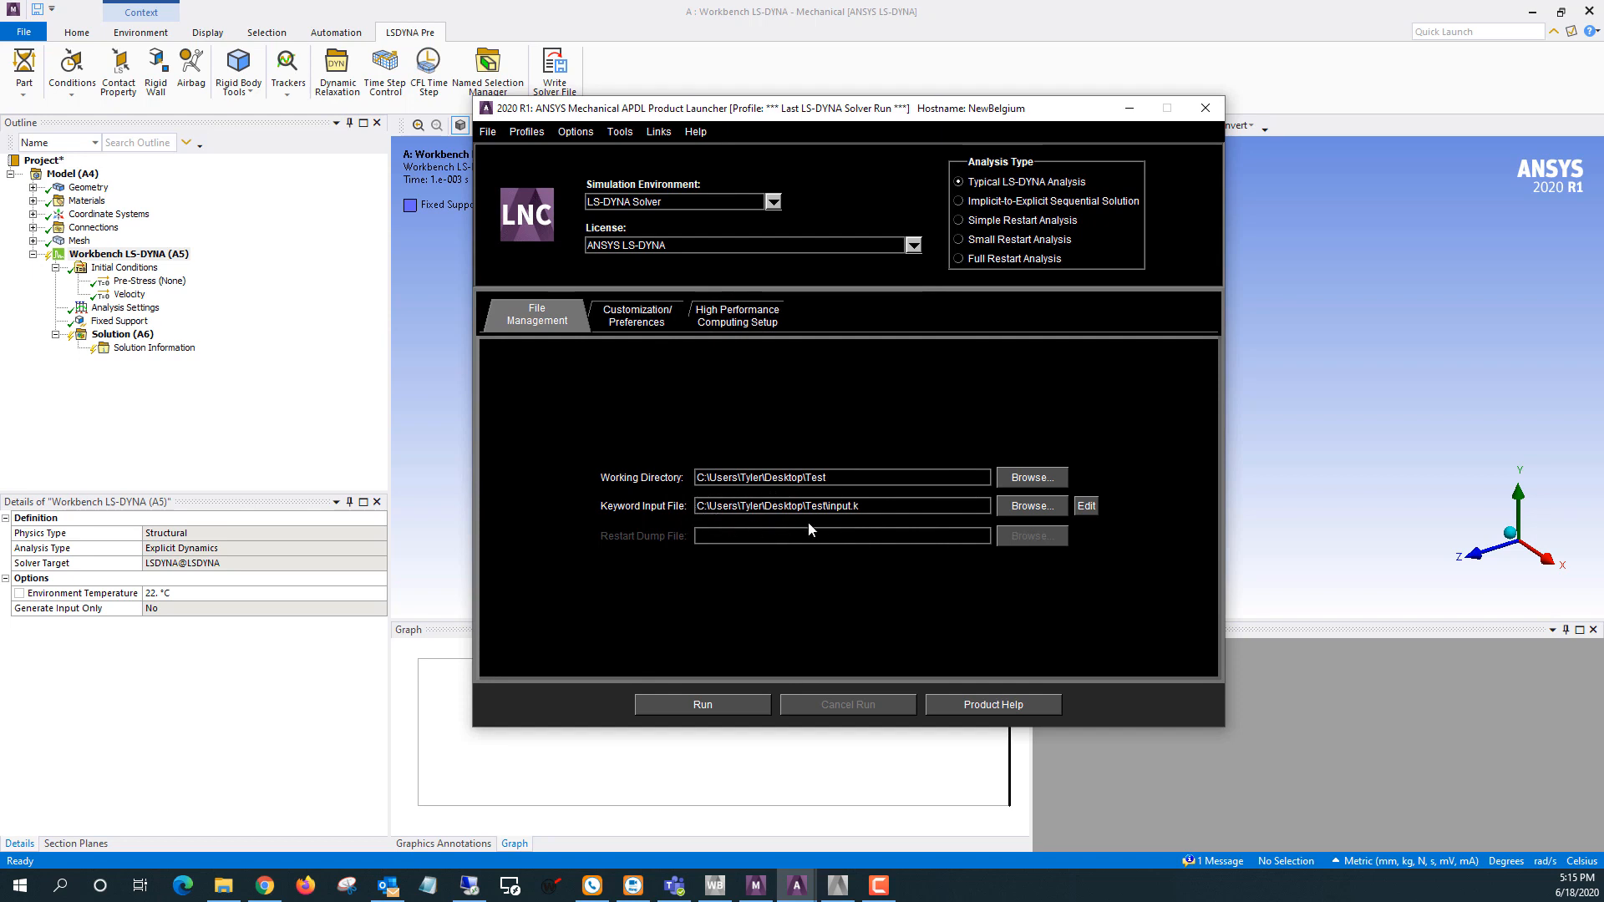
pyautogui.moveTo(1036, 529)
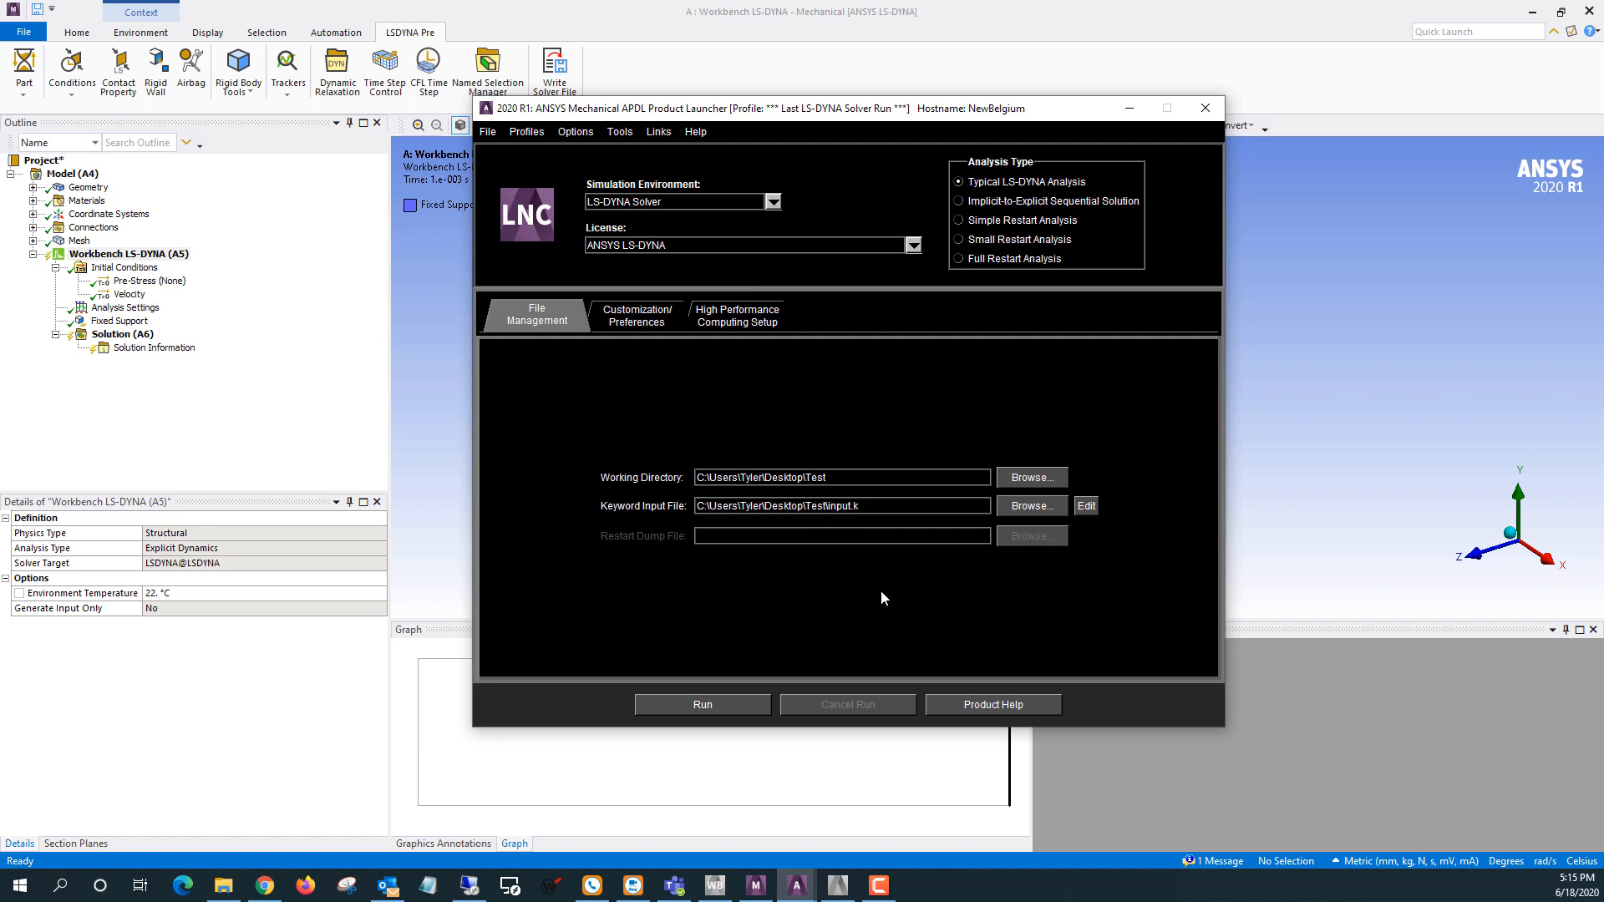
pyautogui.moveTo(867, 596)
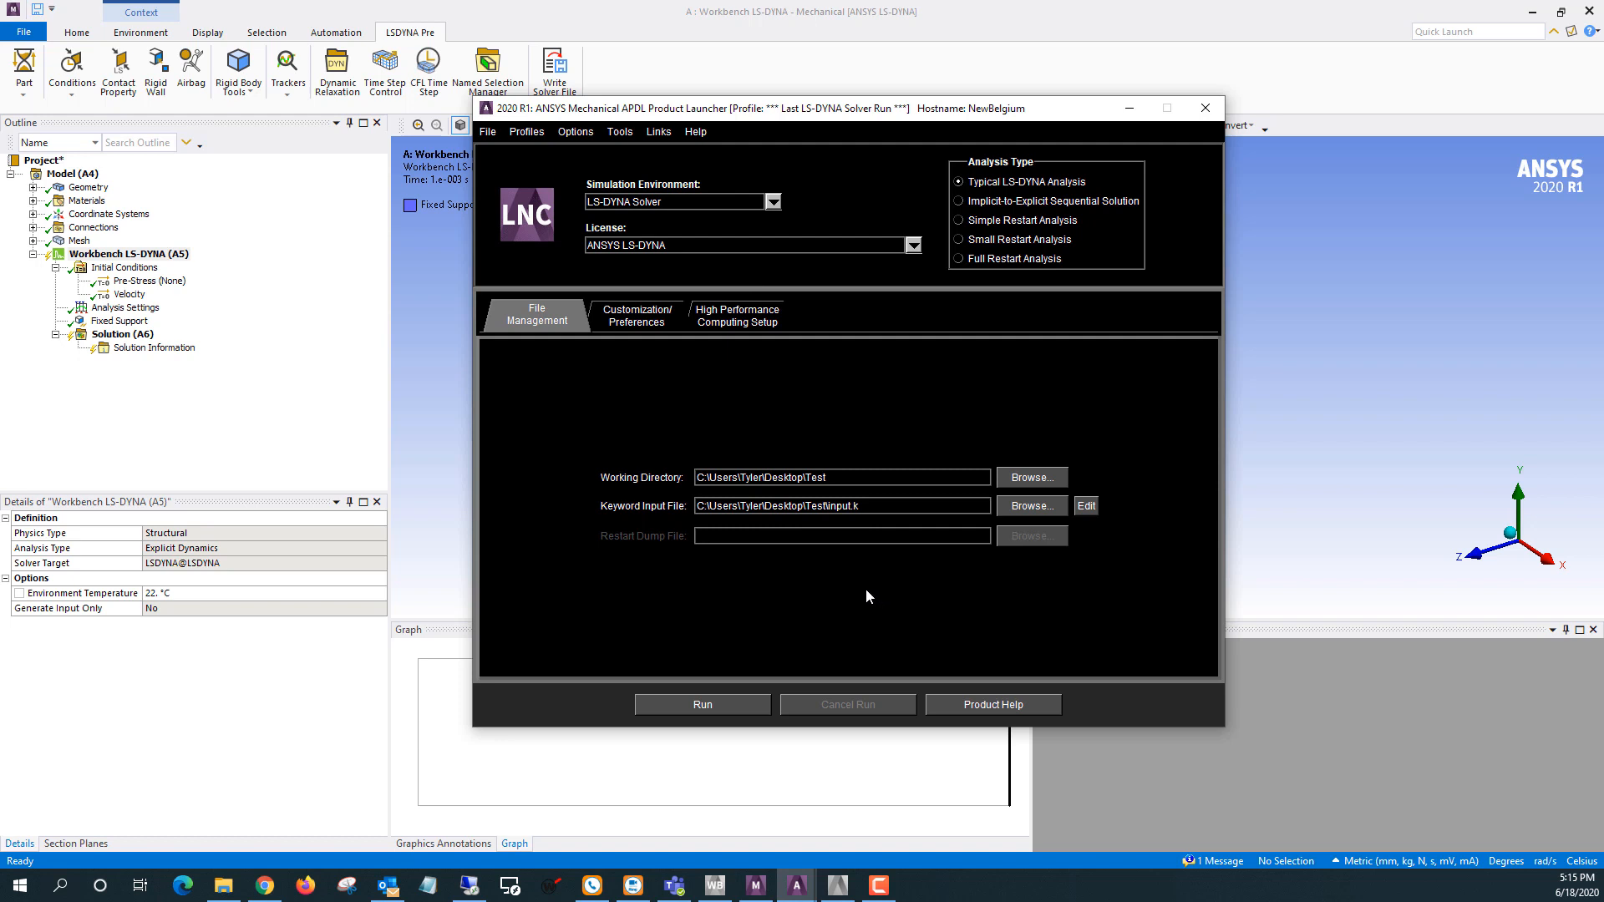
pyautogui.moveTo(761, 333)
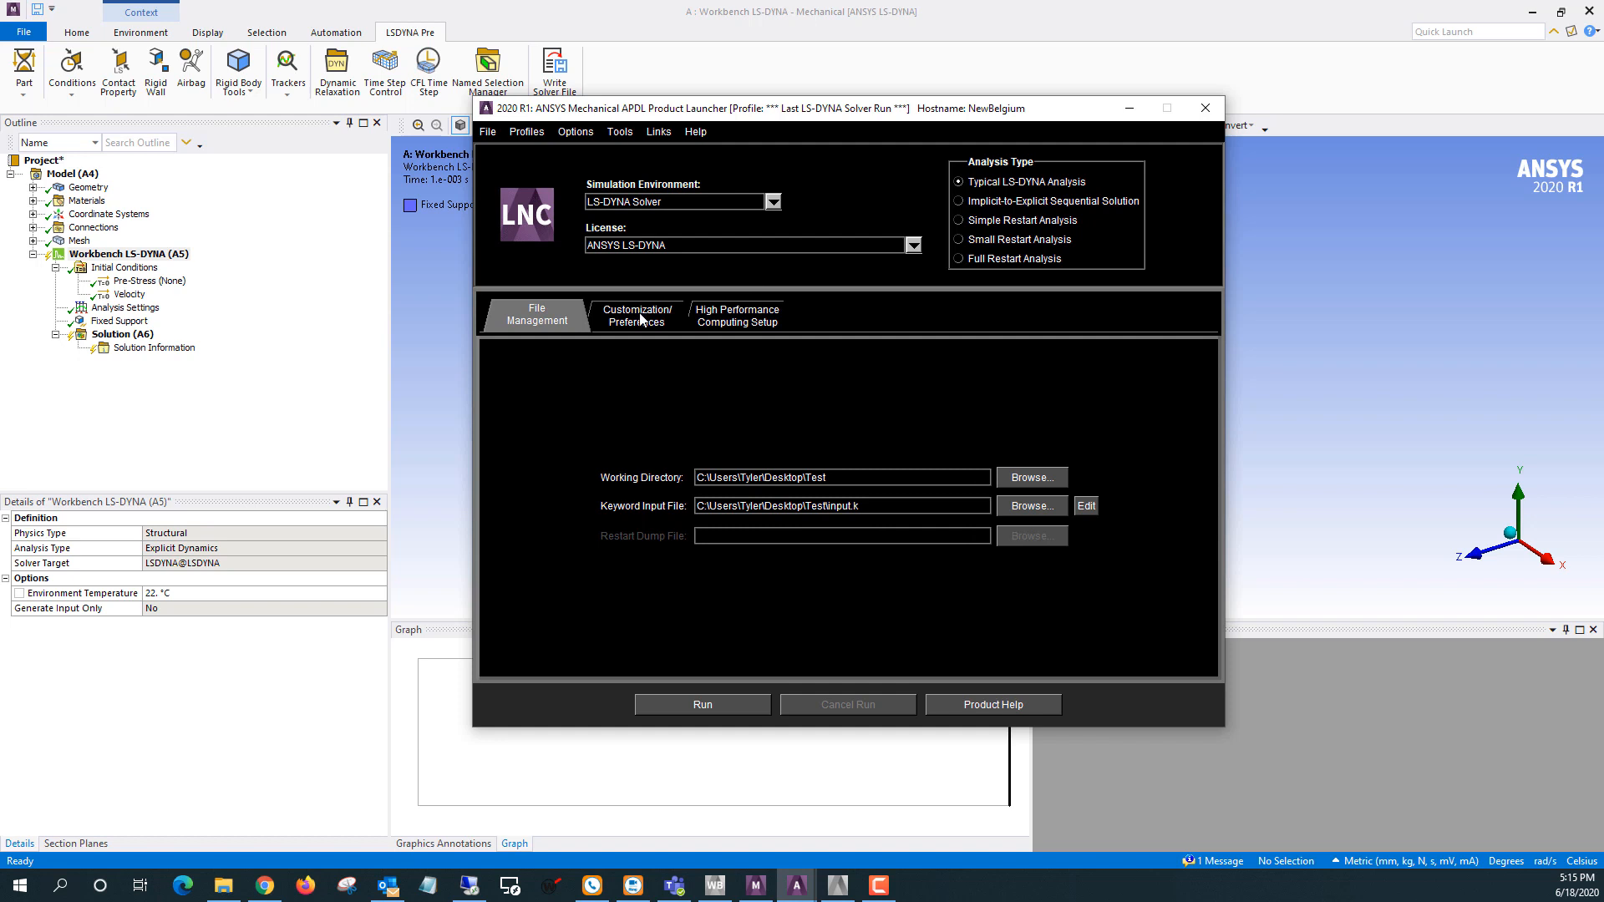
# On Customization/Preferences, enter 300000000 words of memory and review Number of CPUs
pyautogui.click(635, 315)
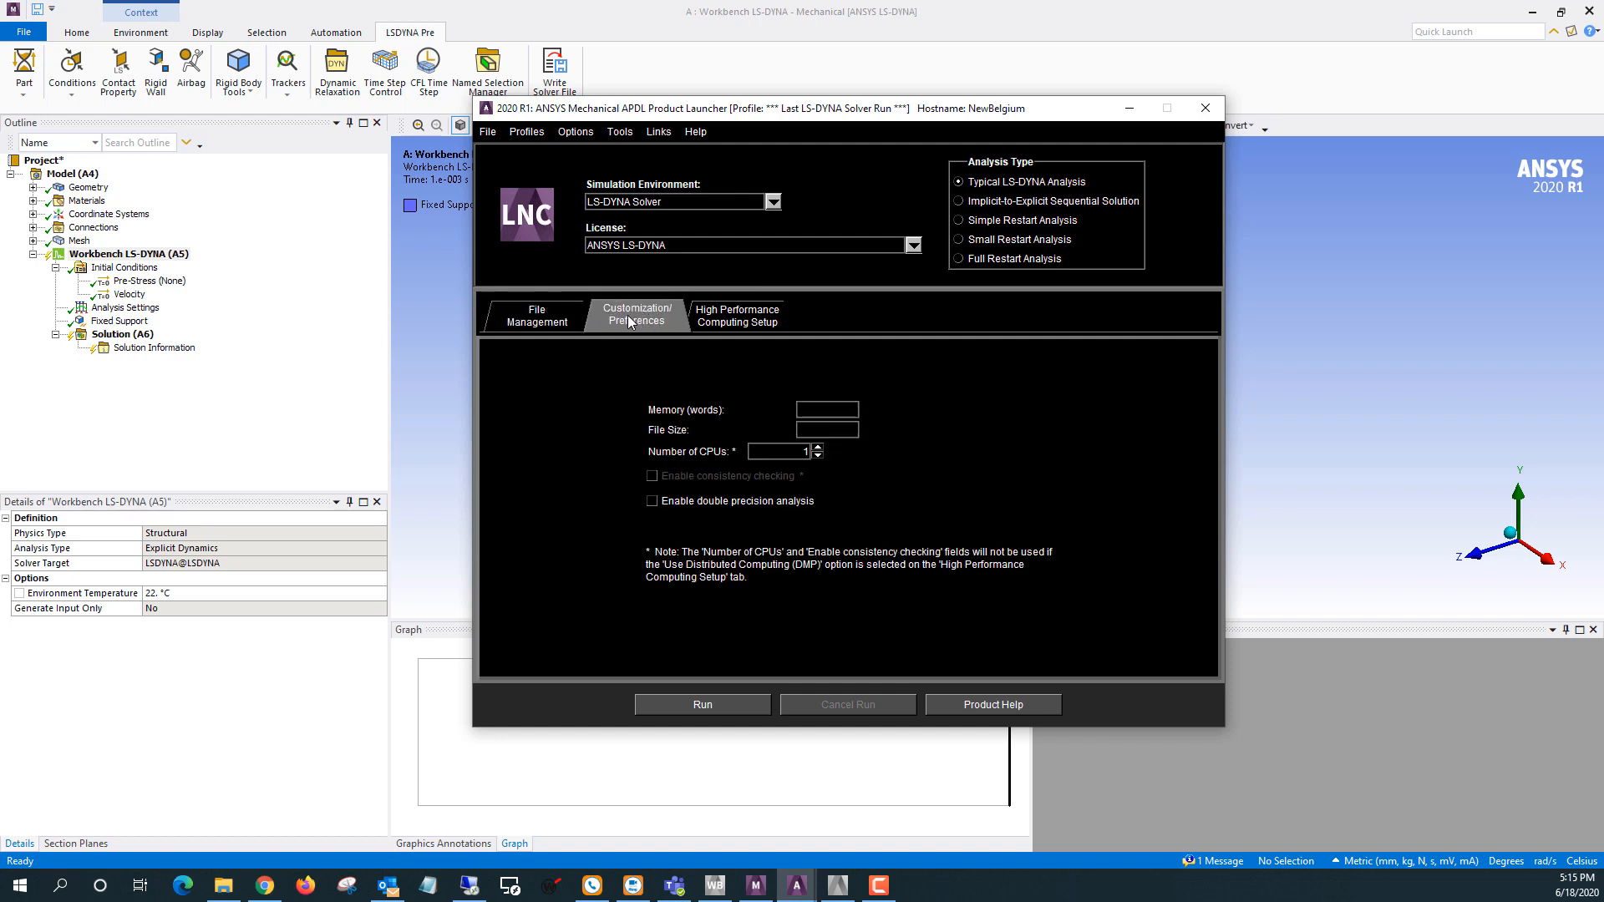
pyautogui.moveTo(703, 416)
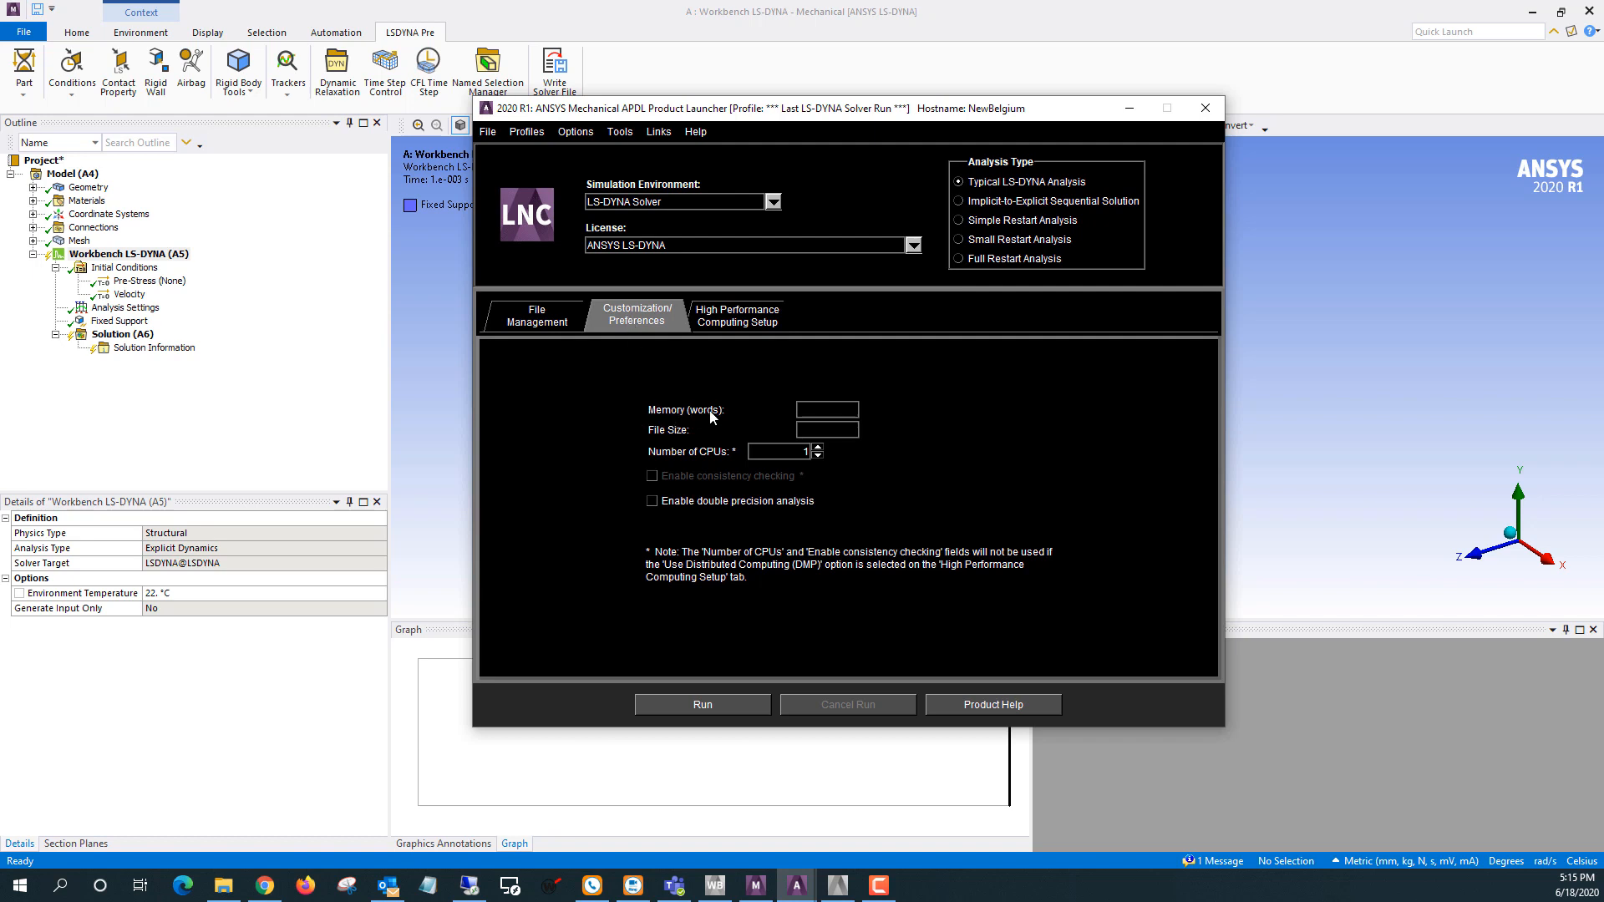
pyautogui.moveTo(721, 411)
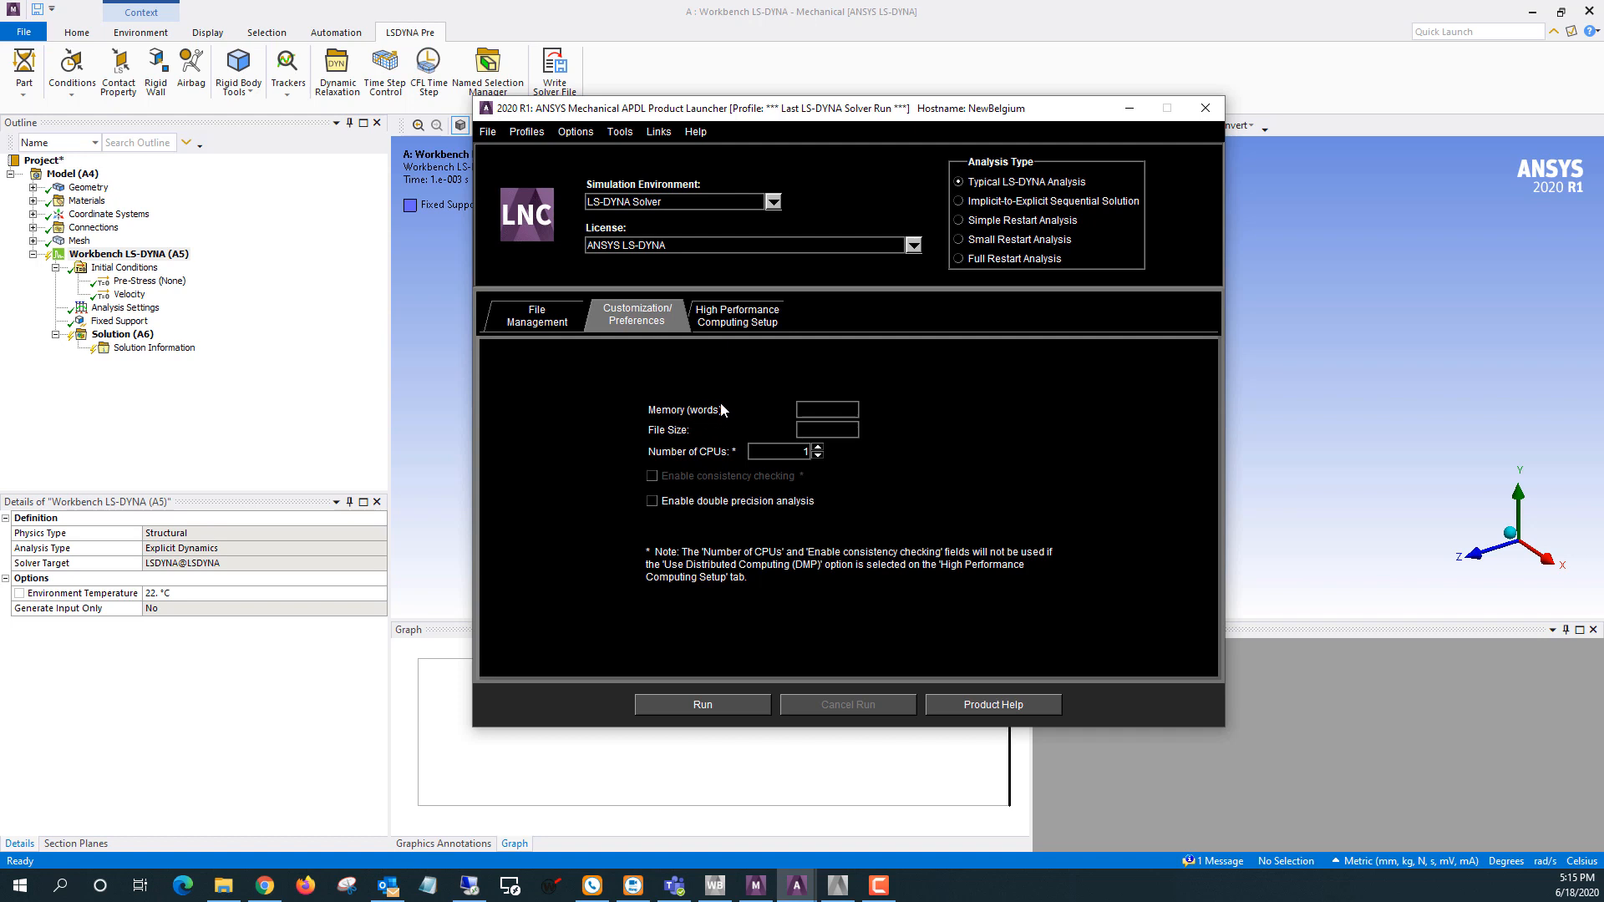
pyautogui.moveTo(703, 427)
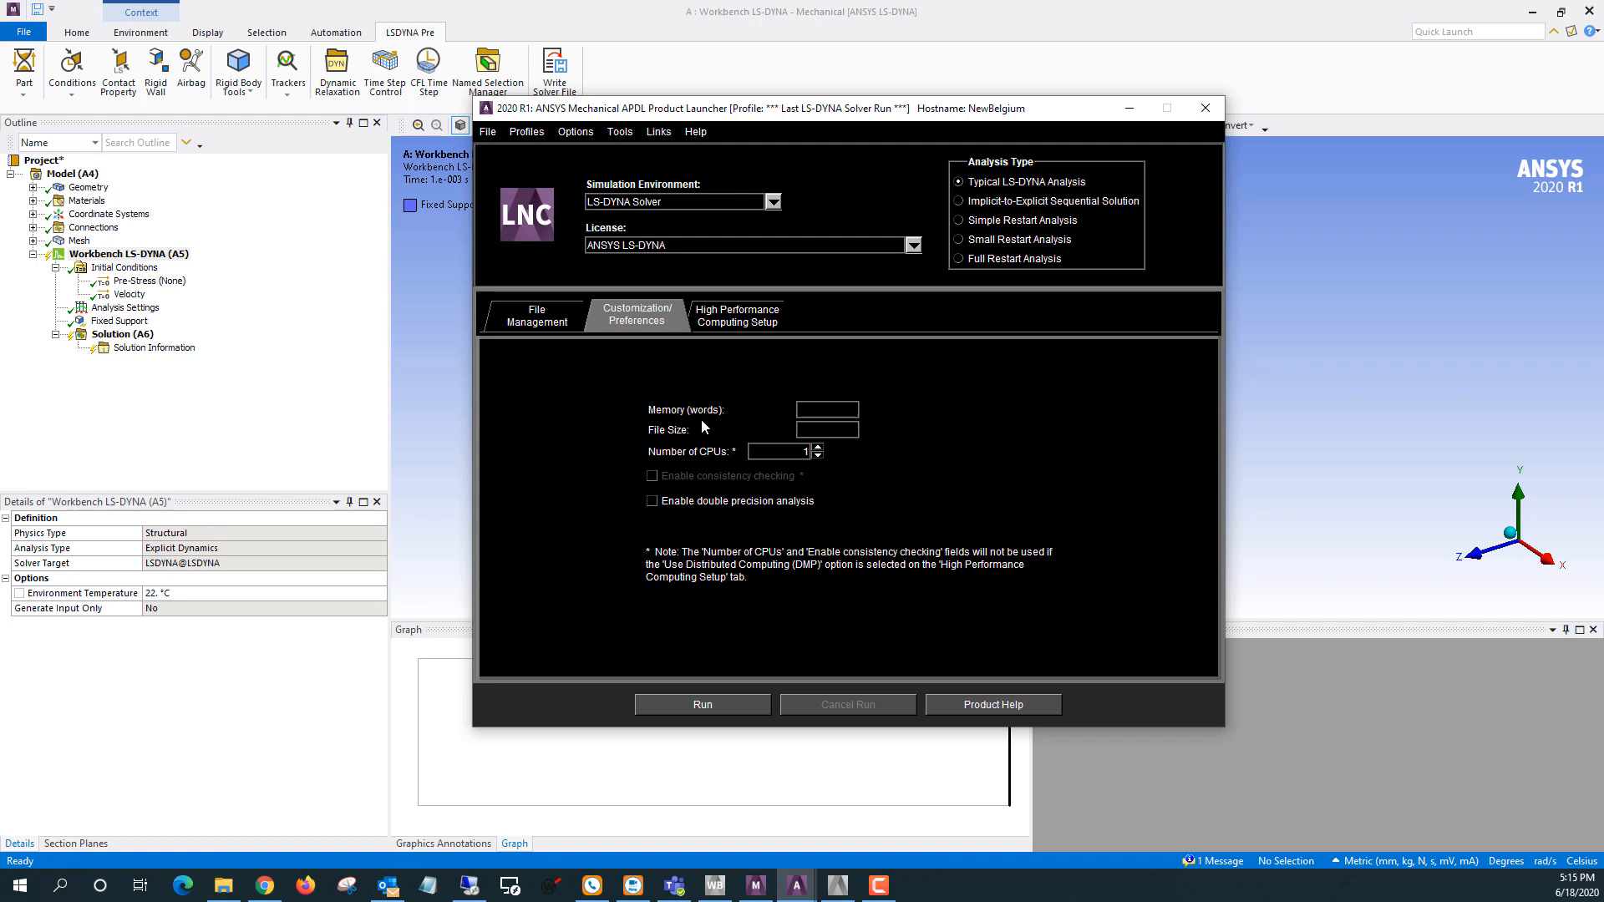
pyautogui.moveTo(710, 425)
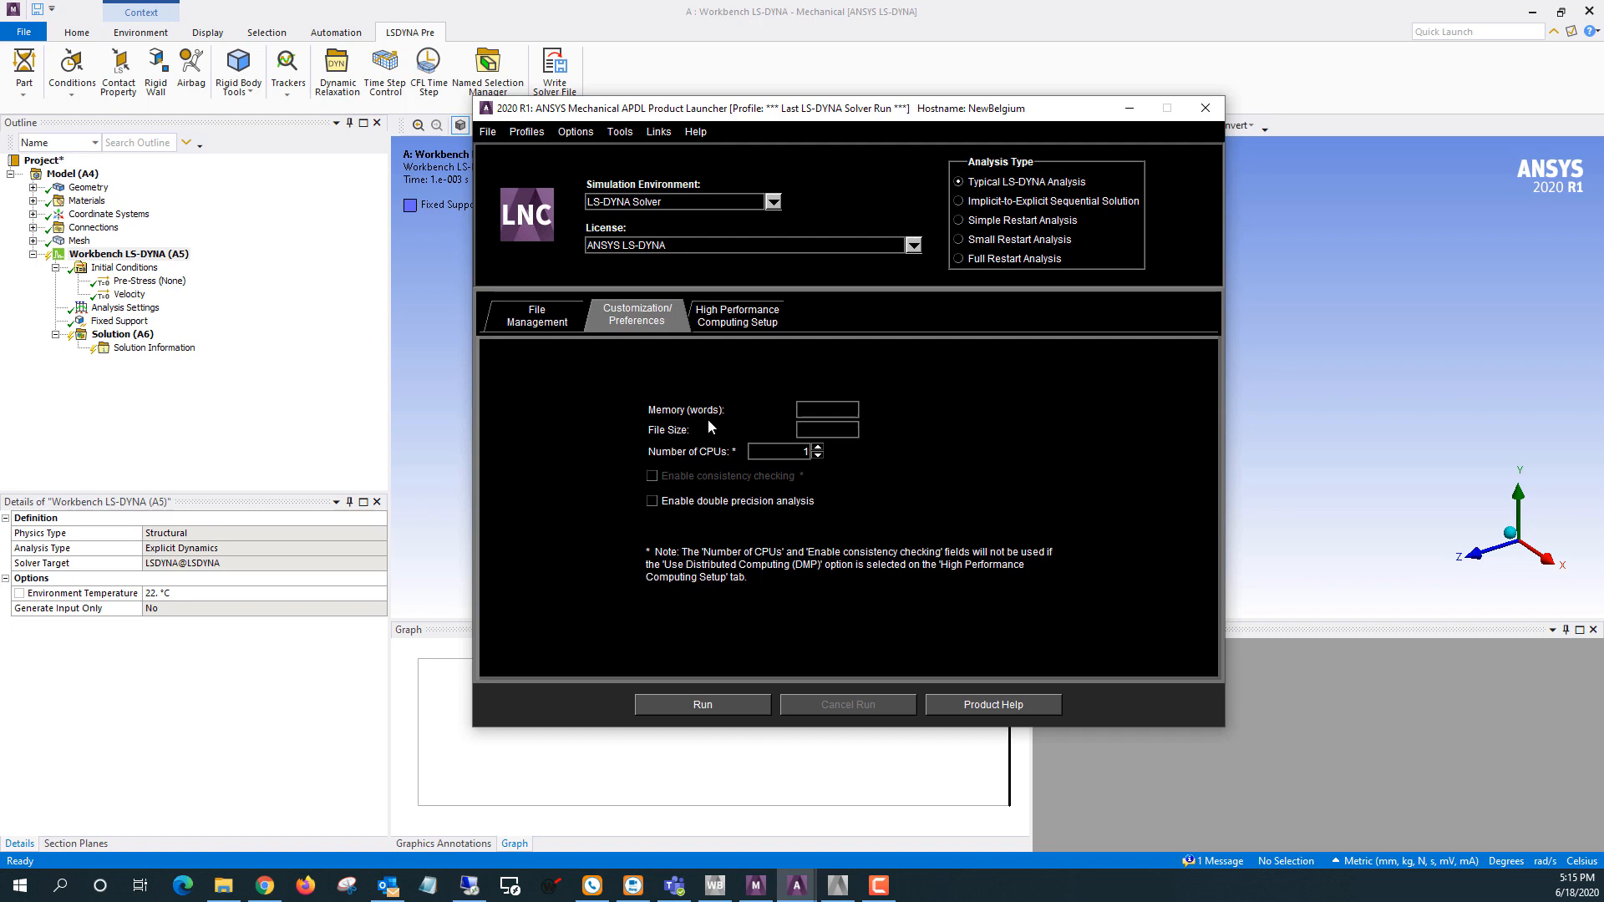
pyautogui.click(825, 409)
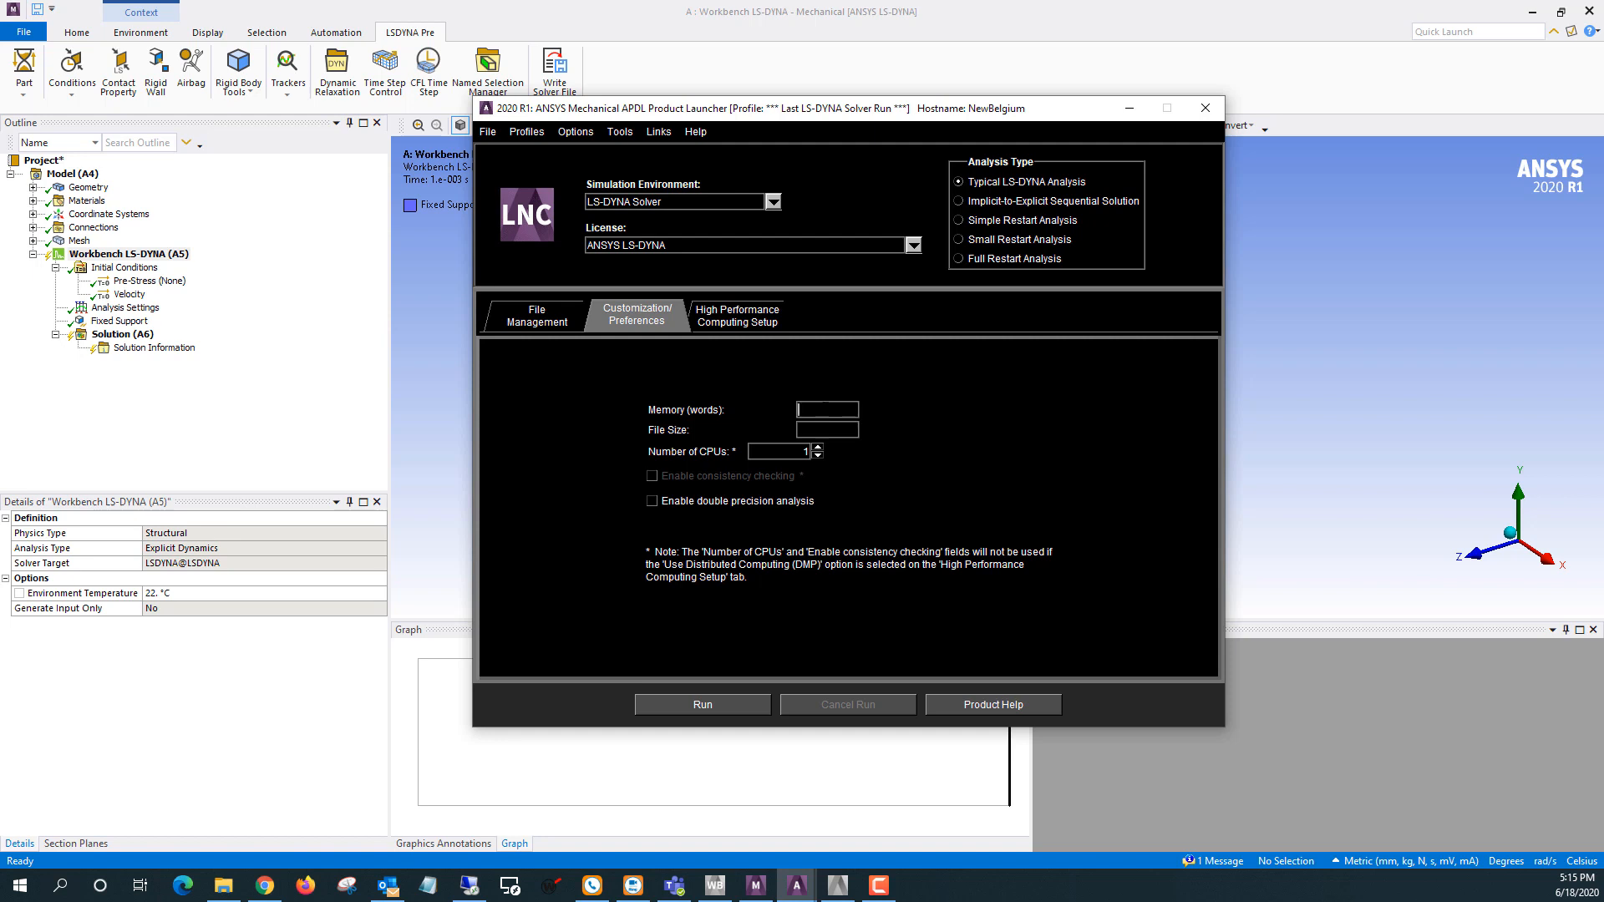
pyautogui.write('300000000')
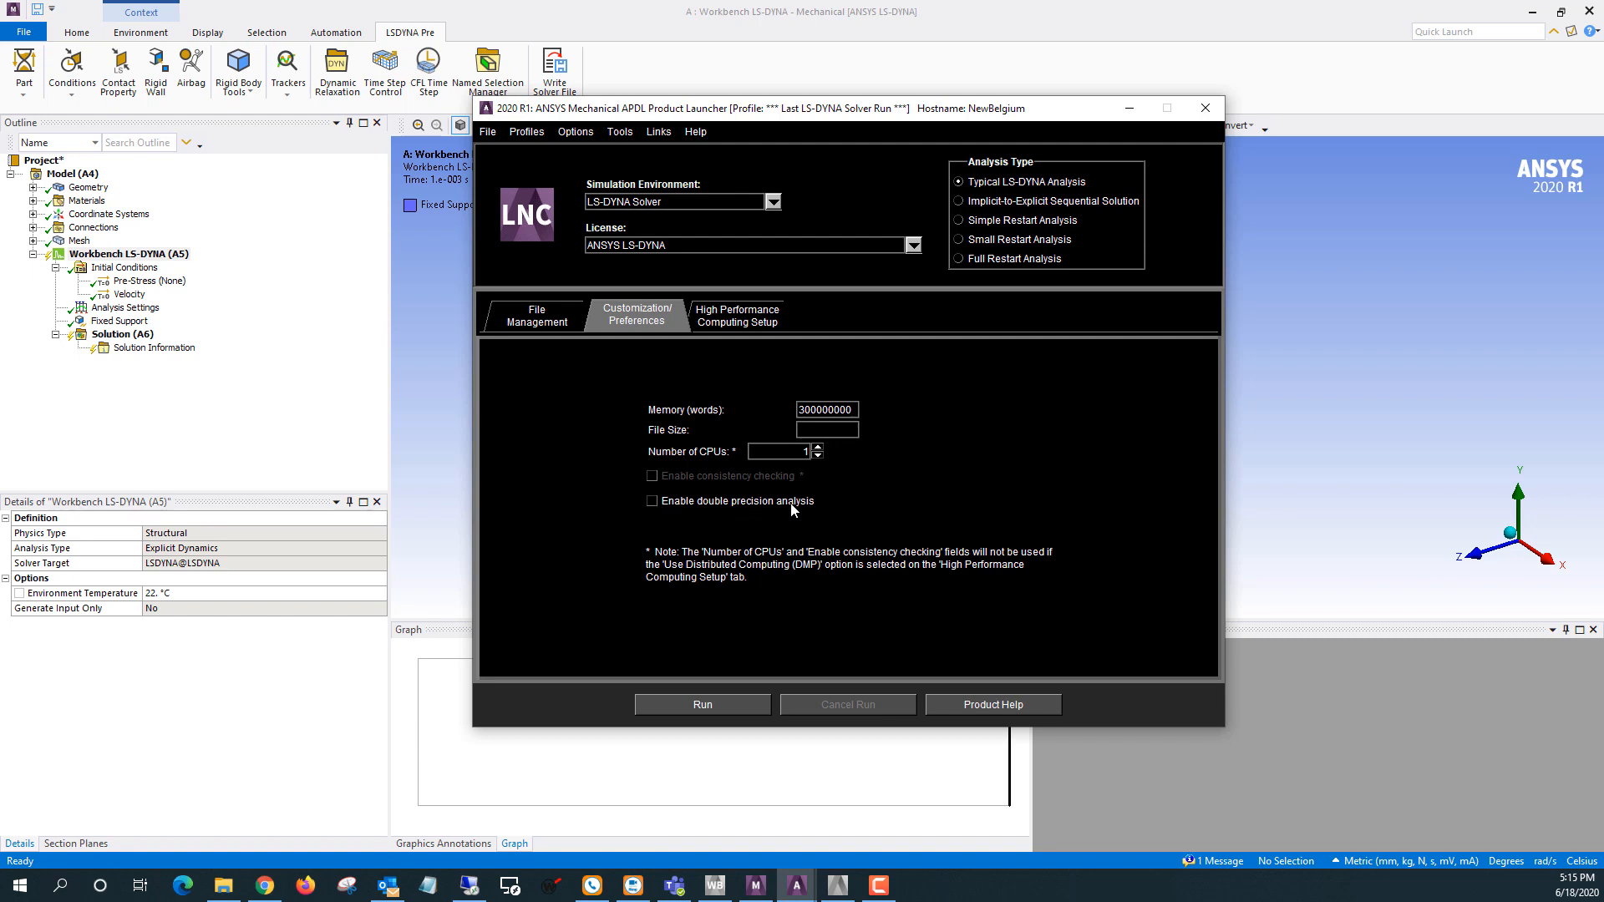
pyautogui.click(824, 409)
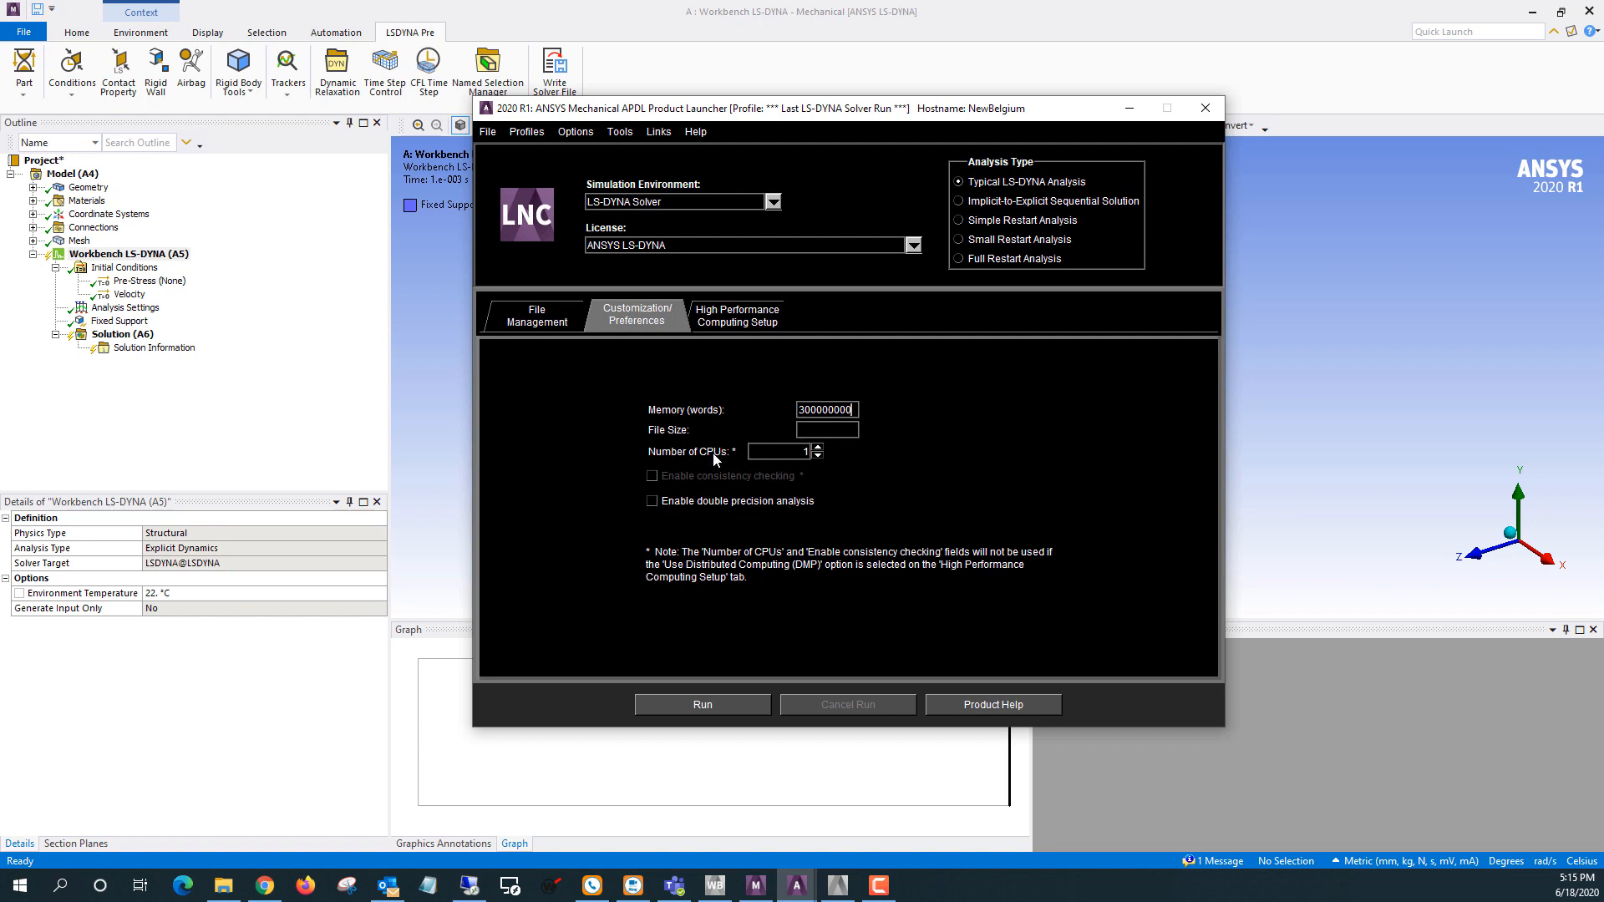
pyautogui.moveTo(632, 455)
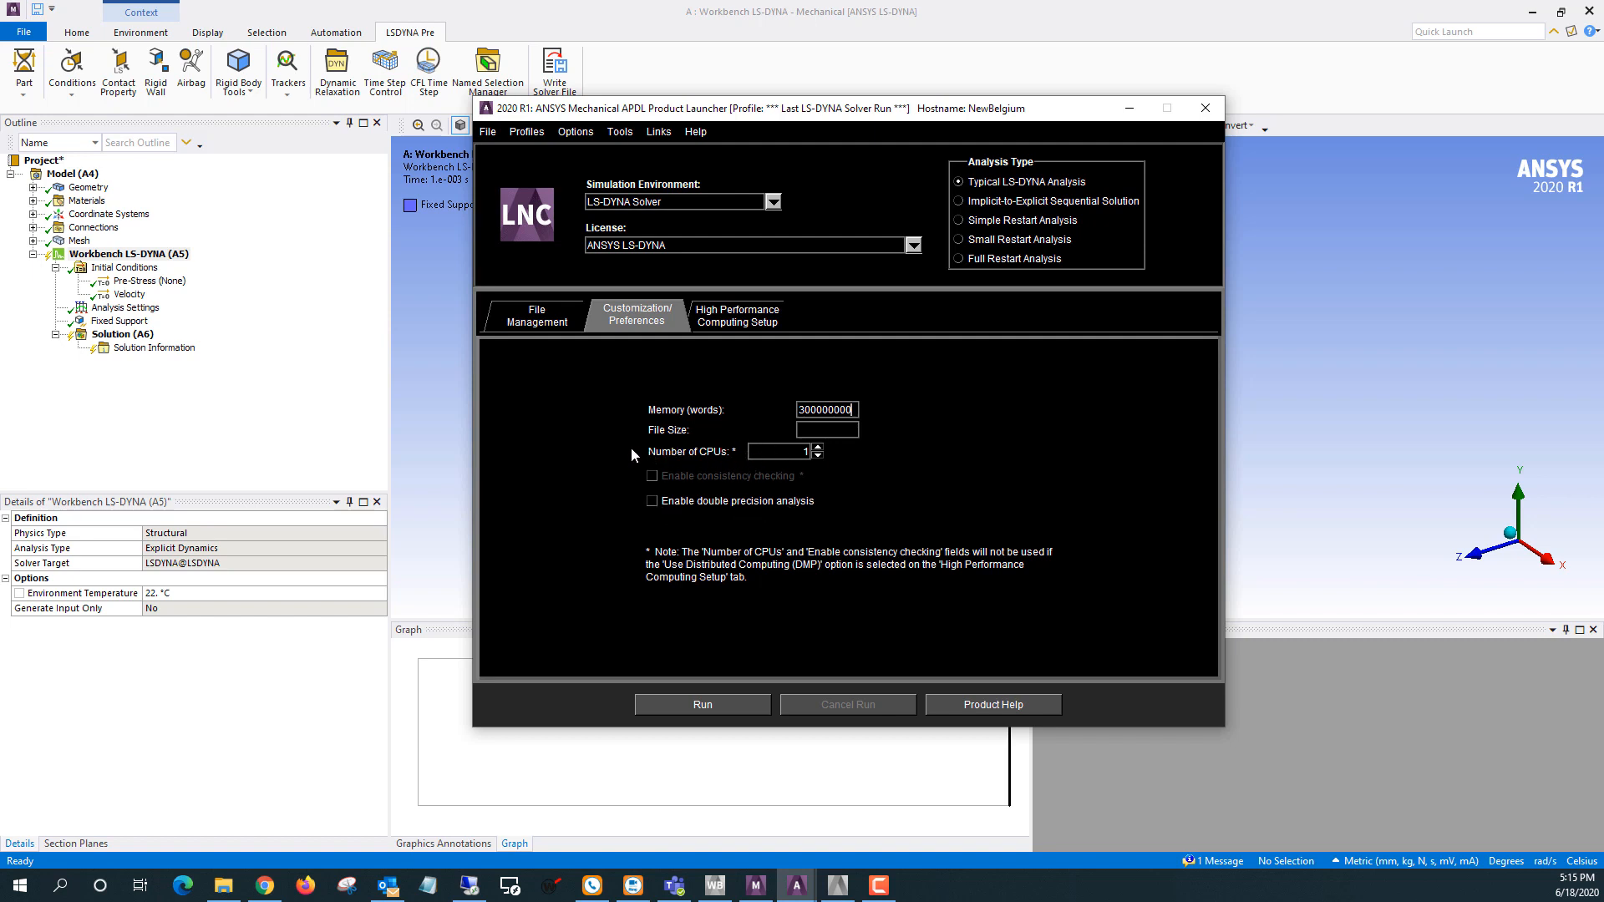
pyautogui.moveTo(651, 370)
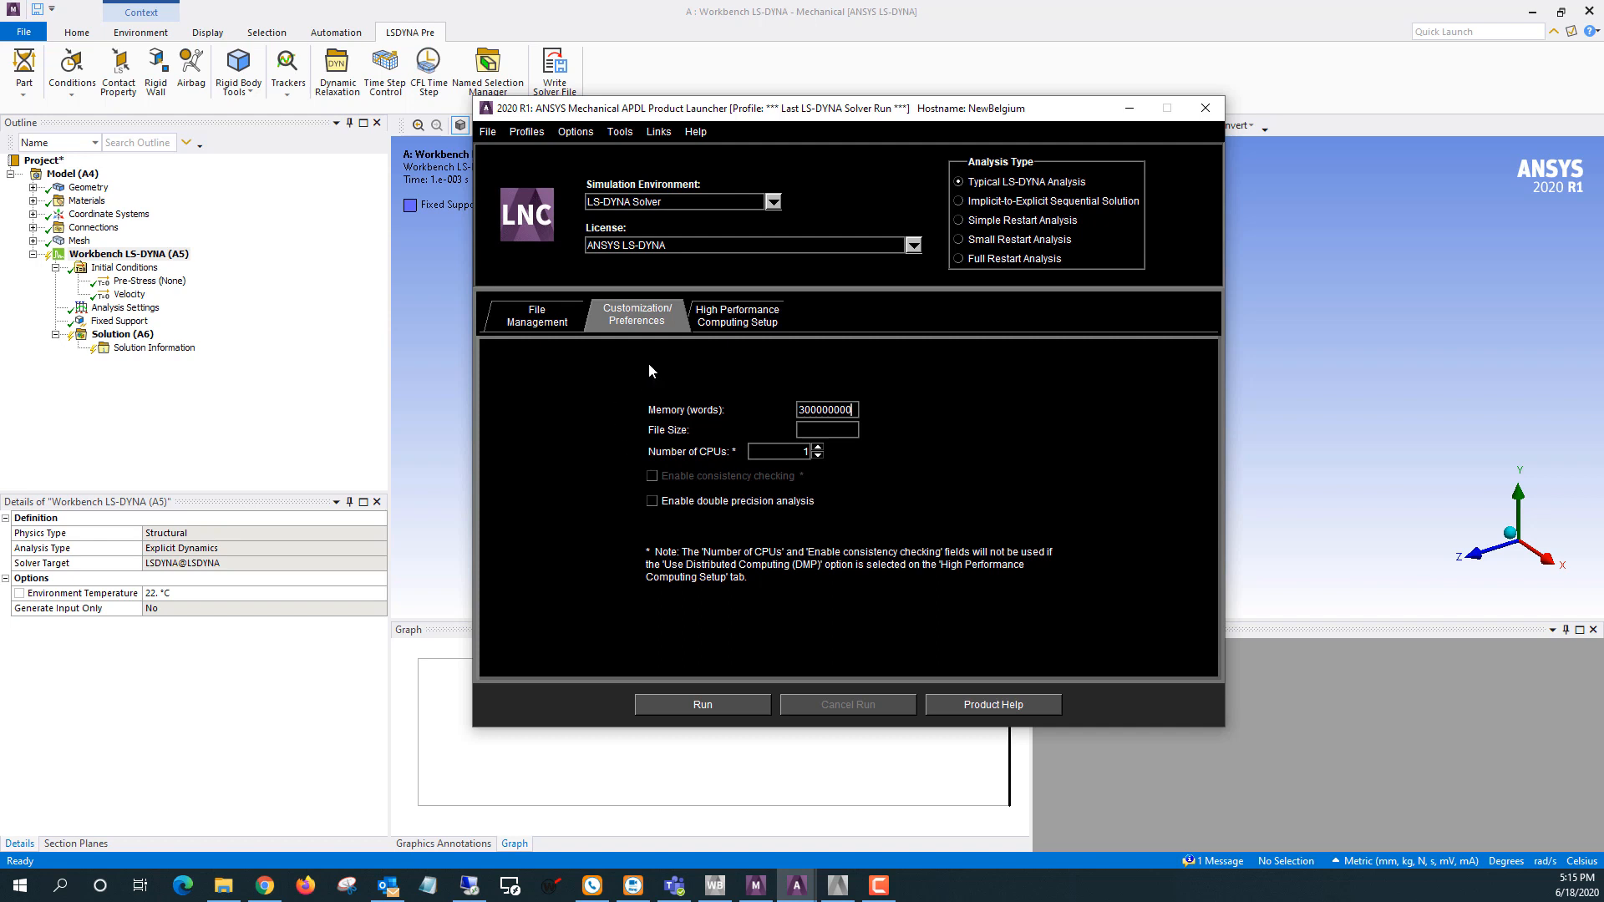
# Review the HPC setup: DMP with Intel MPI, local machine only, 4 processors
pyautogui.click(737, 315)
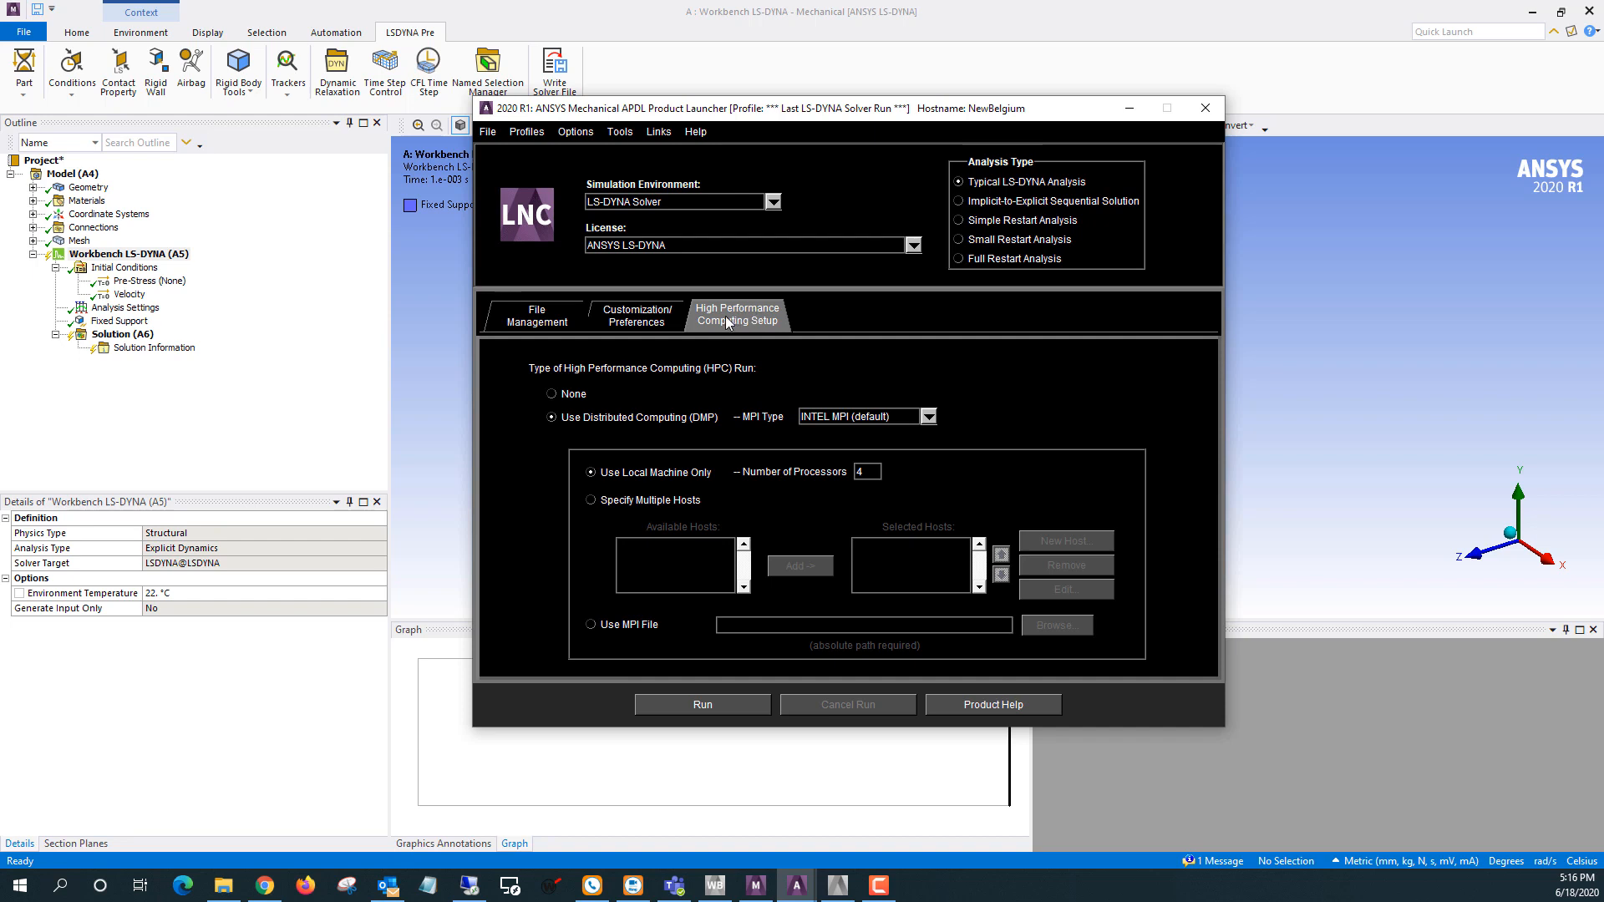
pyautogui.moveTo(793, 324)
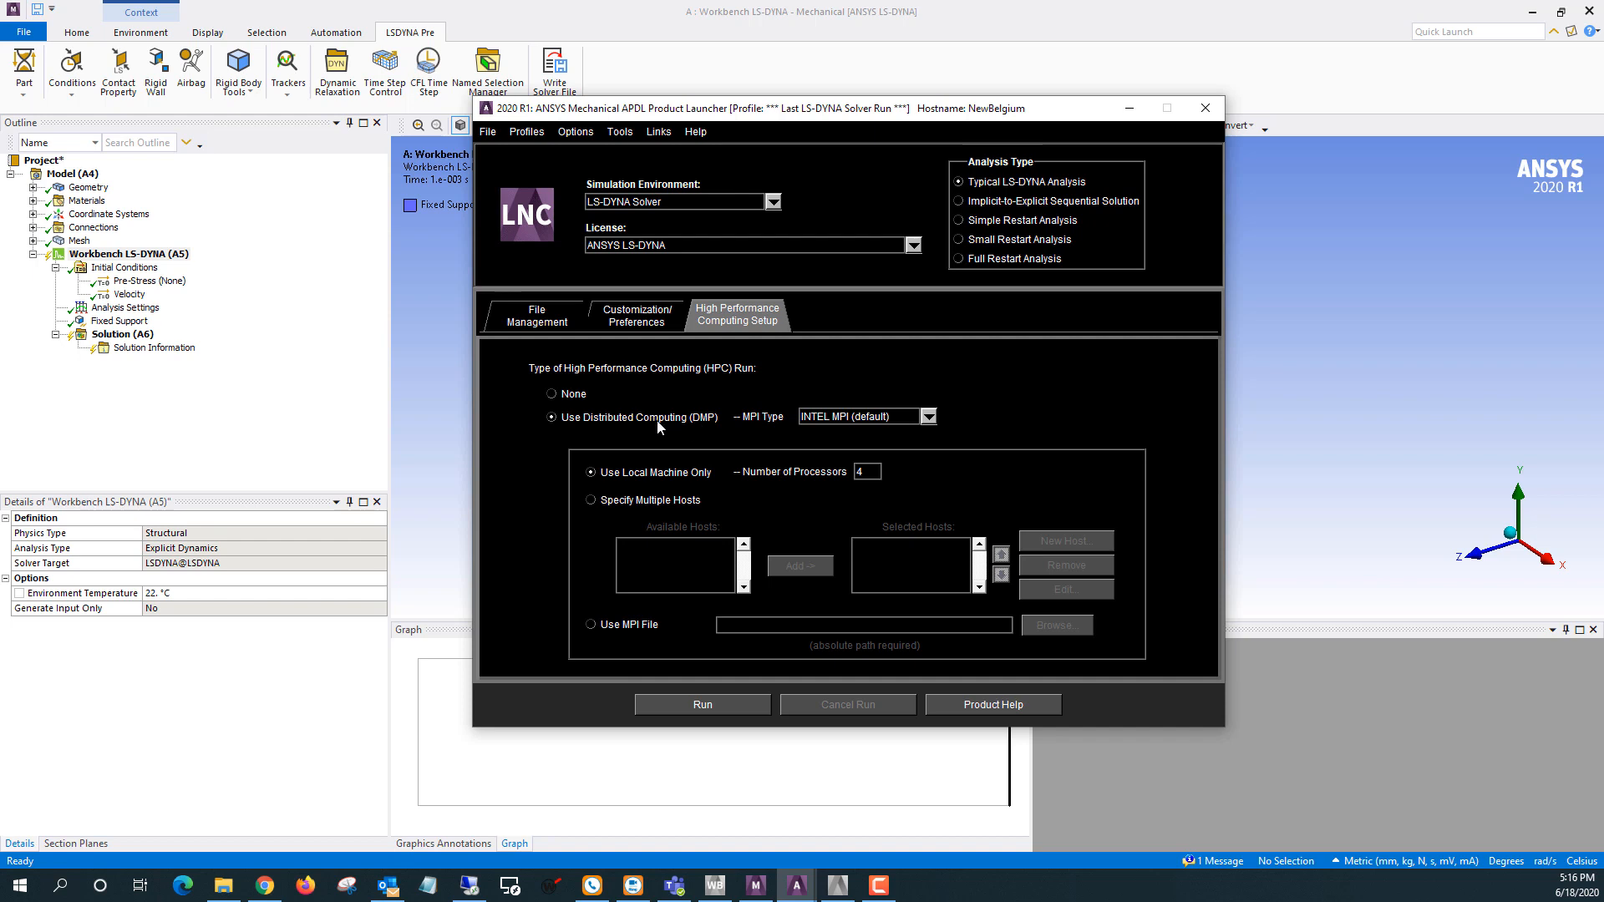
pyautogui.moveTo(685, 420)
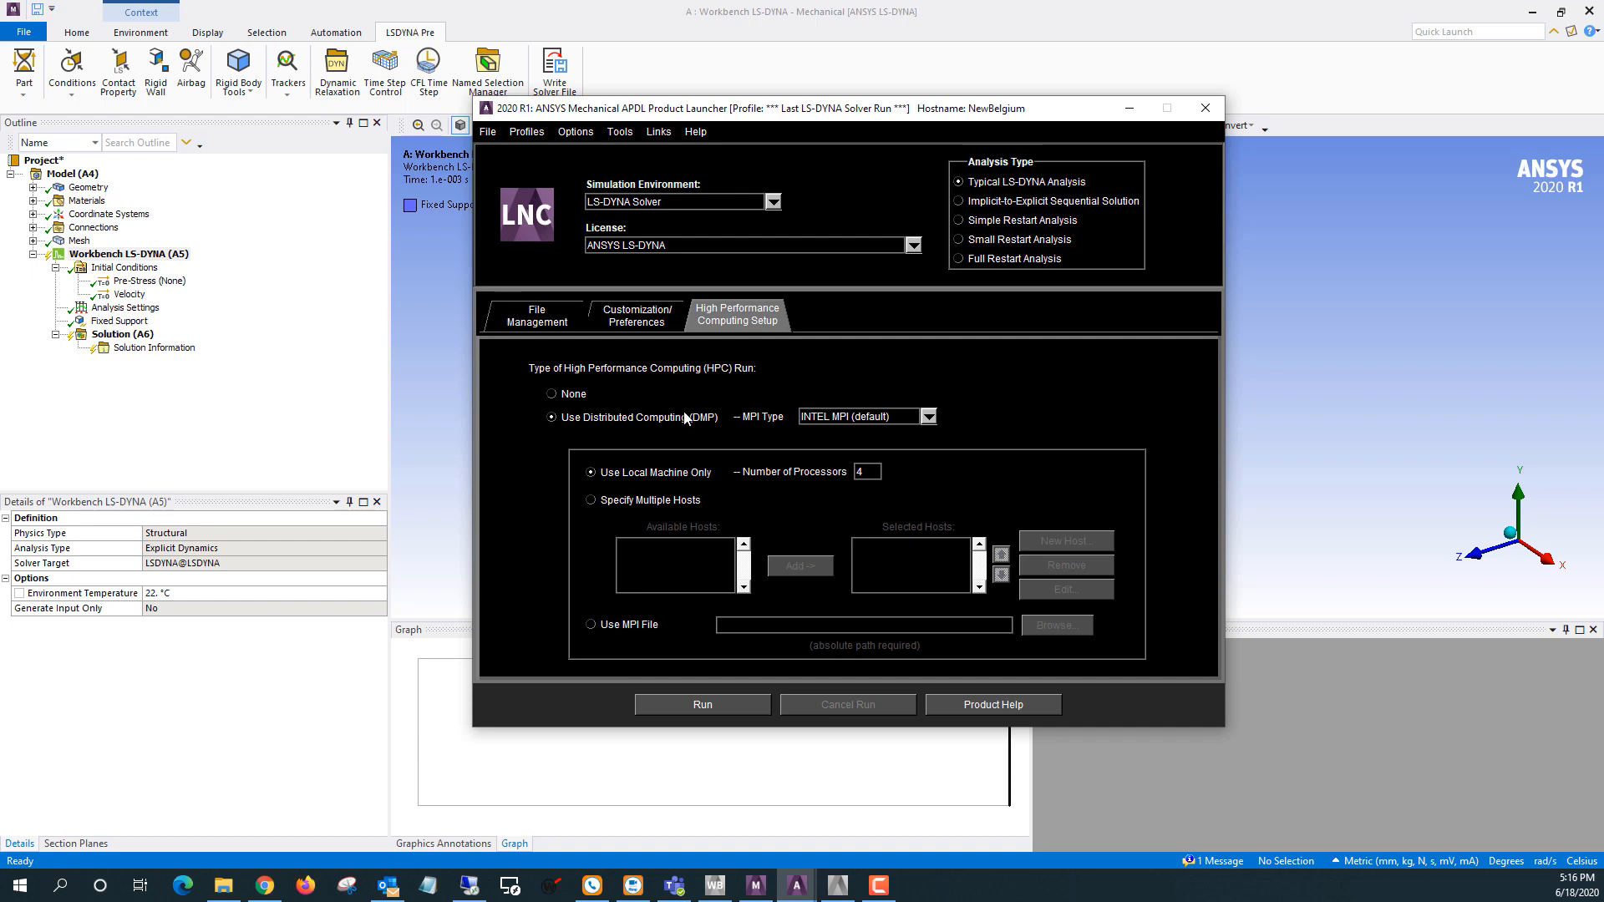
pyautogui.moveTo(634, 431)
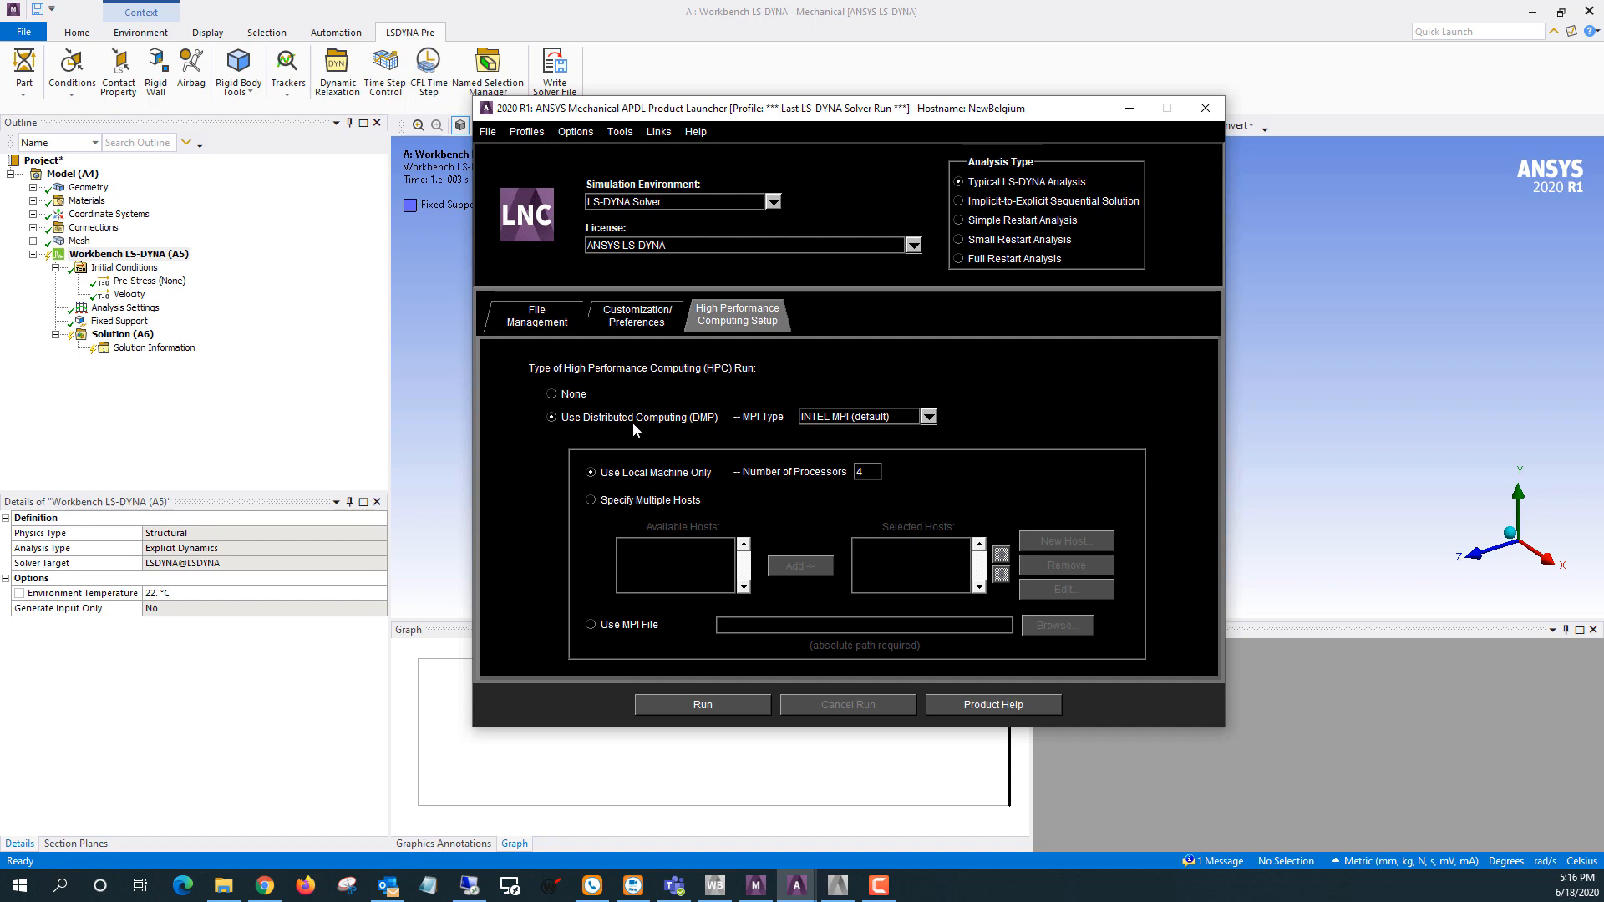
pyautogui.moveTo(748, 418)
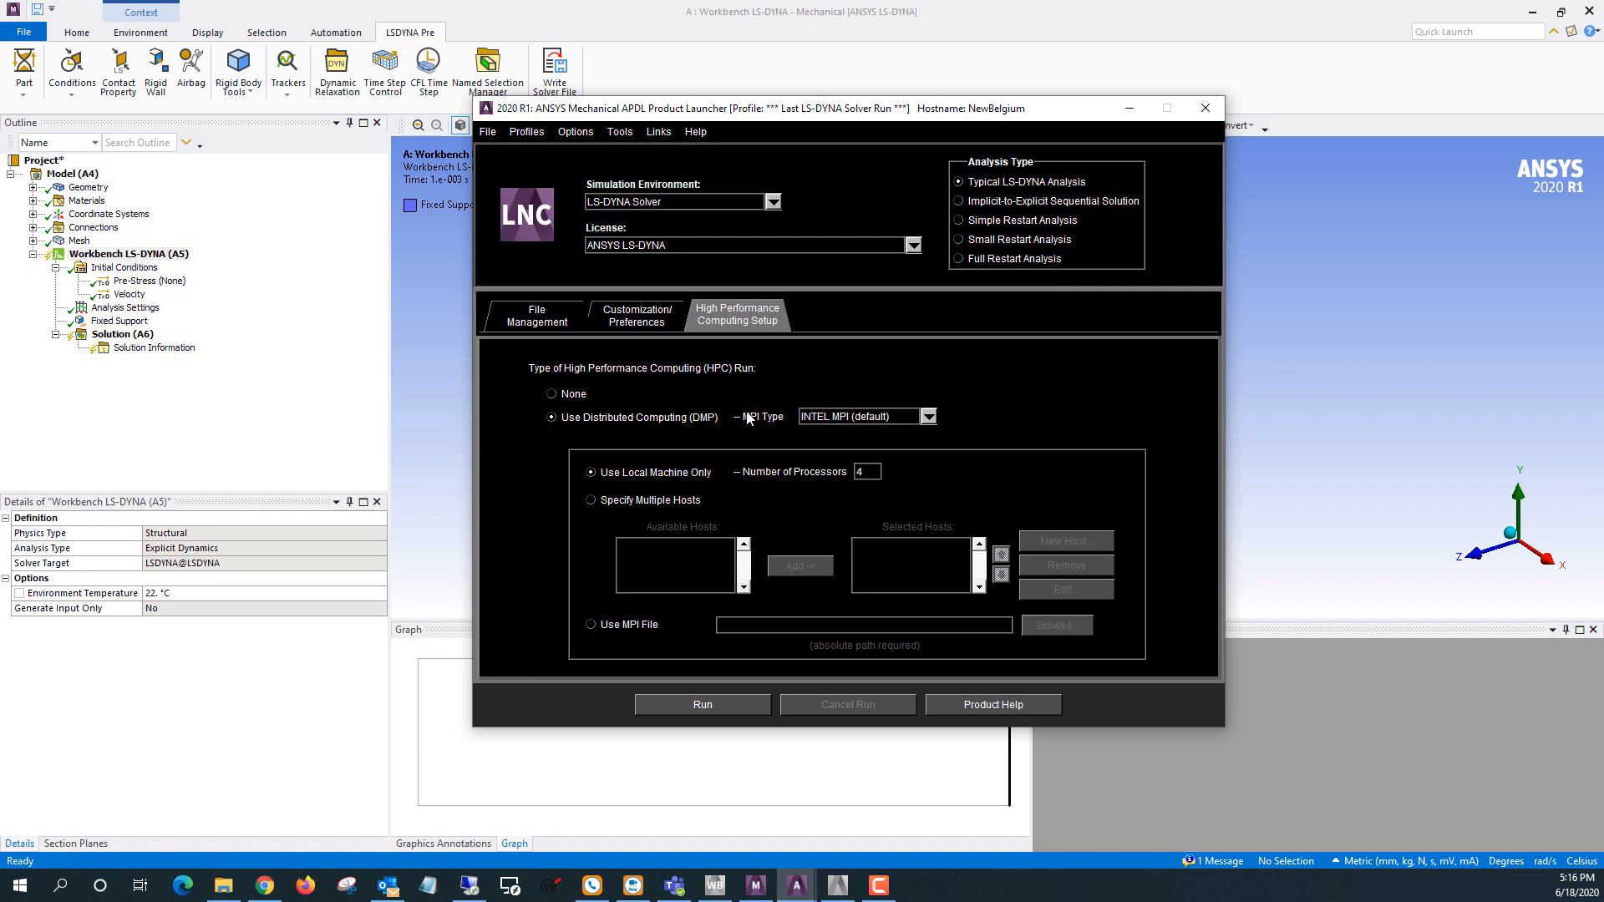
pyautogui.moveTo(652, 466)
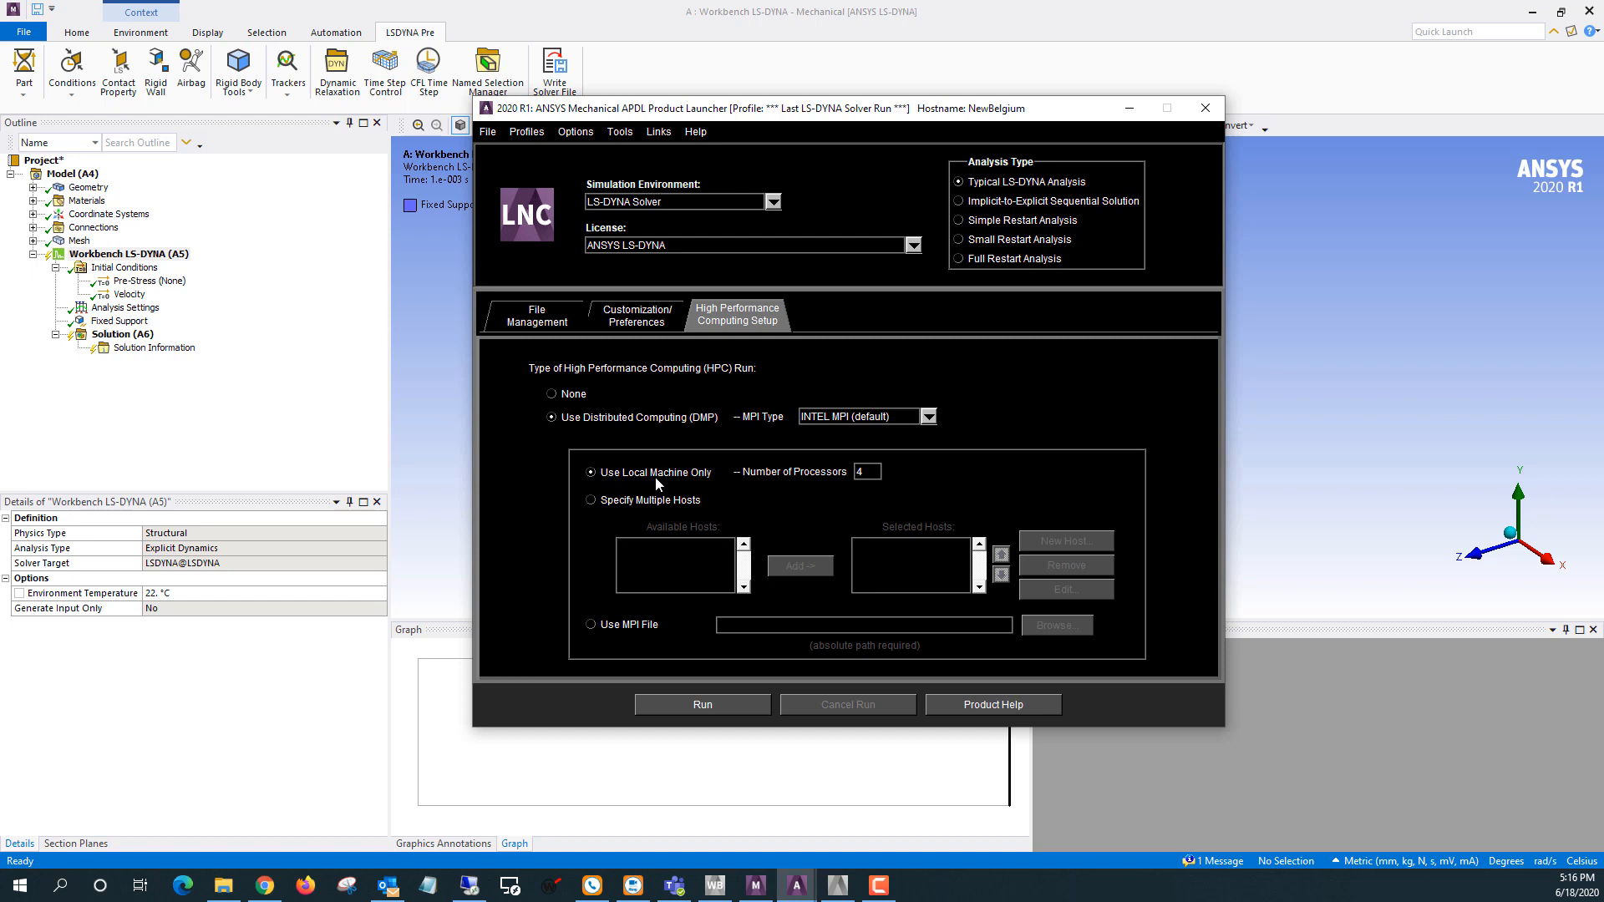
pyautogui.moveTo(691, 481)
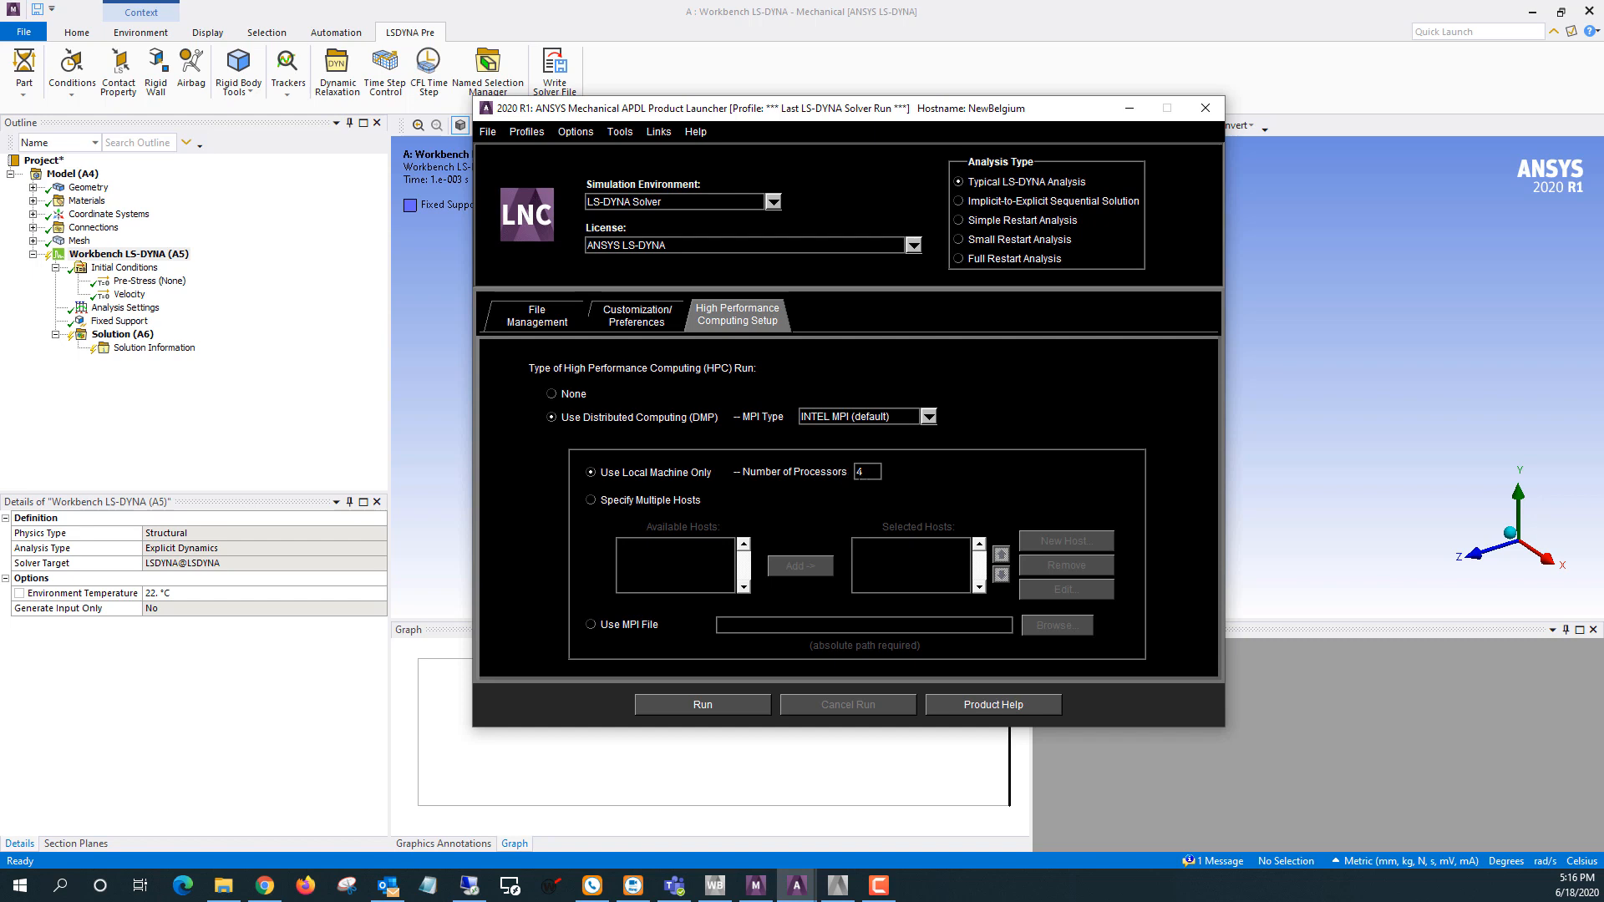
pyautogui.moveTo(646, 338)
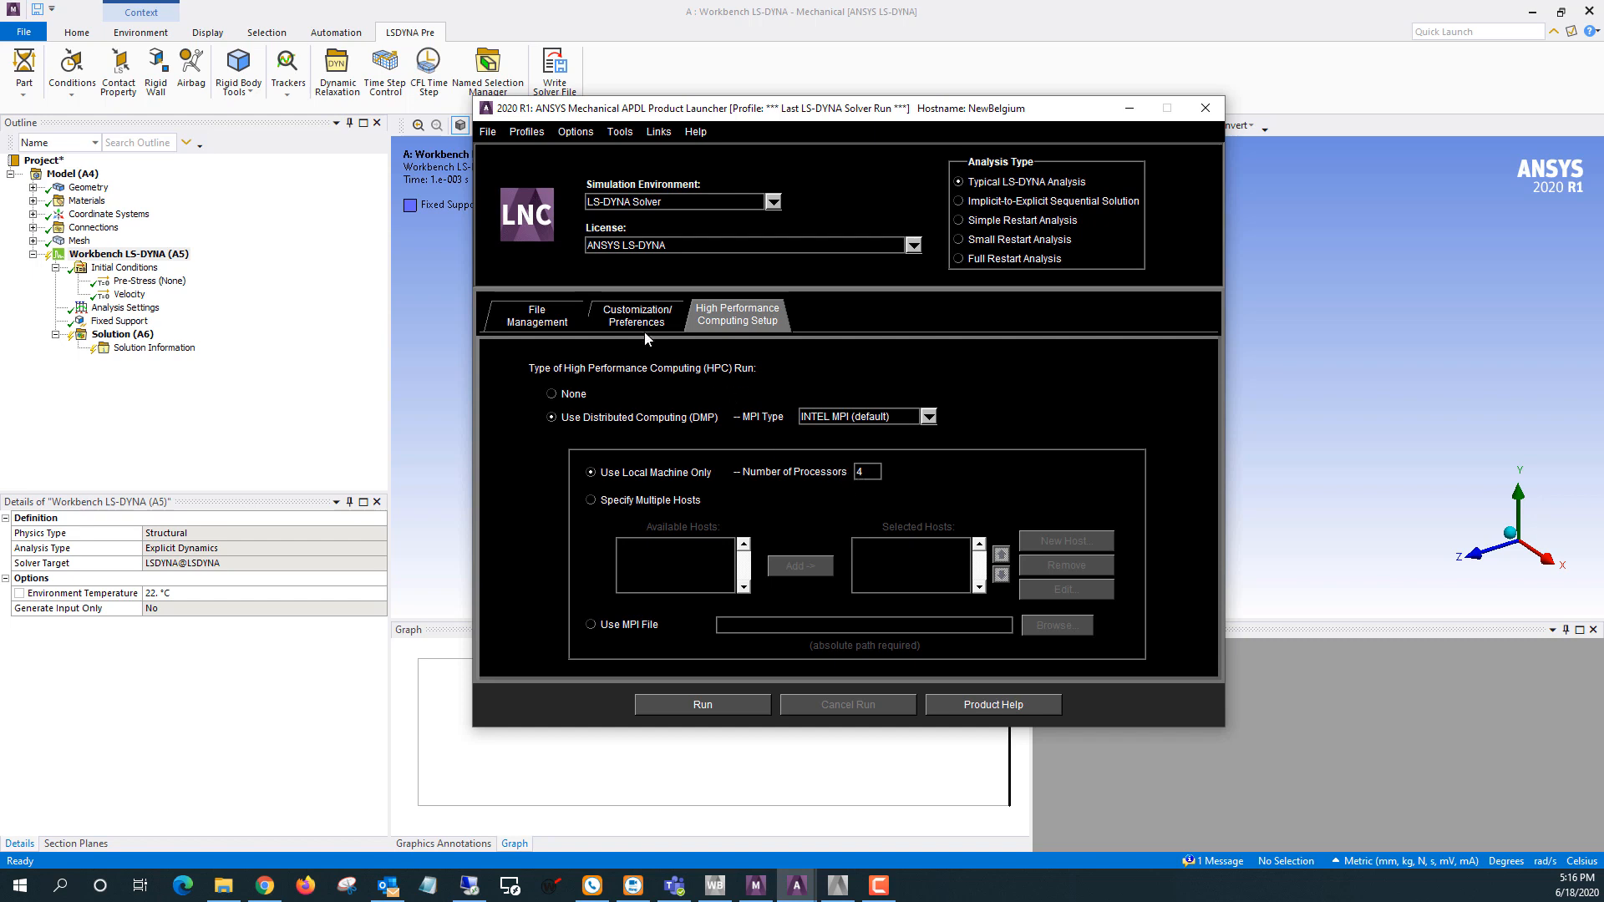
pyautogui.click(637, 315)
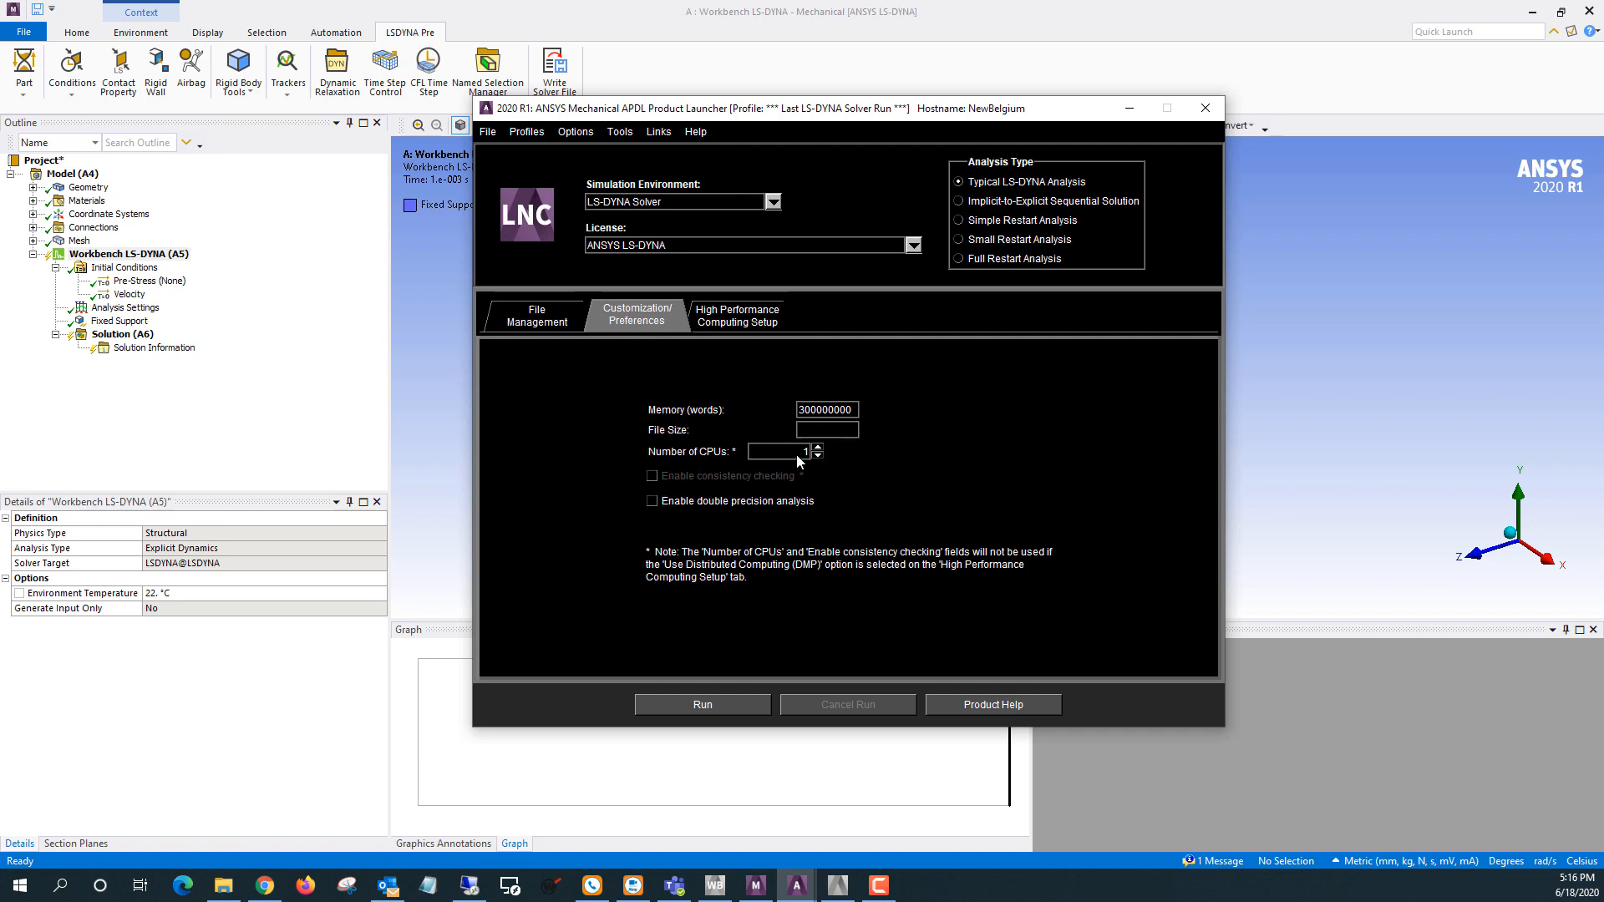
pyautogui.moveTo(729, 321)
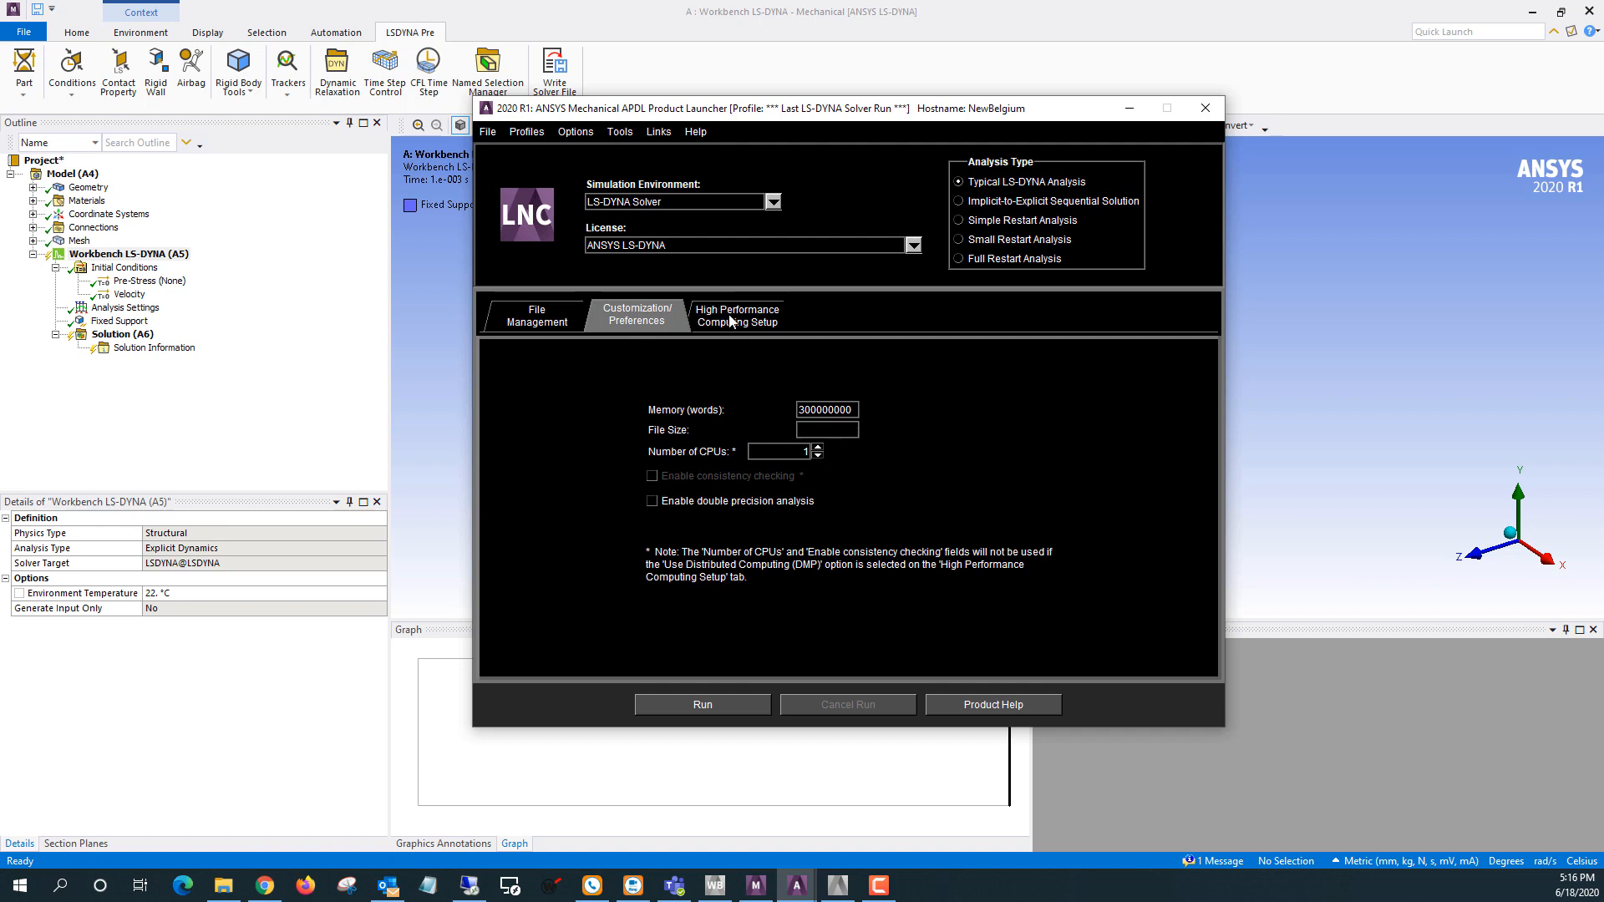
pyautogui.moveTo(766, 370)
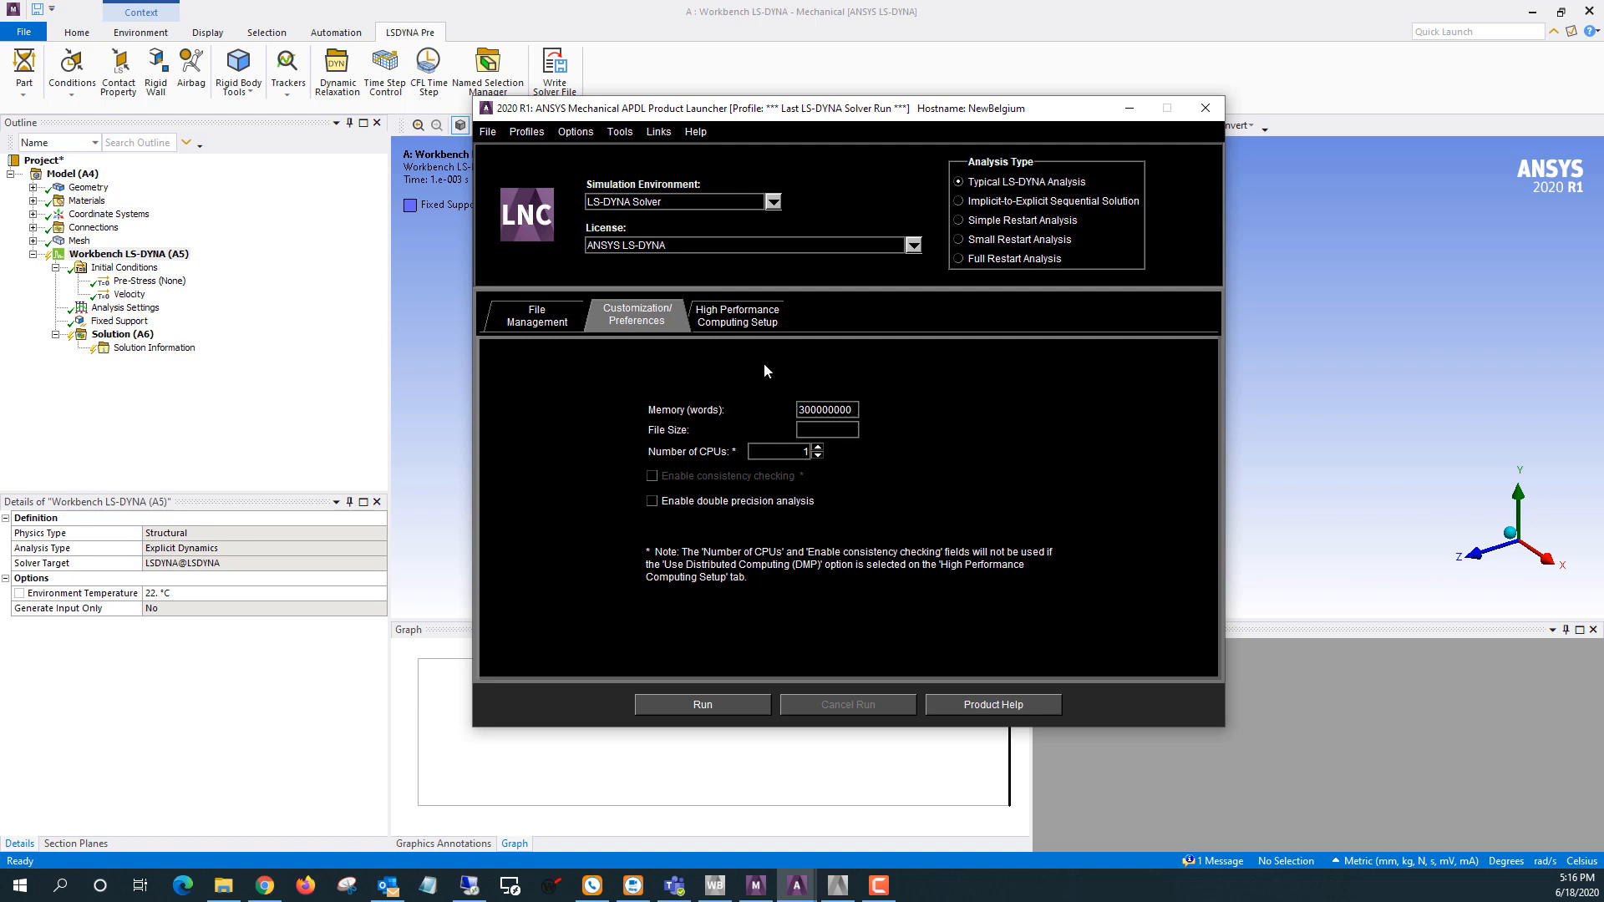
pyautogui.click(737, 315)
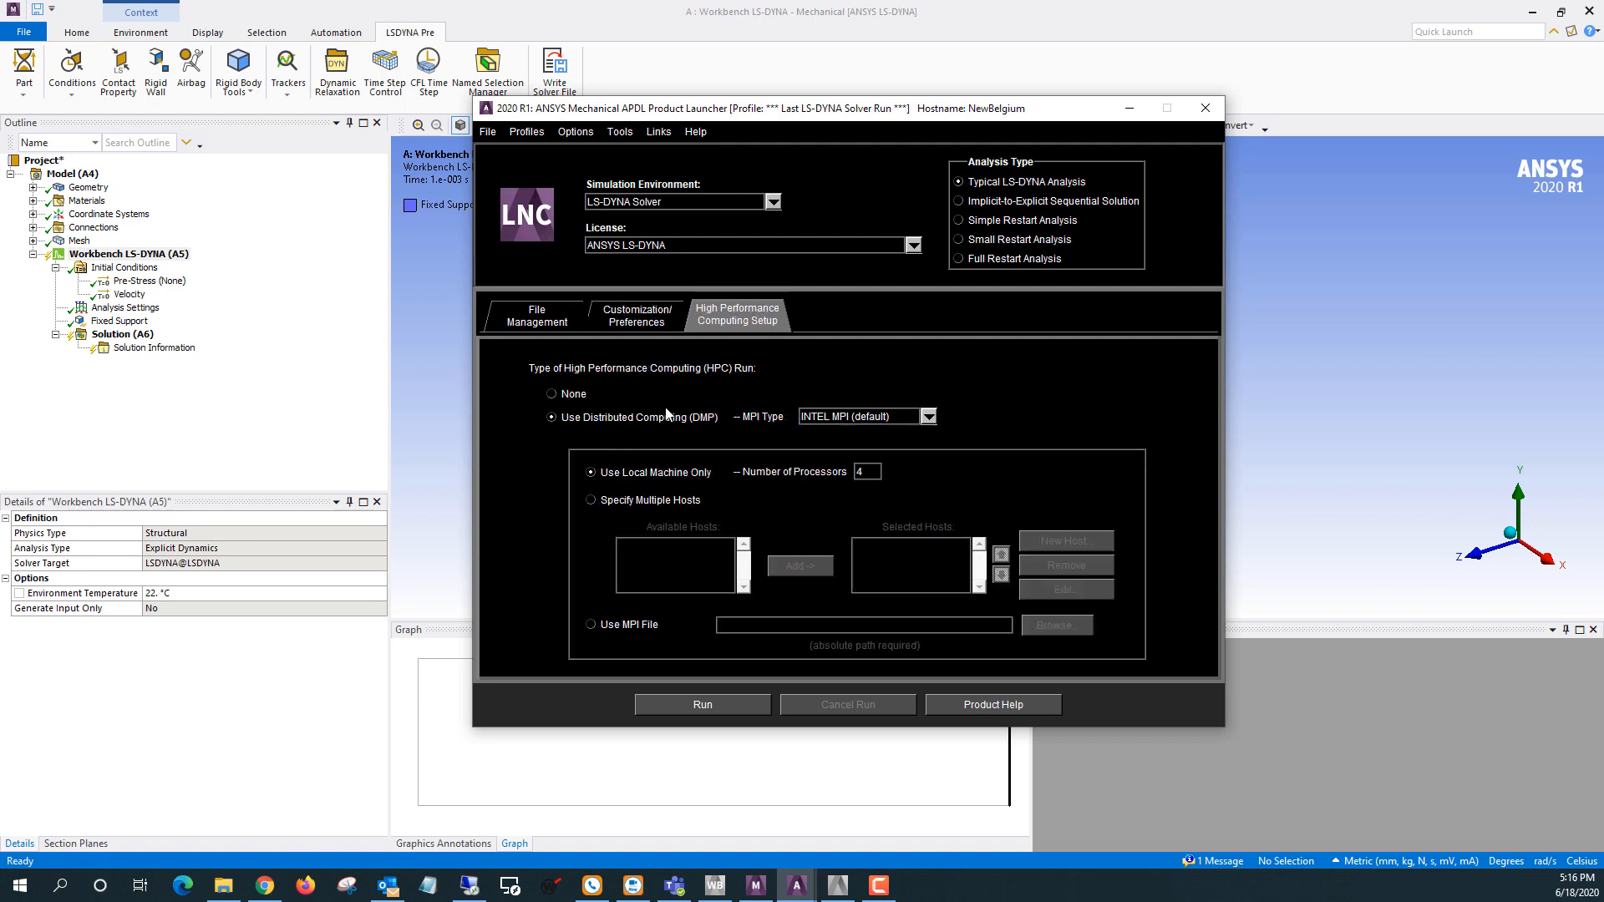
pyautogui.moveTo(703, 487)
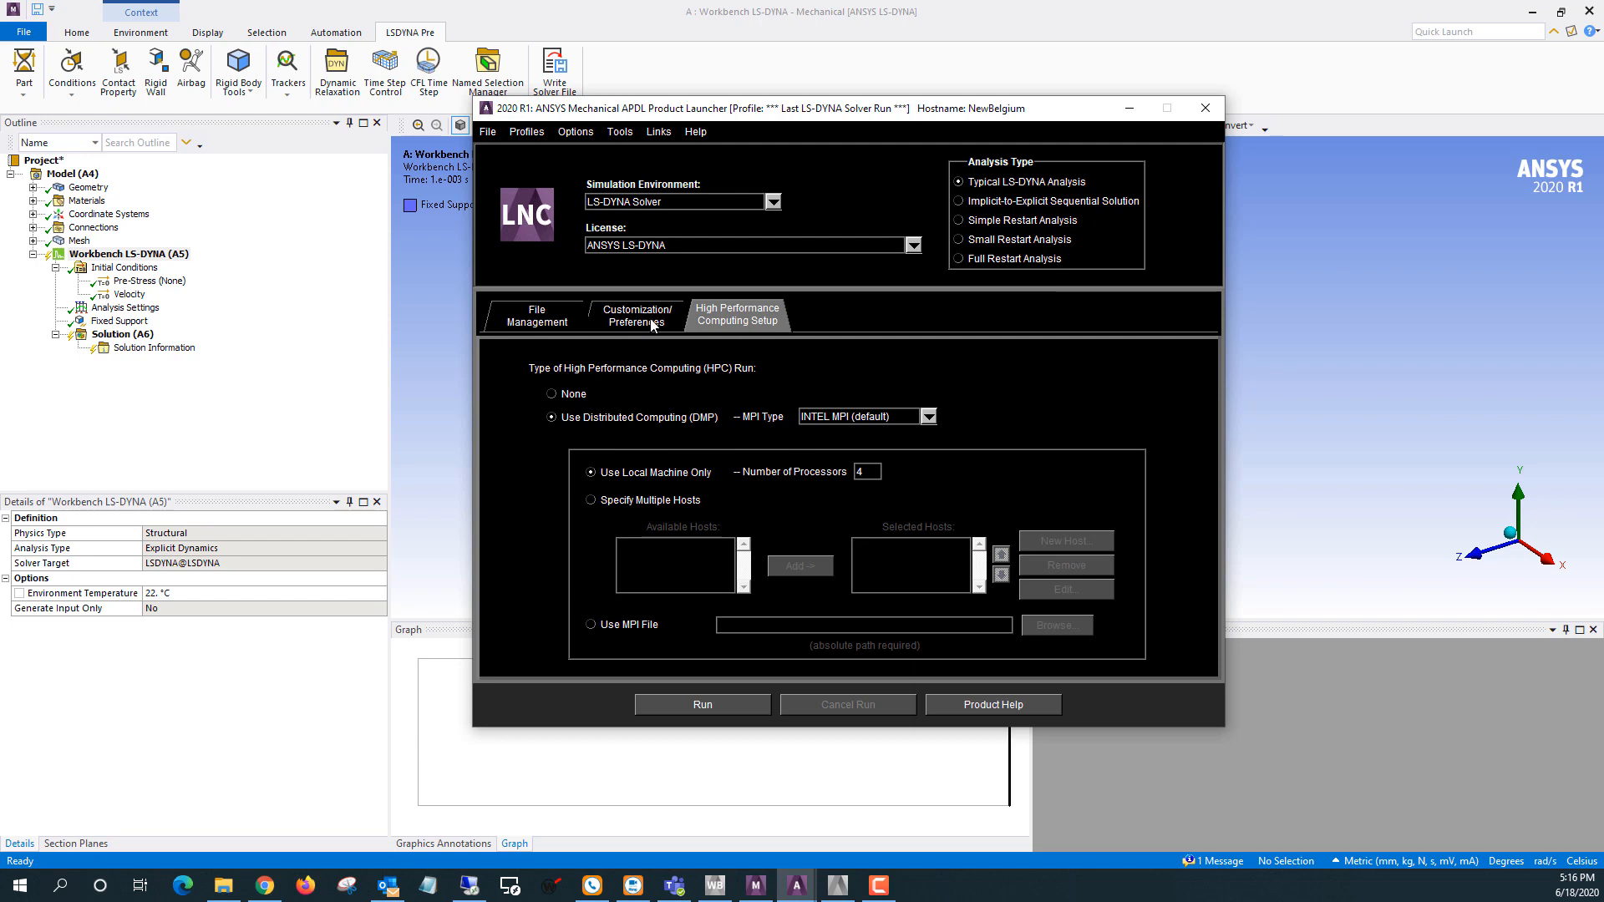
# Confirm working directory Desktop\Test and keyword input file input.k on File Management
pyautogui.click(635, 315)
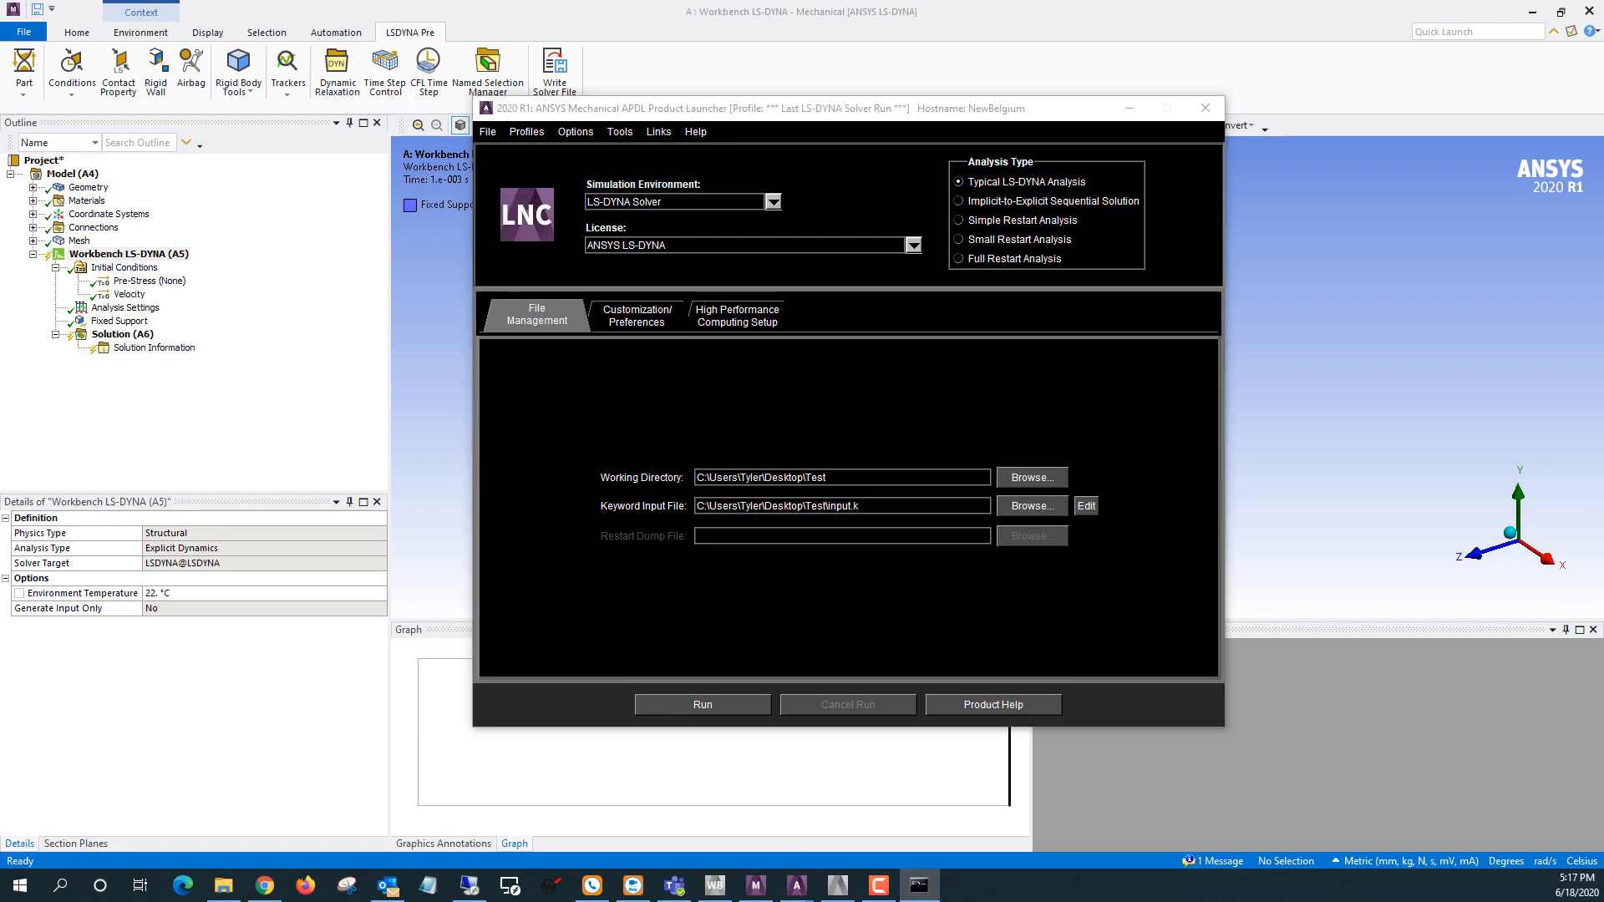
# Run the LS-DYNA solve and scroll through the console's cycle output
pyautogui.click(701, 703)
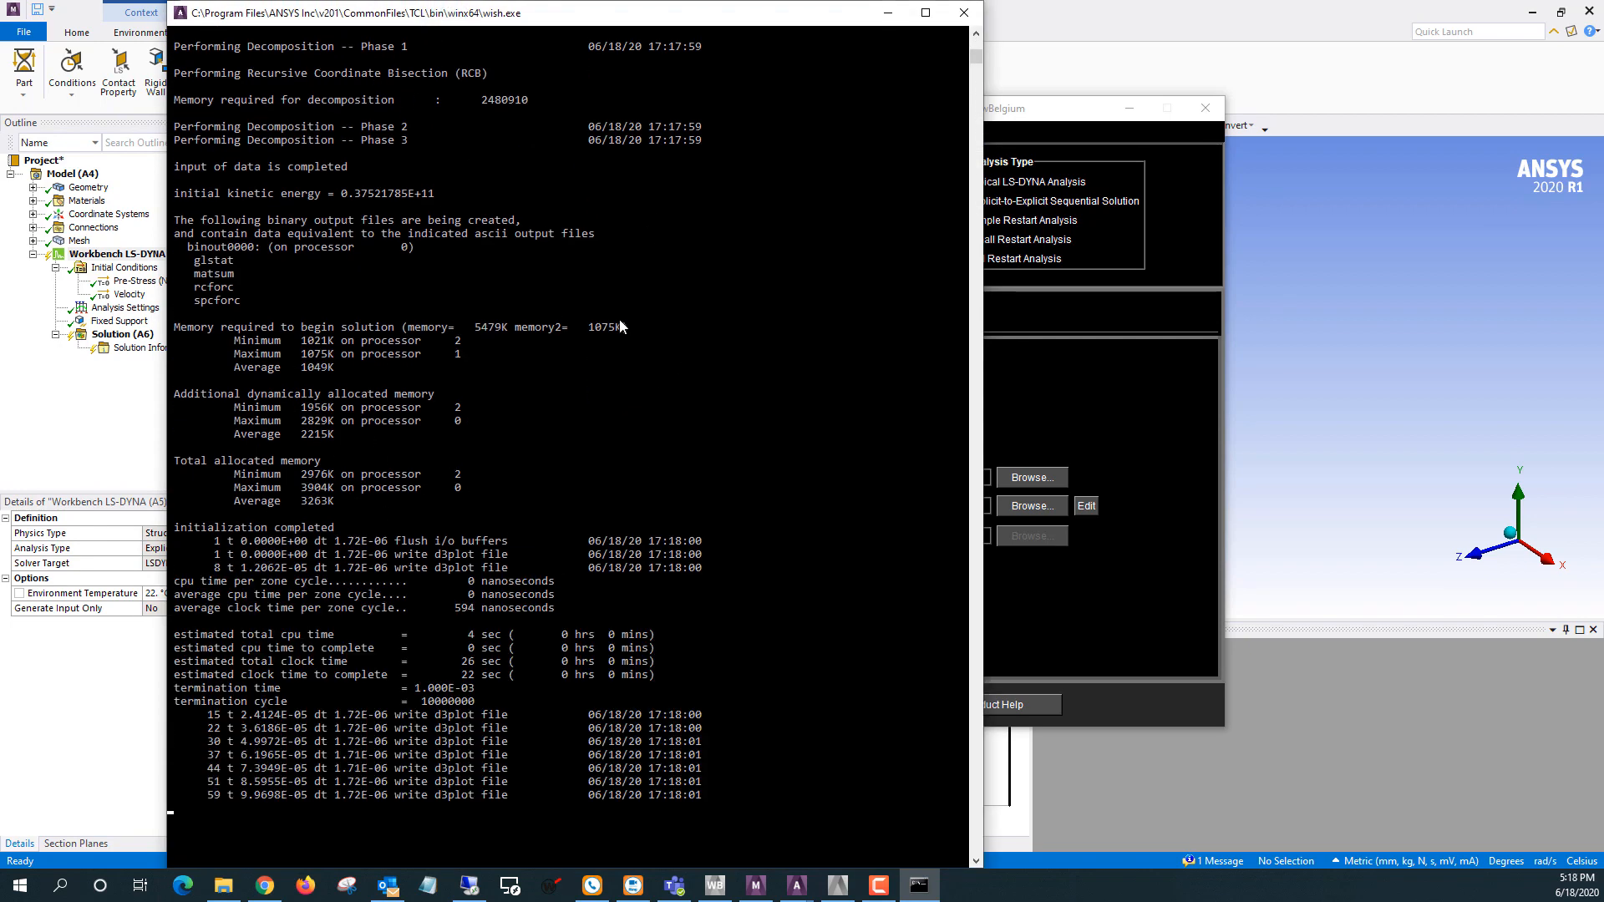
pyautogui.scroll(-3)
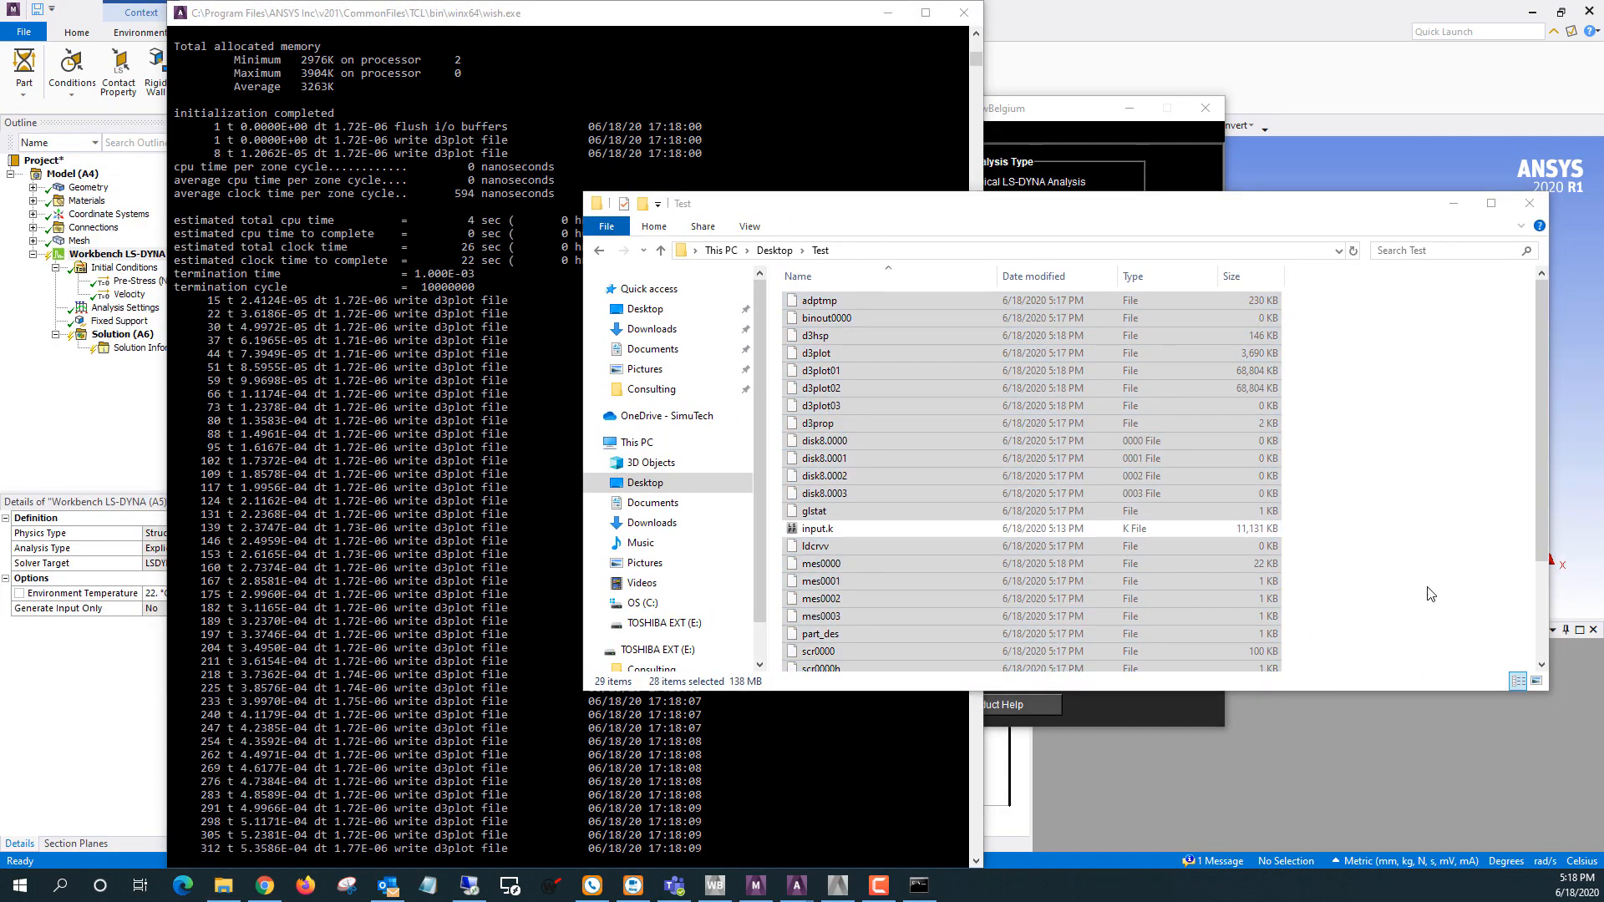
# Focus the Test output folder listing d3dump and d3plot files
pyautogui.click(813, 353)
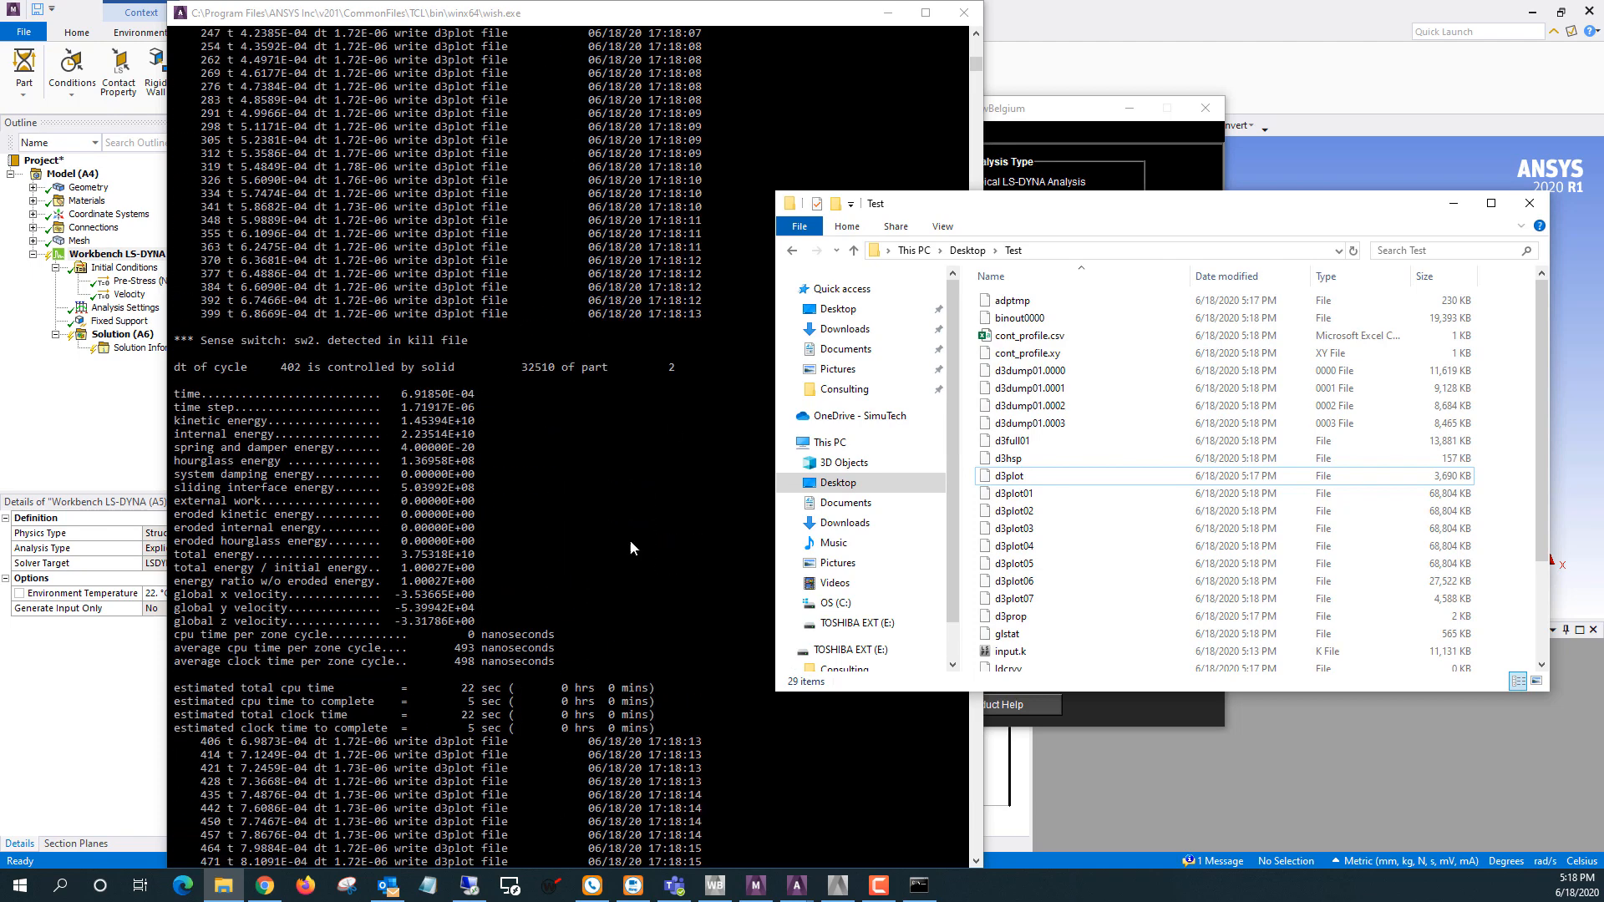
pyautogui.moveTo(386, 516)
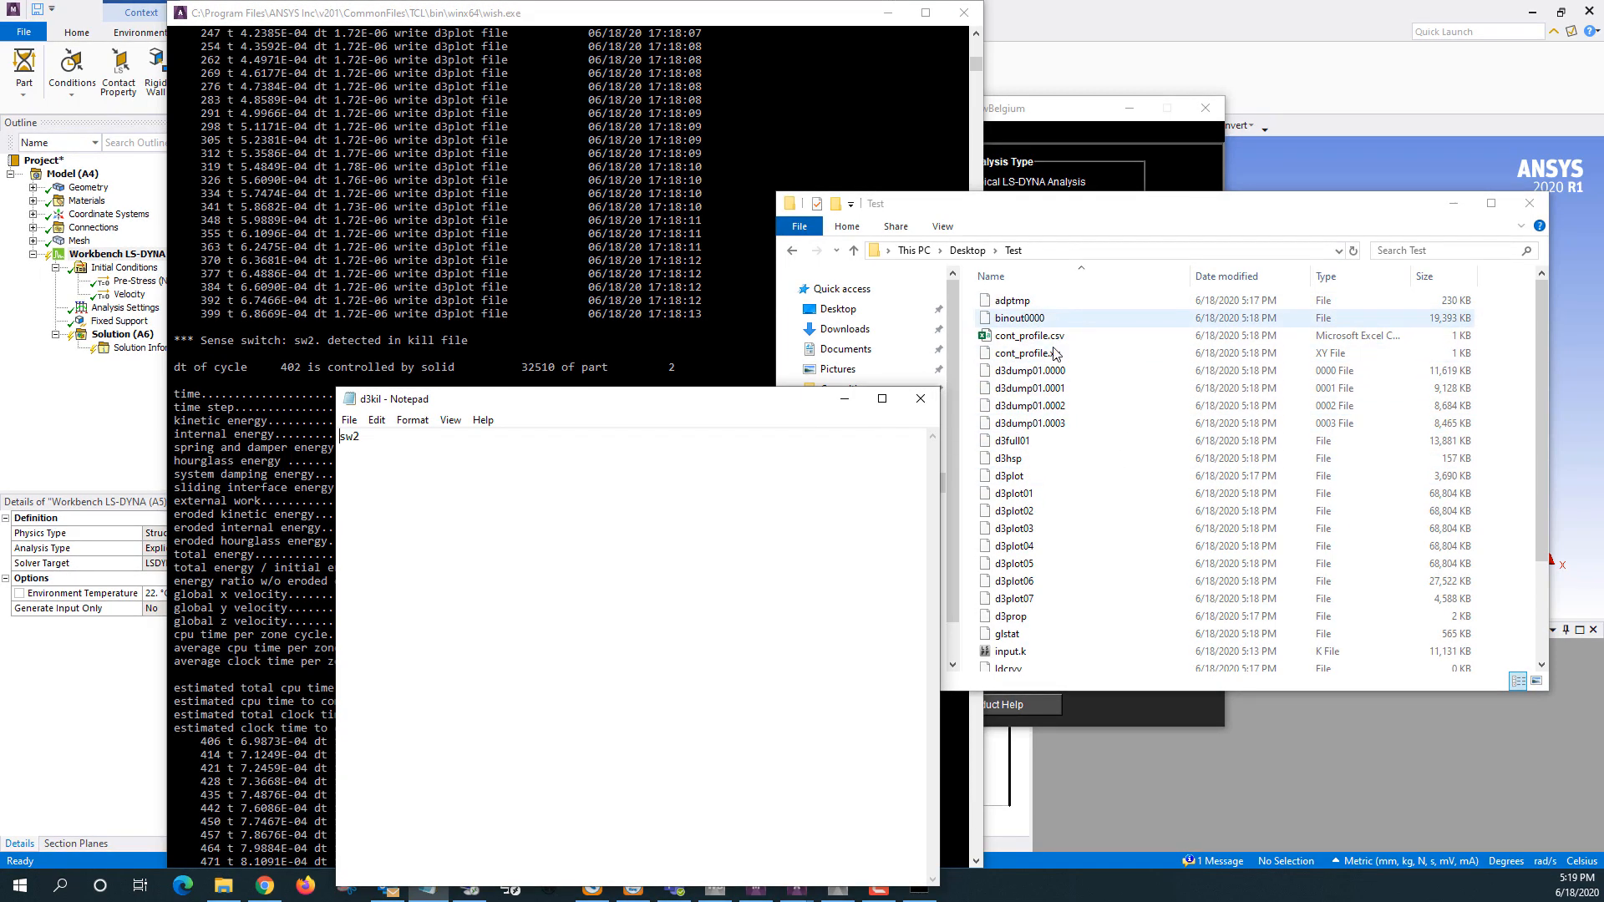
# Bring the d3kill Notepad note forward beside the console's sw2 status report
pyautogui.click(1026, 423)
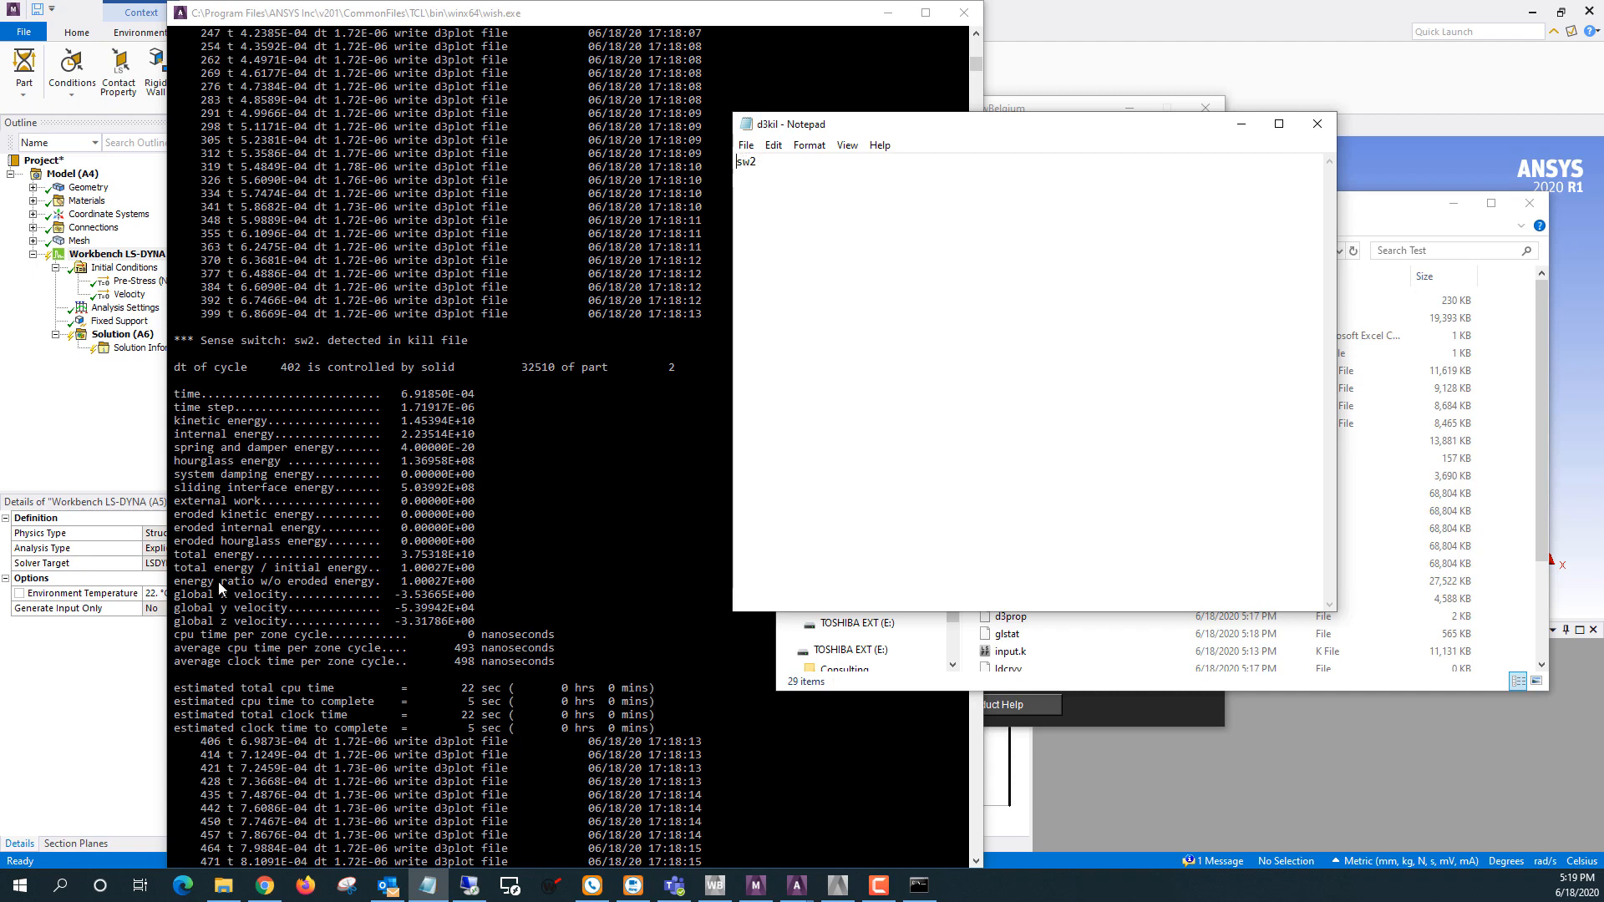
pyautogui.moveTo(547, 684)
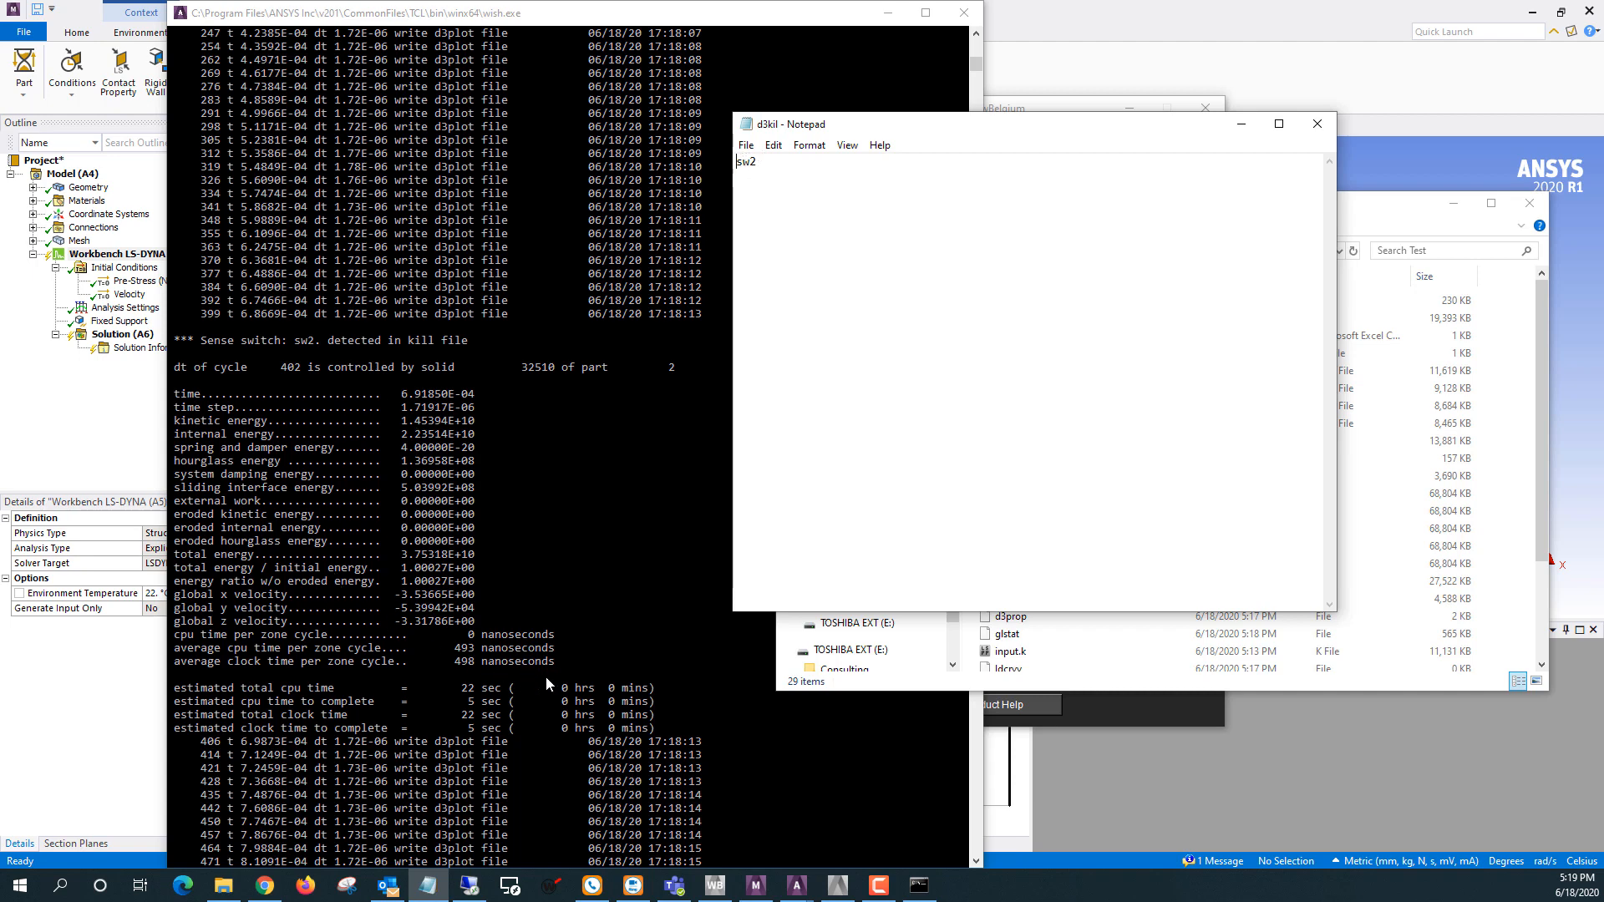
pyautogui.moveTo(609, 734)
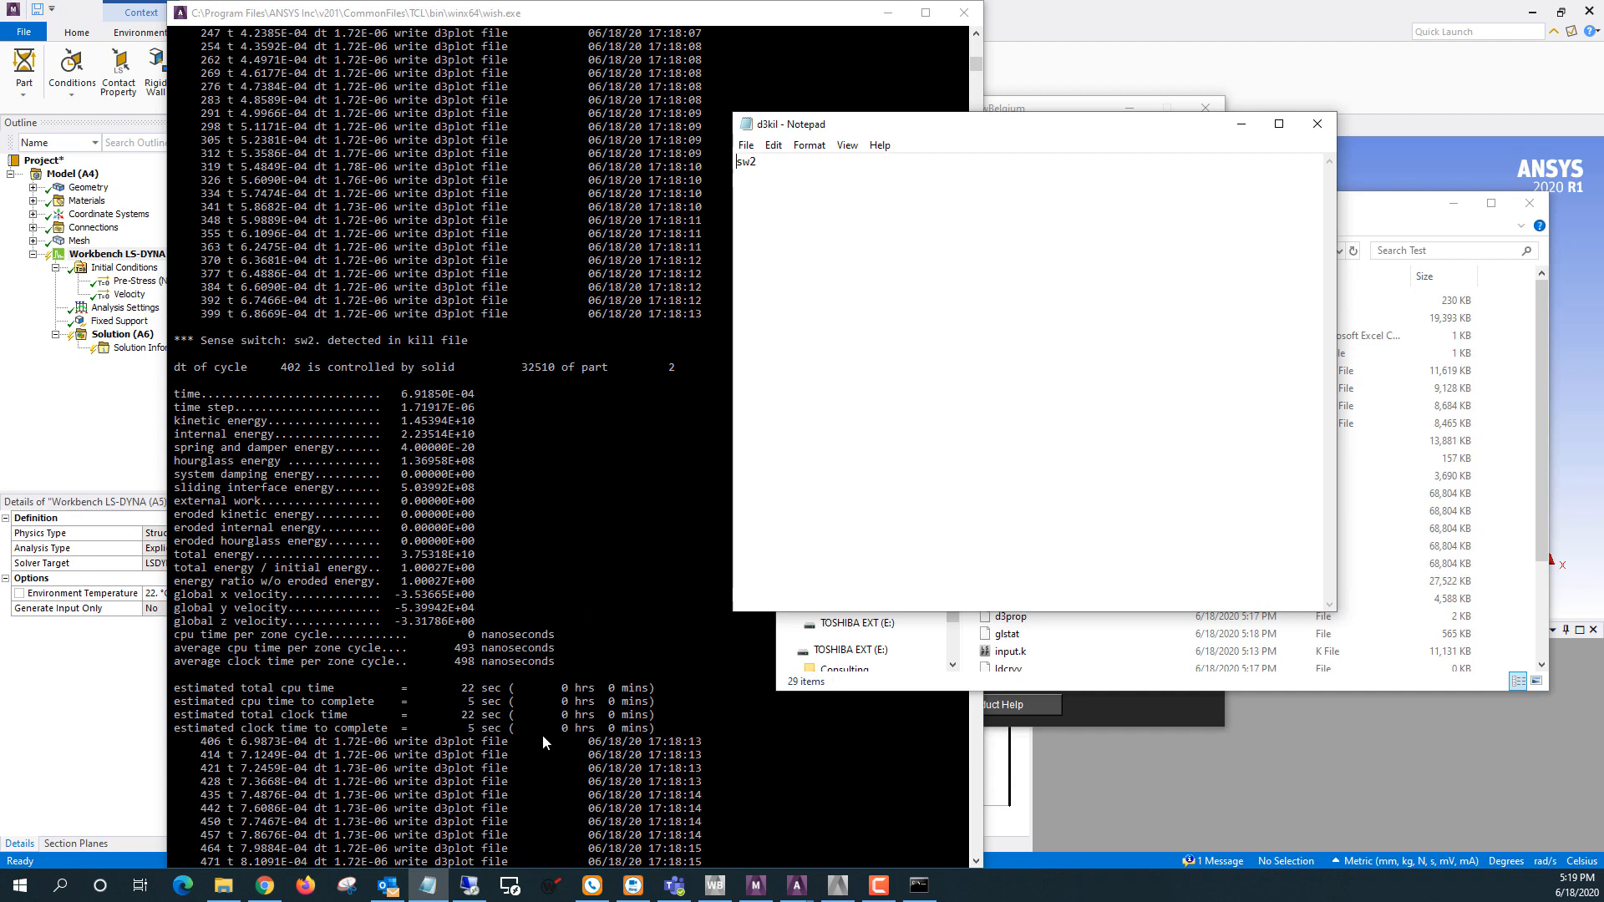
pyautogui.moveTo(560, 738)
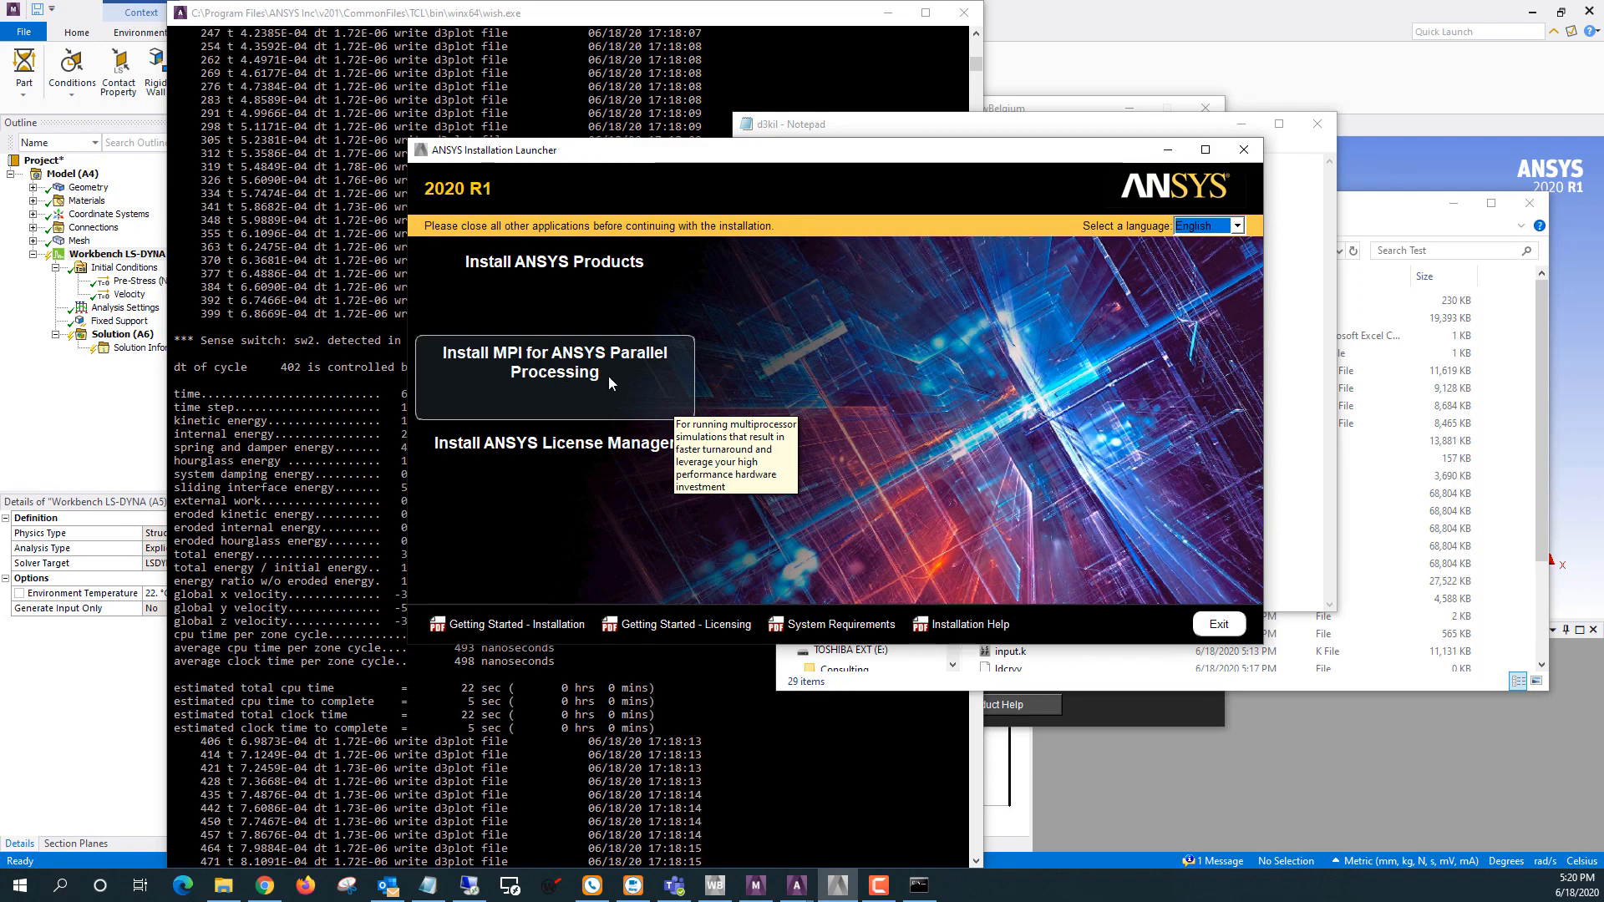
pyautogui.moveTo(611, 366)
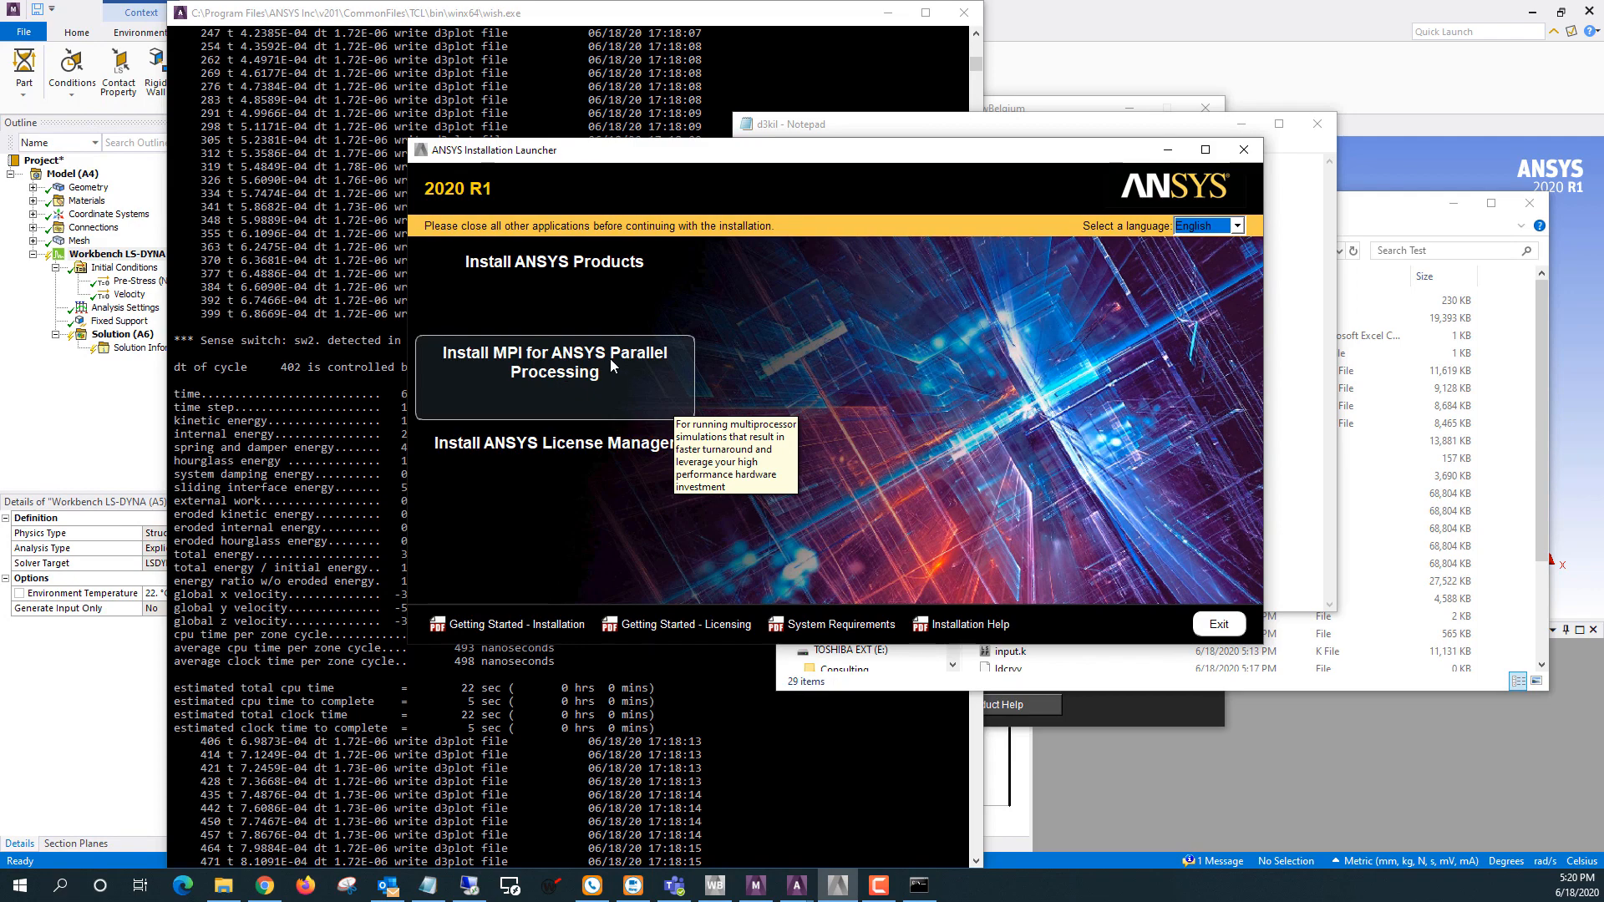
pyautogui.moveTo(600, 371)
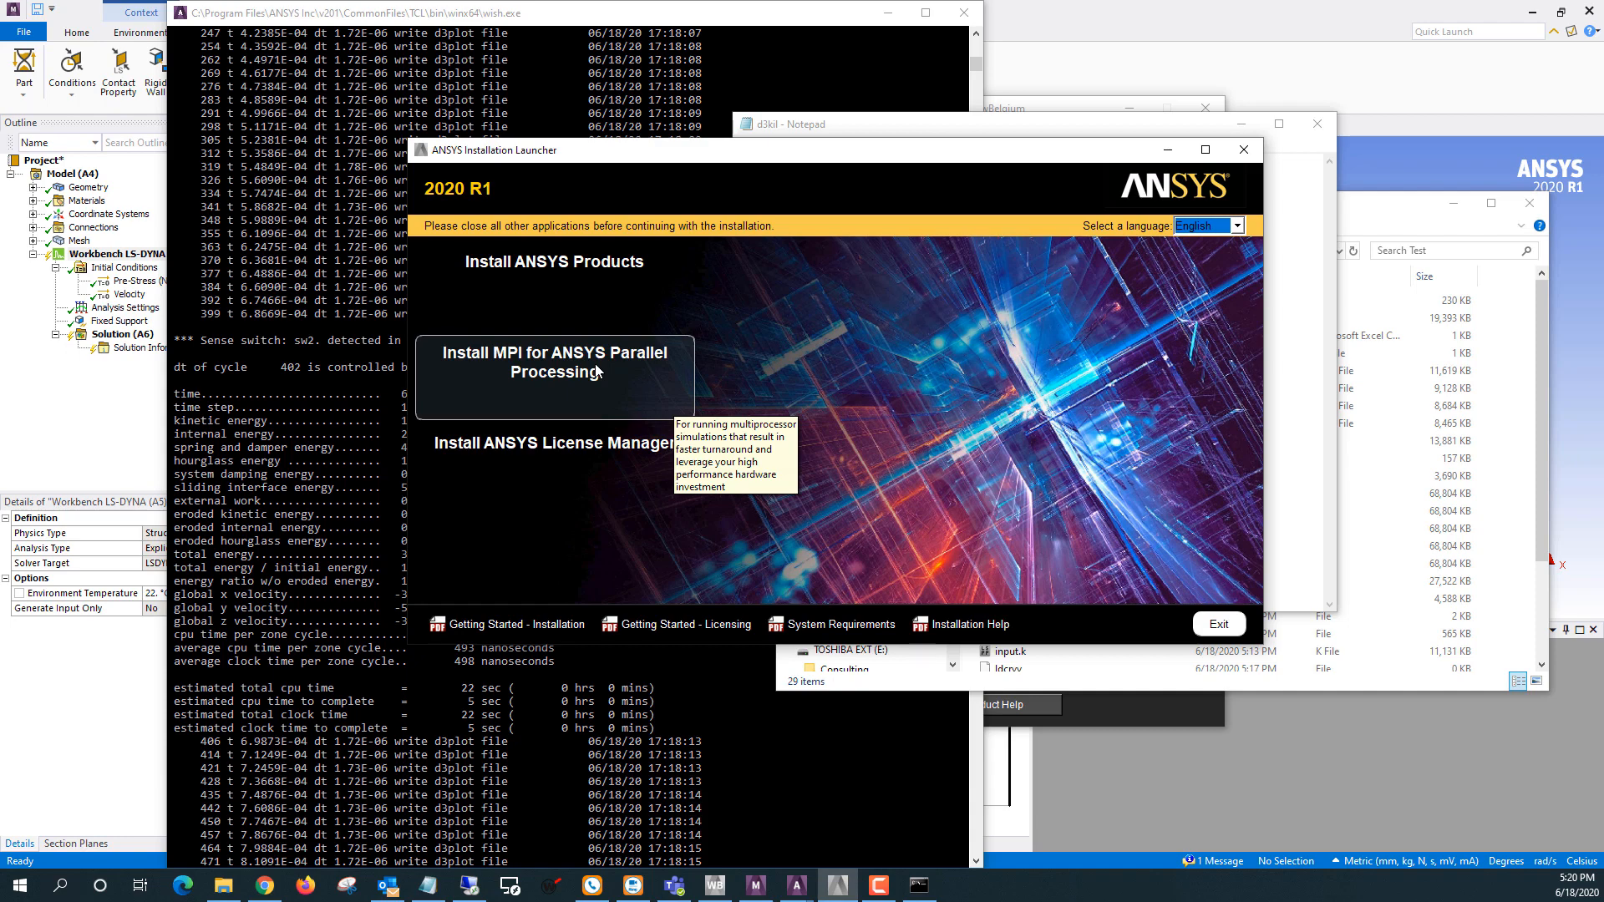
pyautogui.moveTo(990, 158)
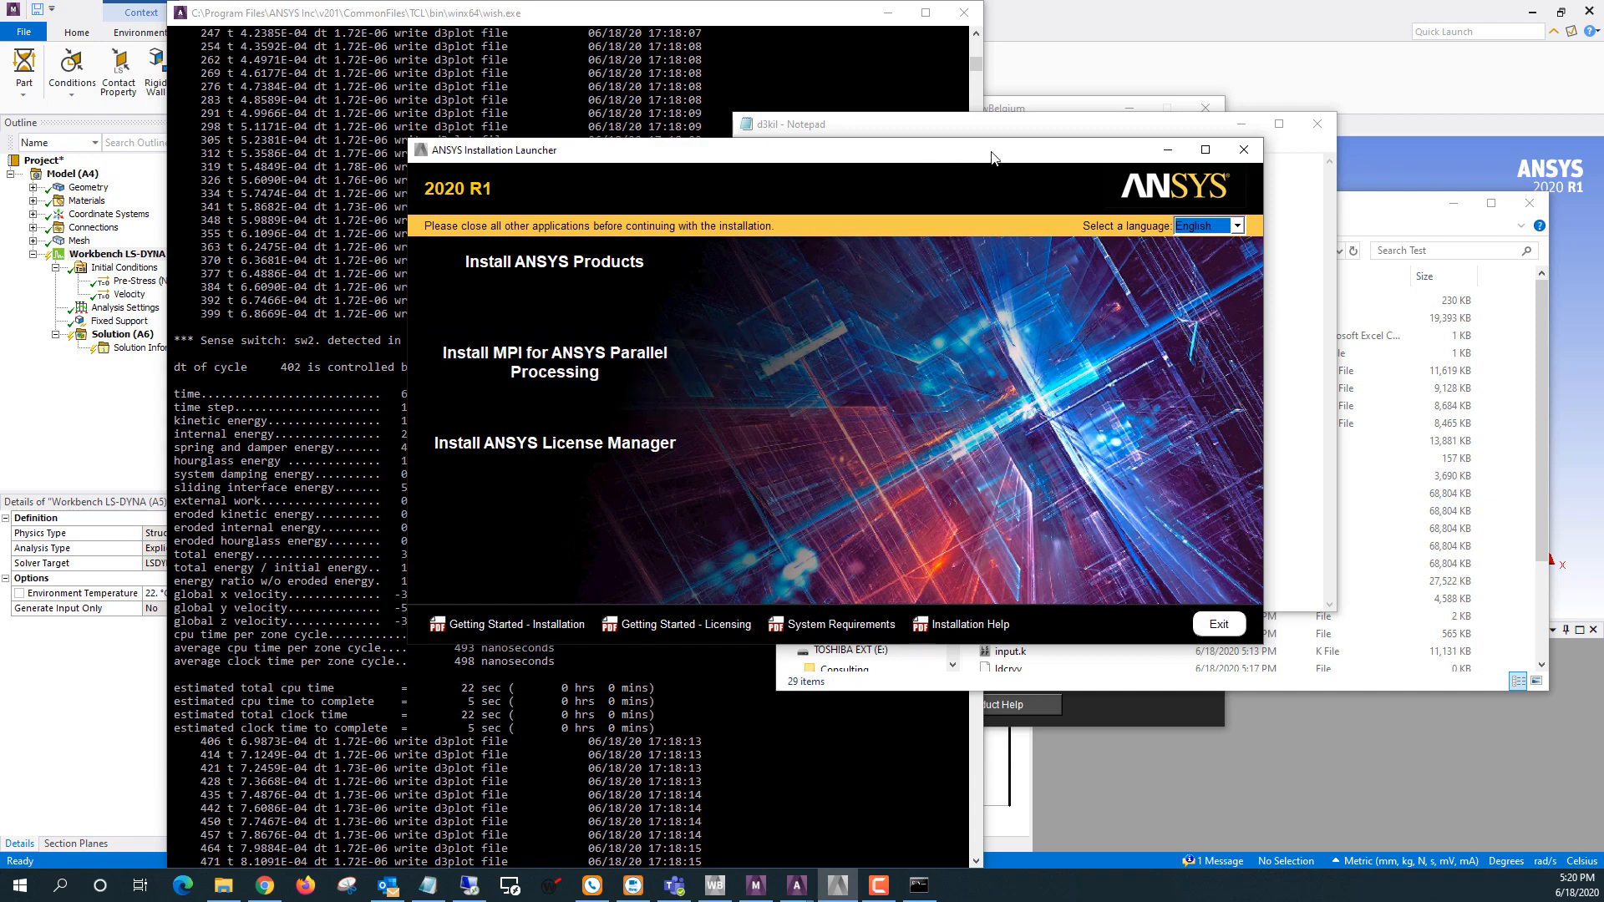